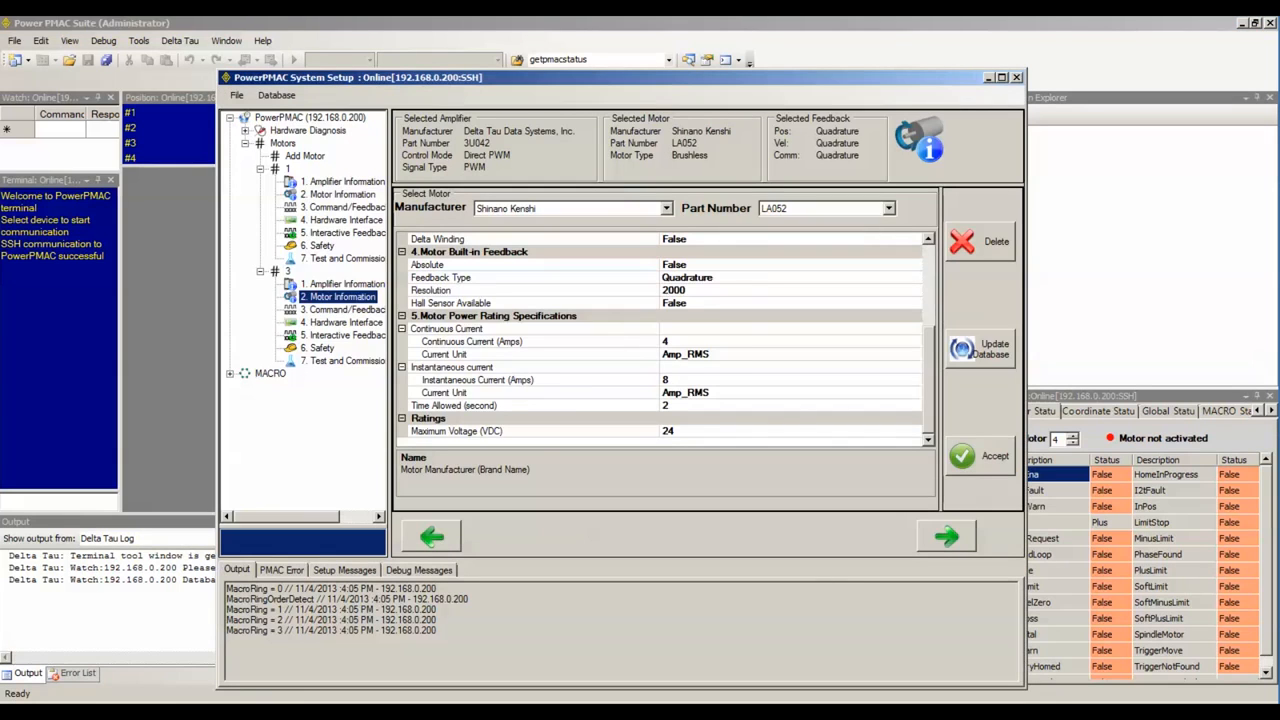
Enter a 48 VDC amplifier input voltage for motor 3 and launch the Tune tool.
click(665, 431)
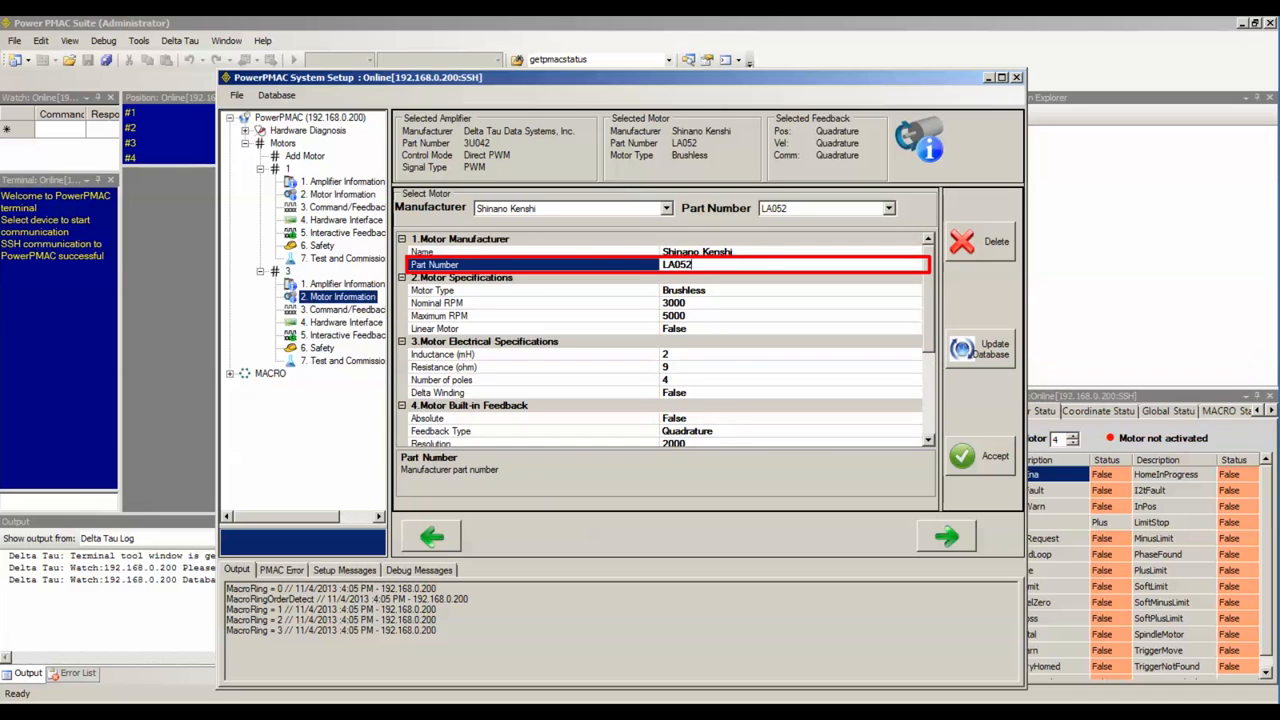
scroll(down, 3)
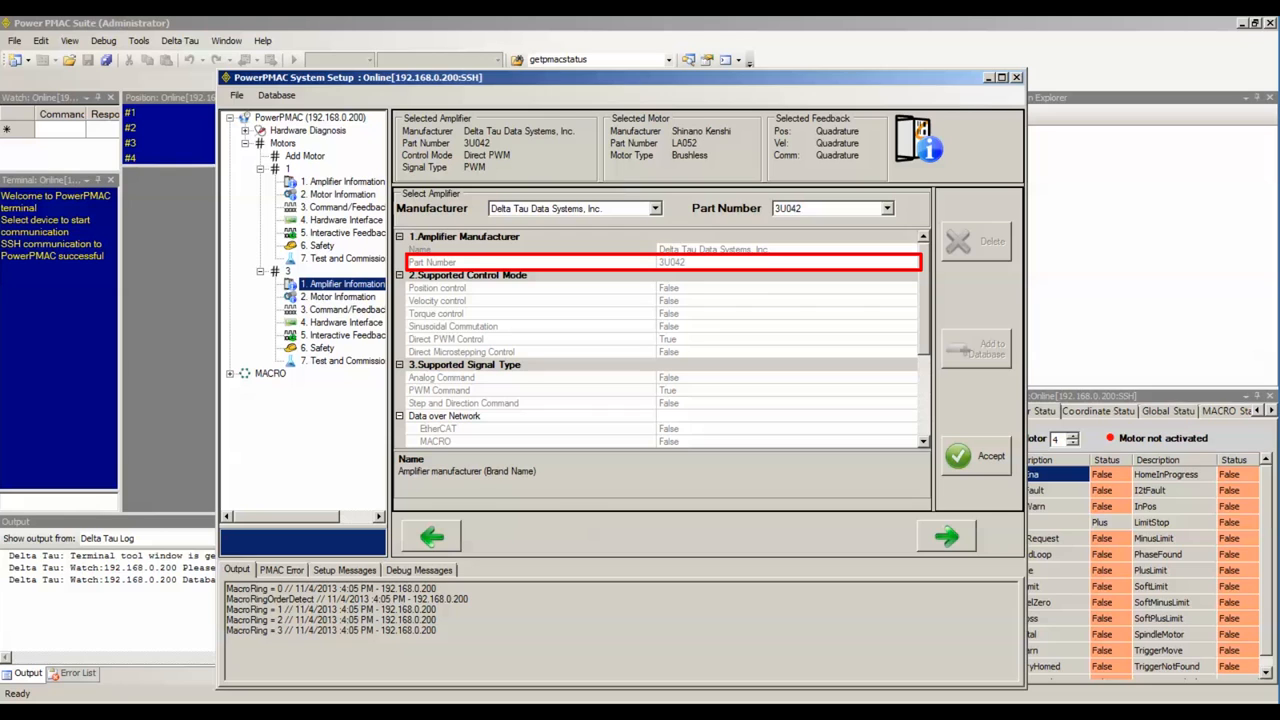
scroll(down, 3)
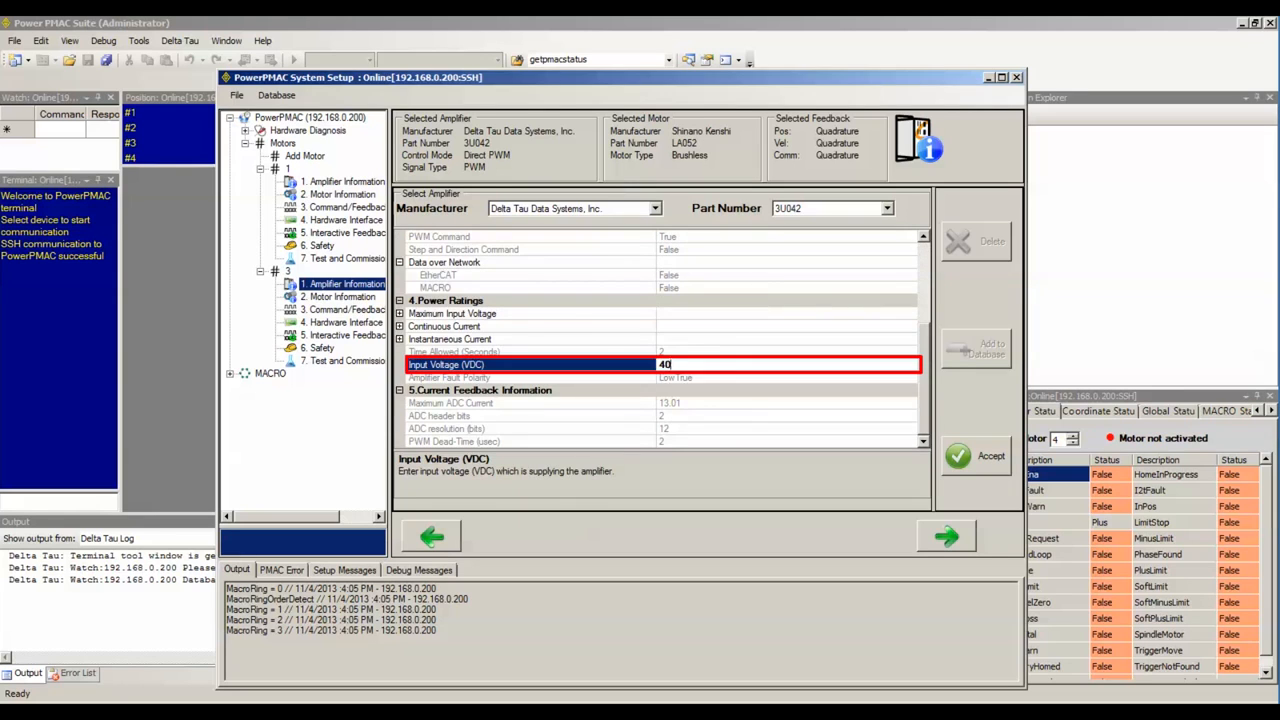
text(48)
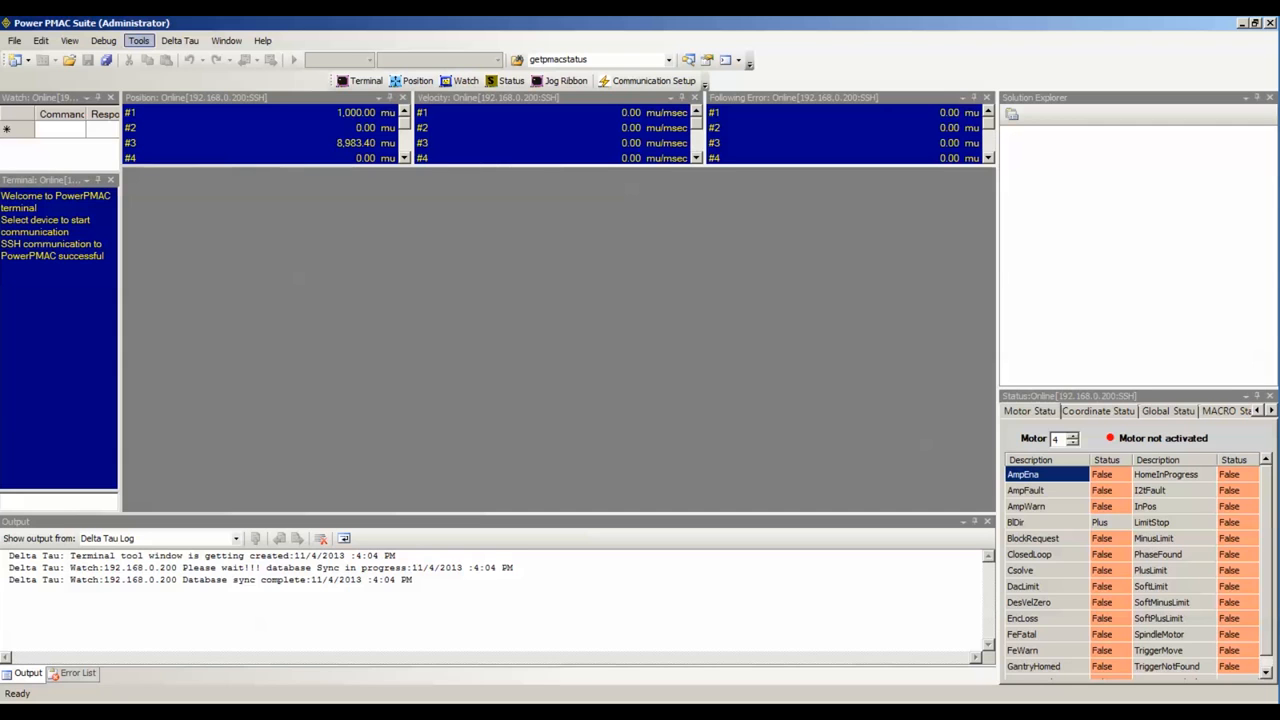
click(138, 40)
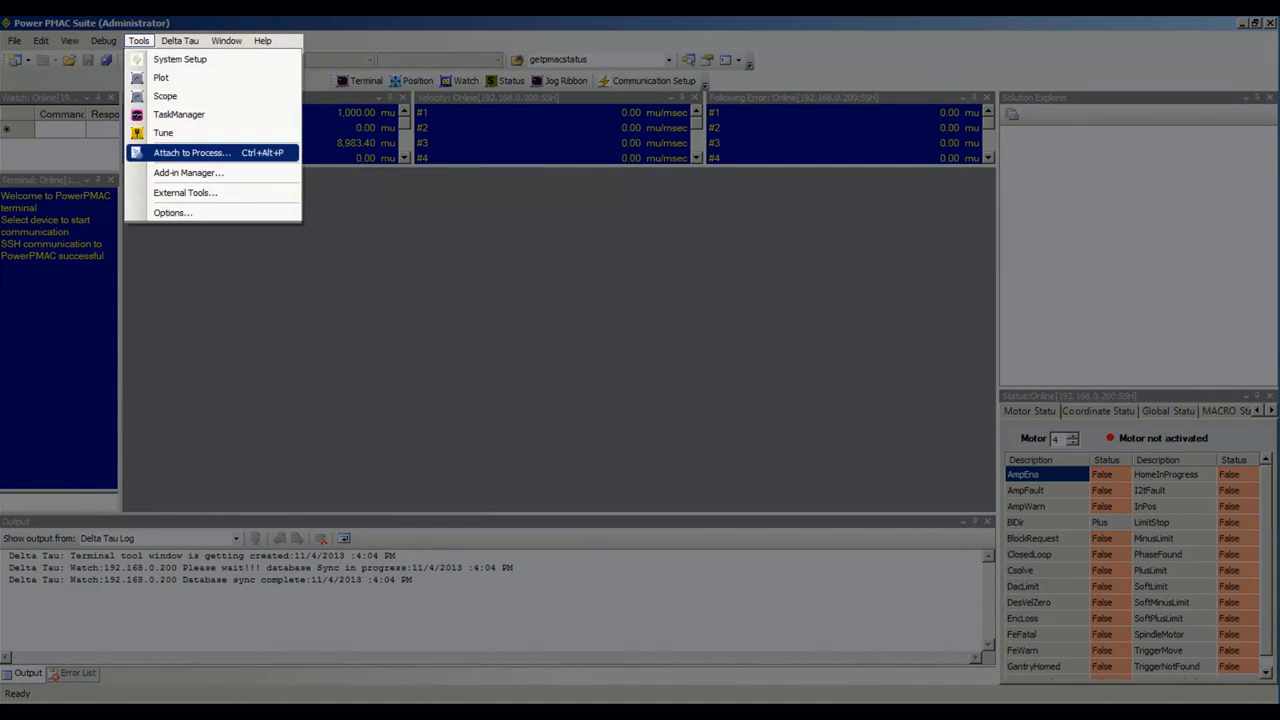
click(162, 132)
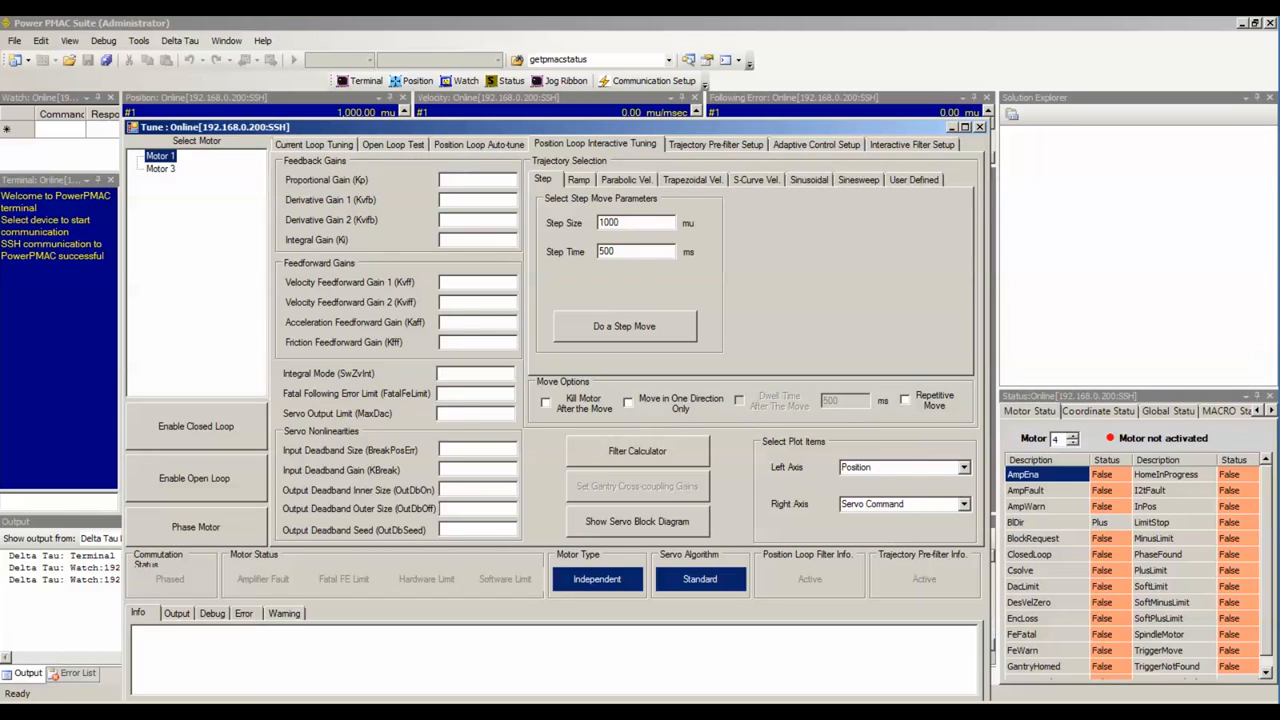
Maximize the Tune window and select Motor 3: zero gains, step size 1000, time 500.
click(964, 126)
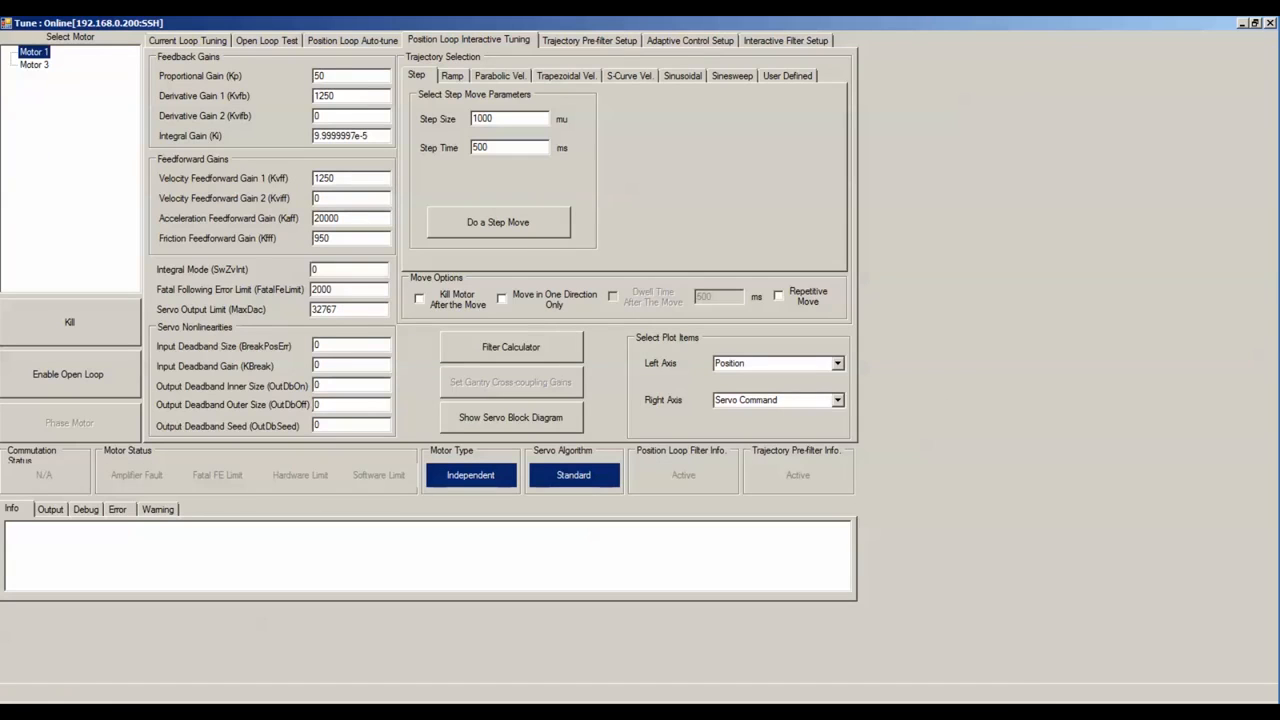
click(35, 64)
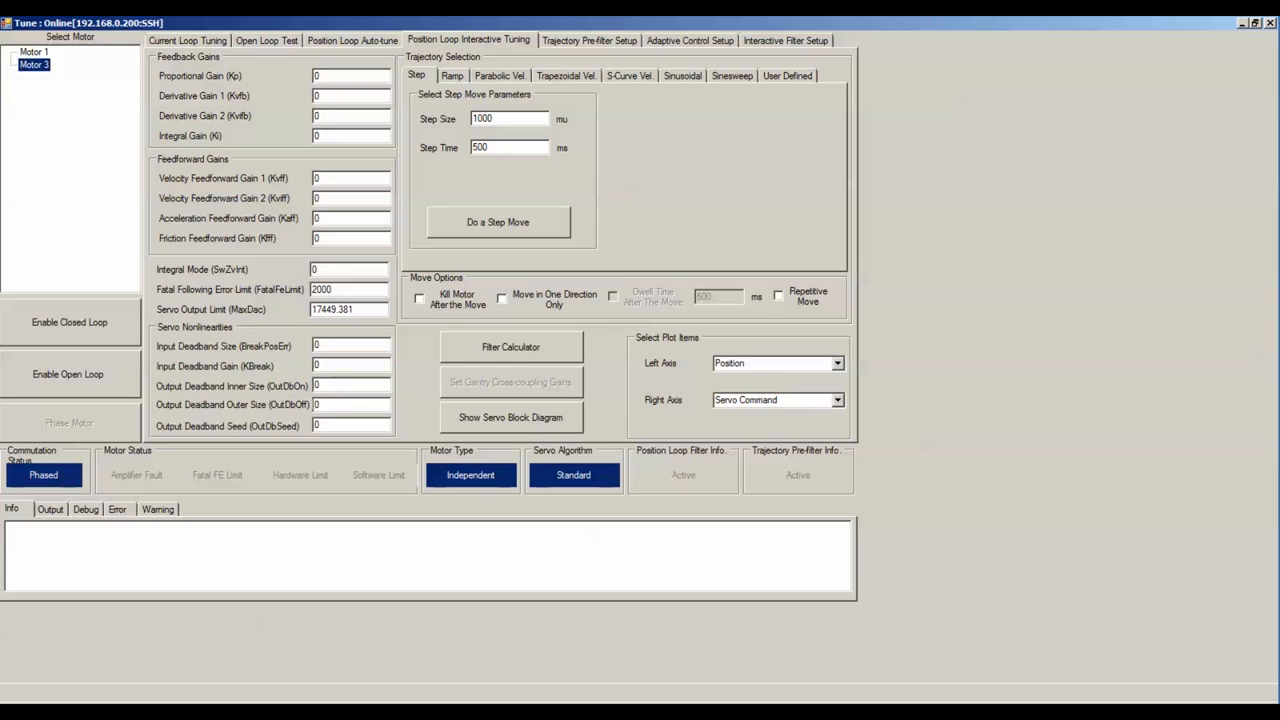
click(468, 40)
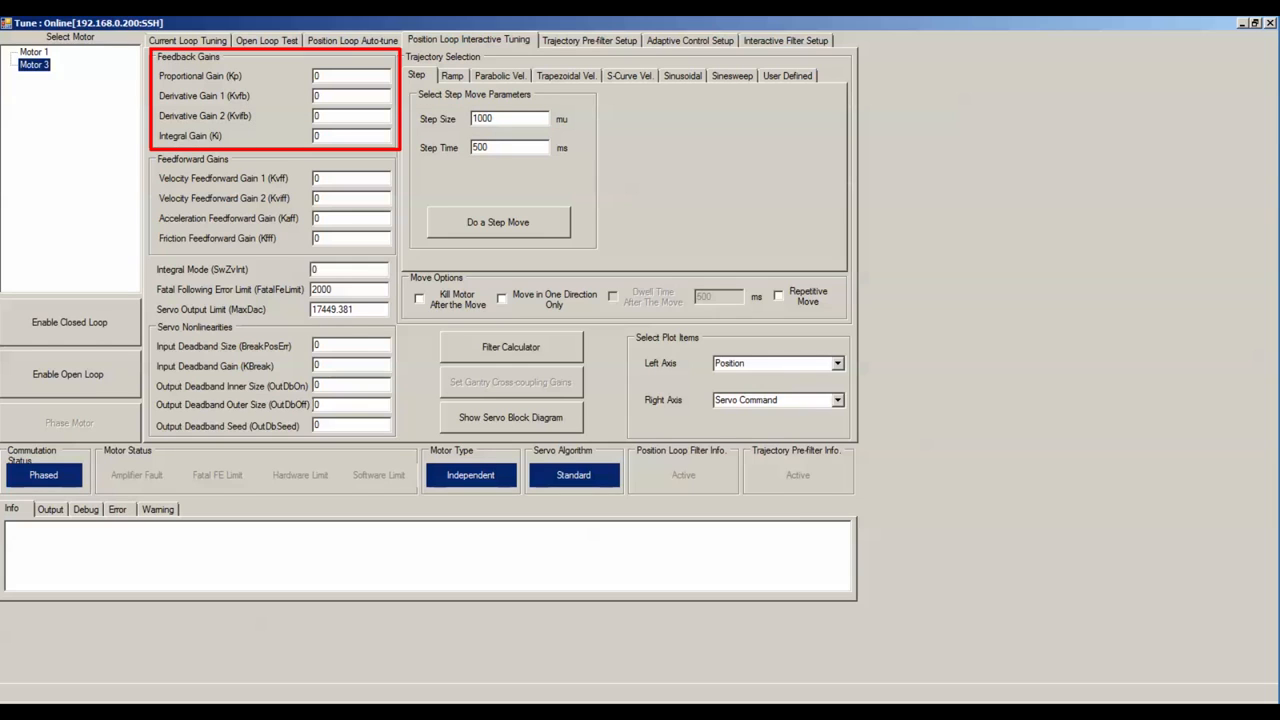
click(352, 75)
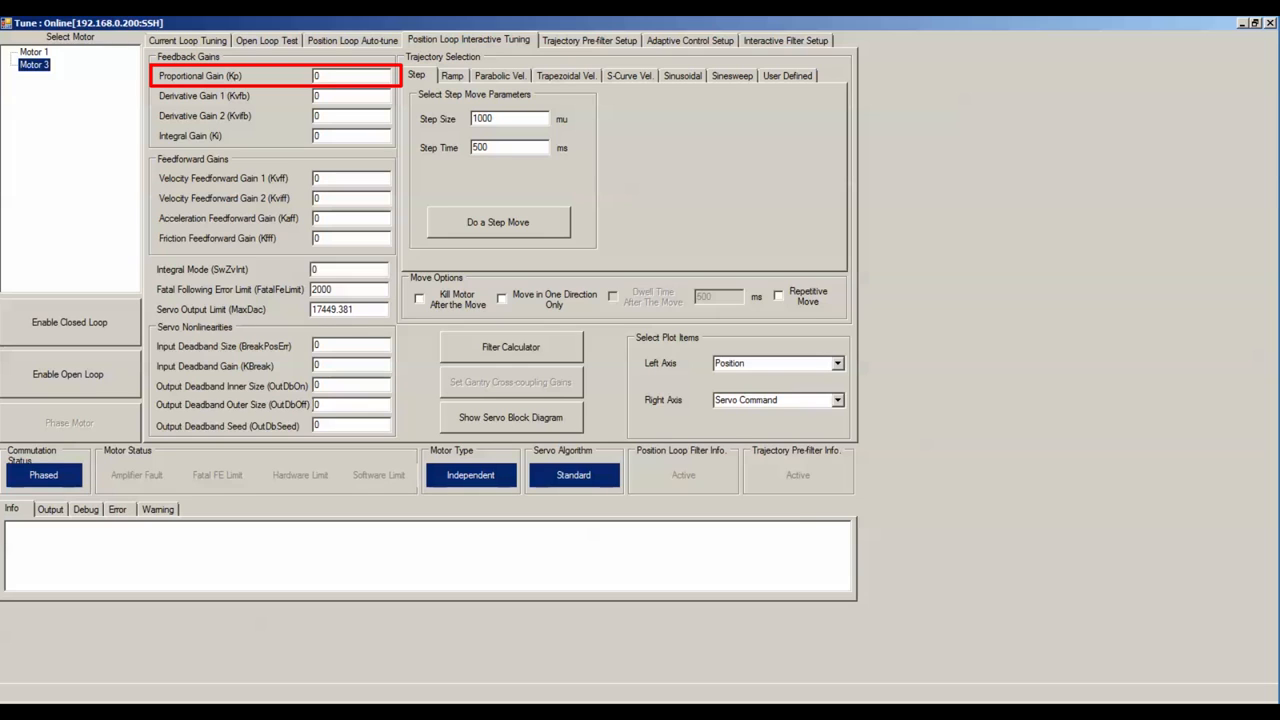
click(355, 75)
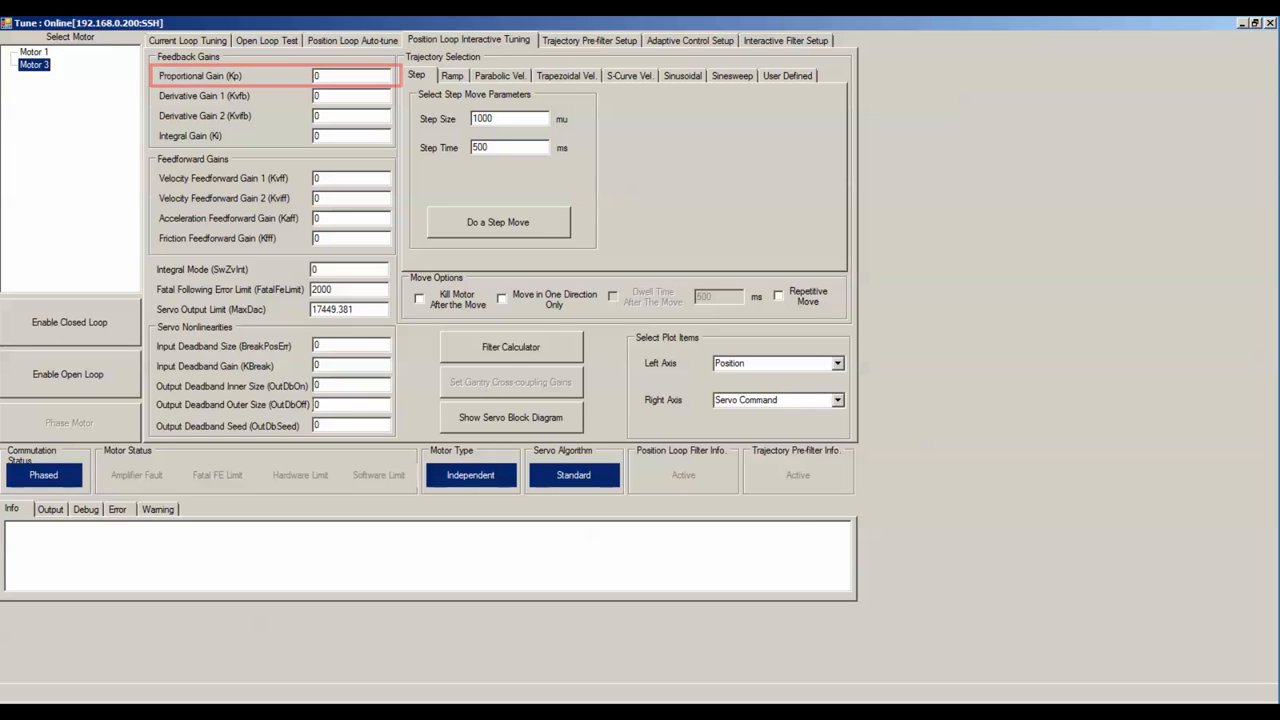
click(509, 118)
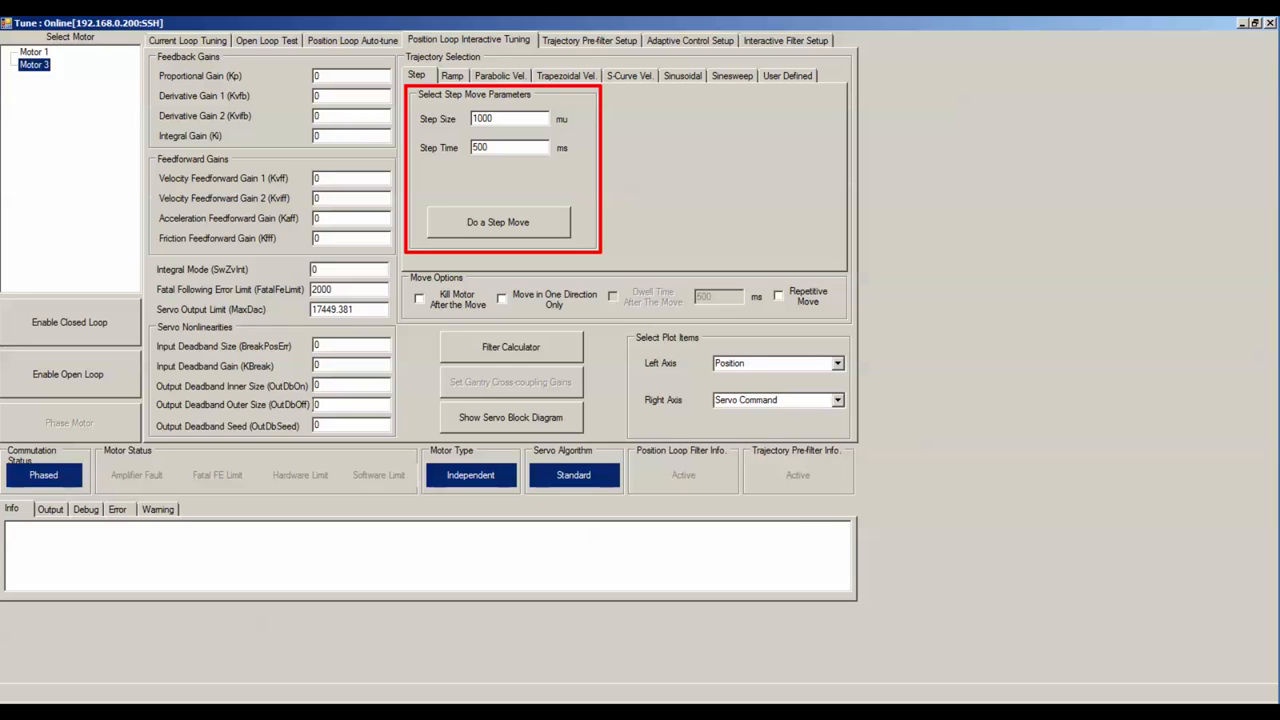
click(510, 118)
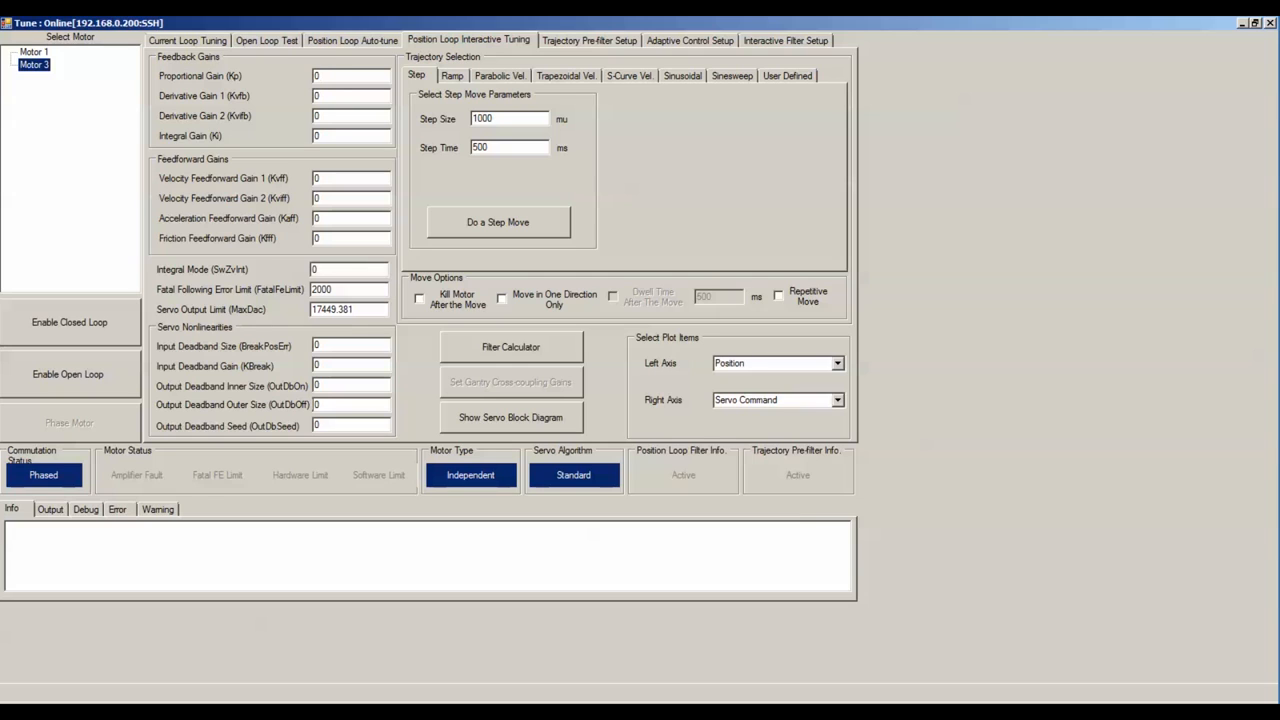
click(350, 75)
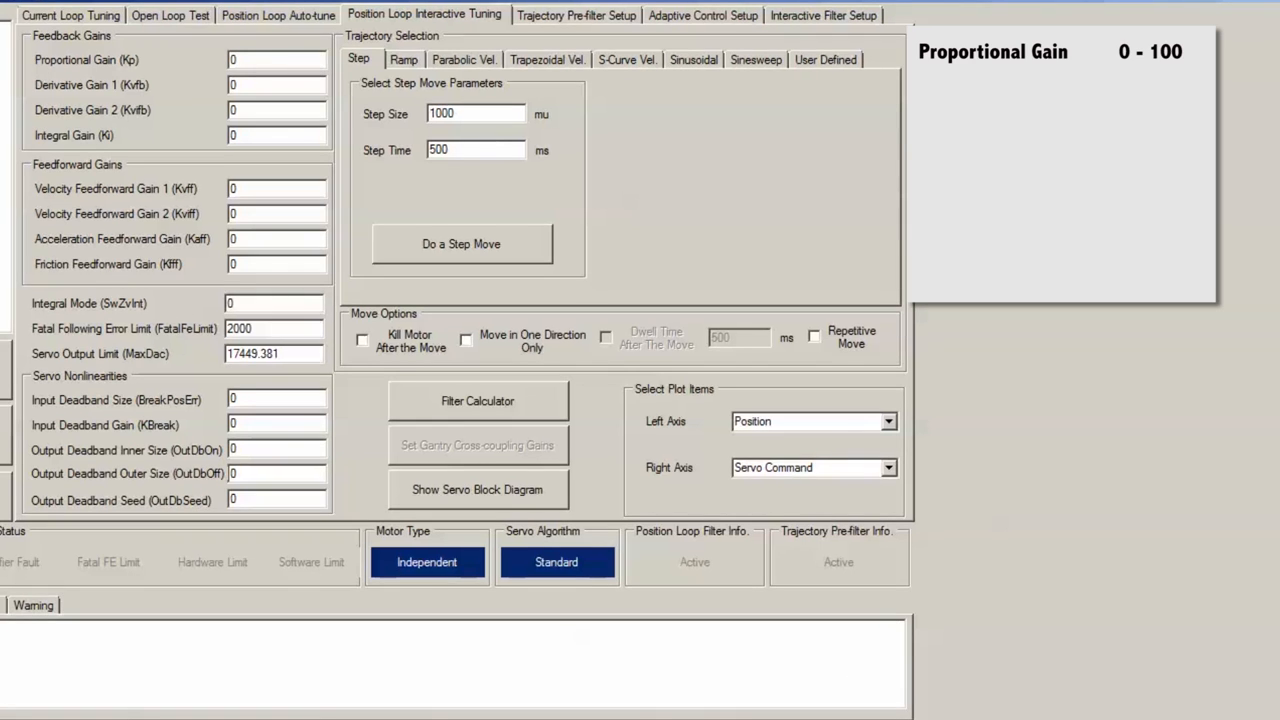
click(276, 60)
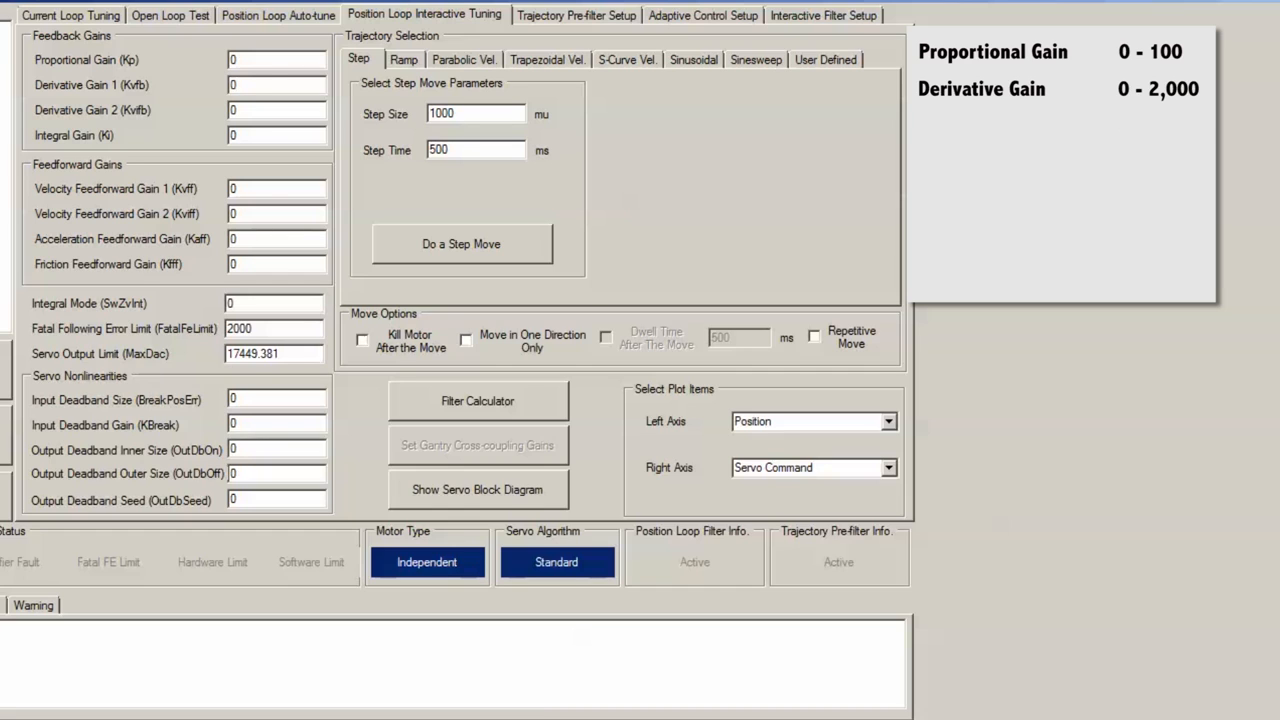
click(276, 238)
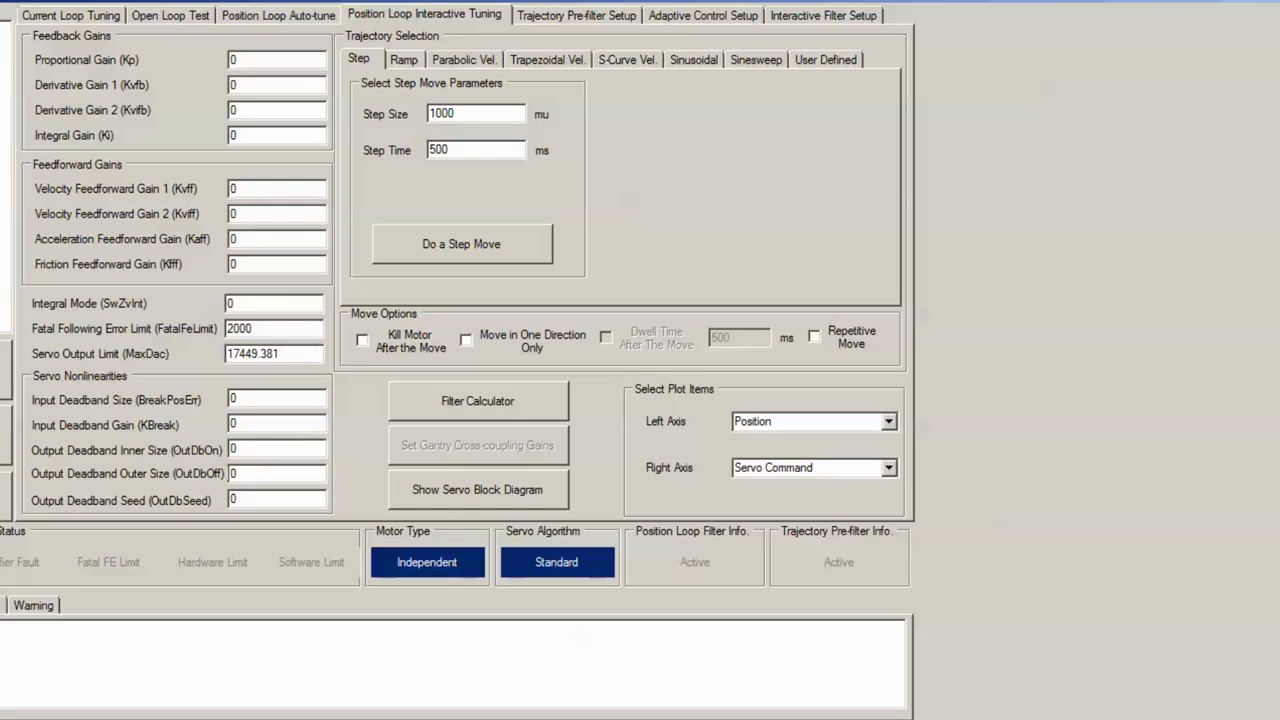
click(278, 14)
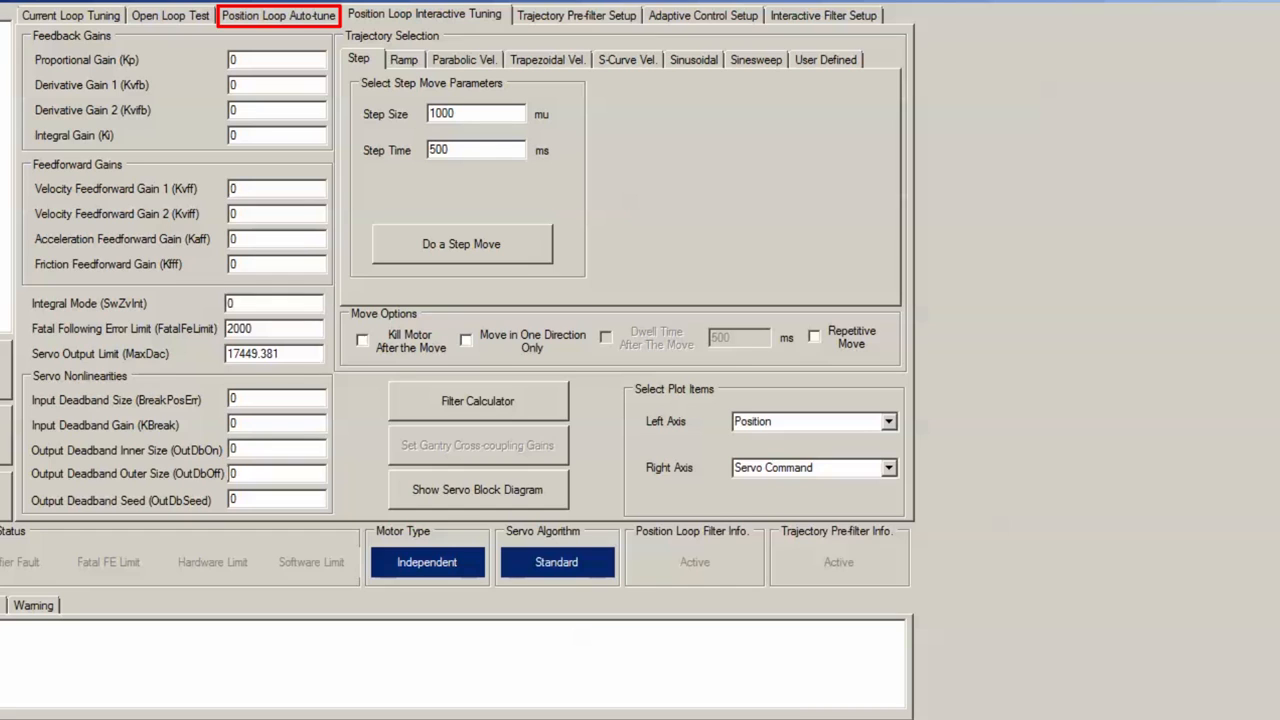
click(424, 14)
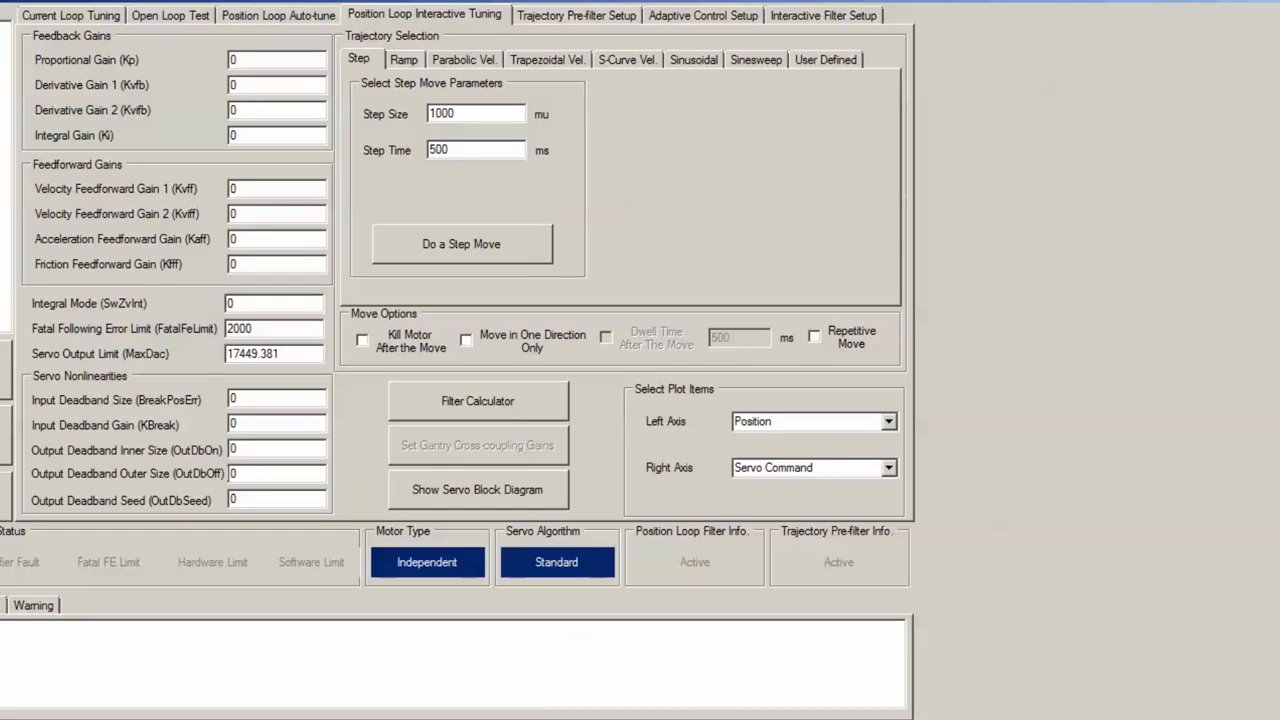
click(276, 188)
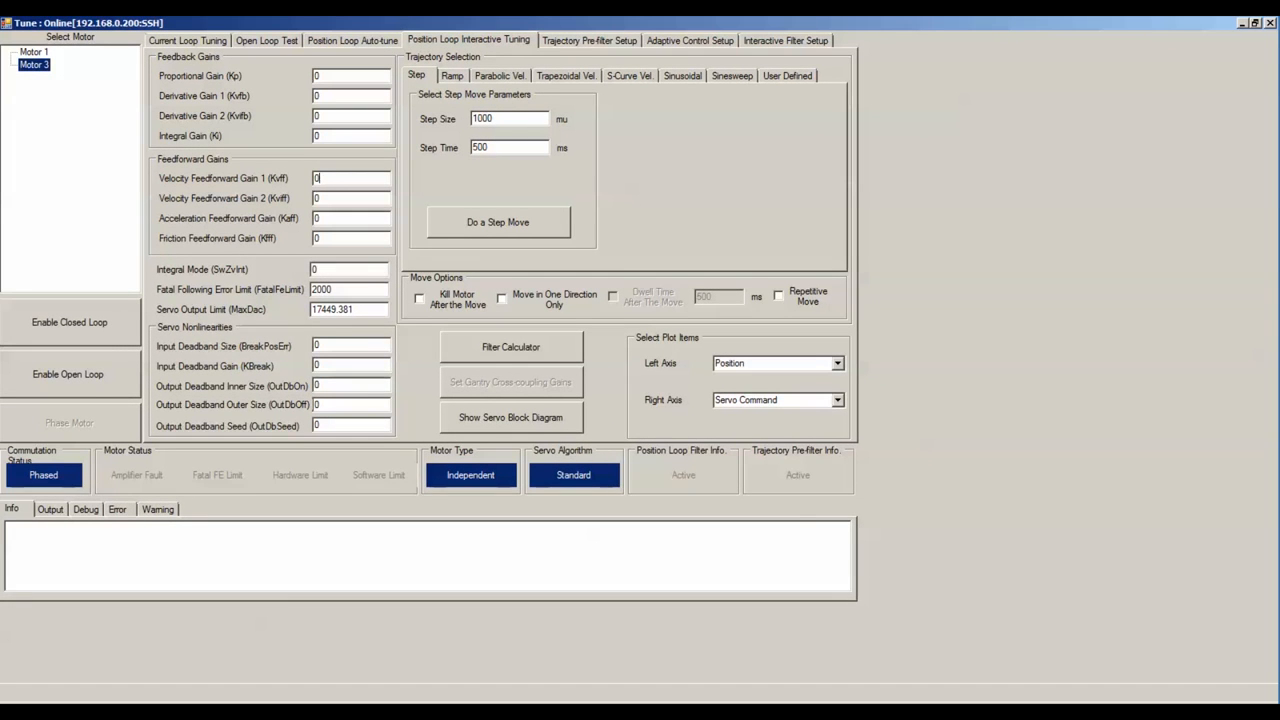
Return motor 3's proportional gain from 1 and 10 to 0, then enable closed loop.
click(350, 75)
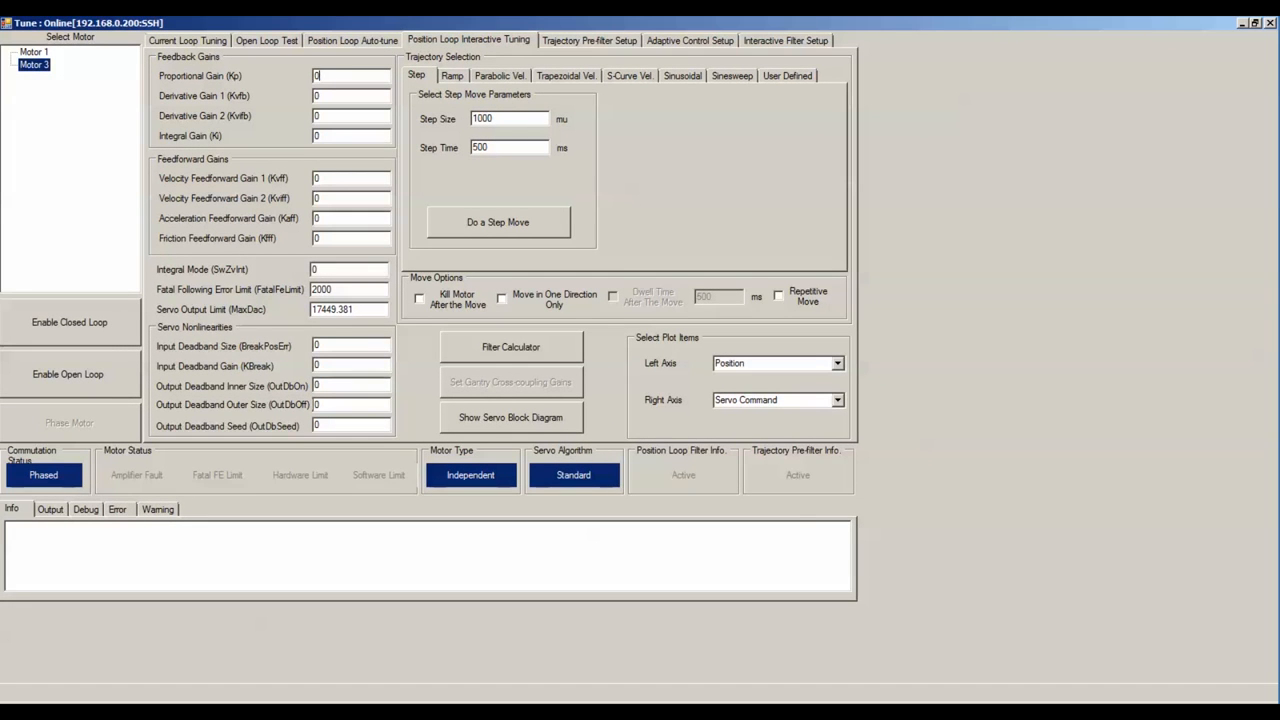
click(350, 75)
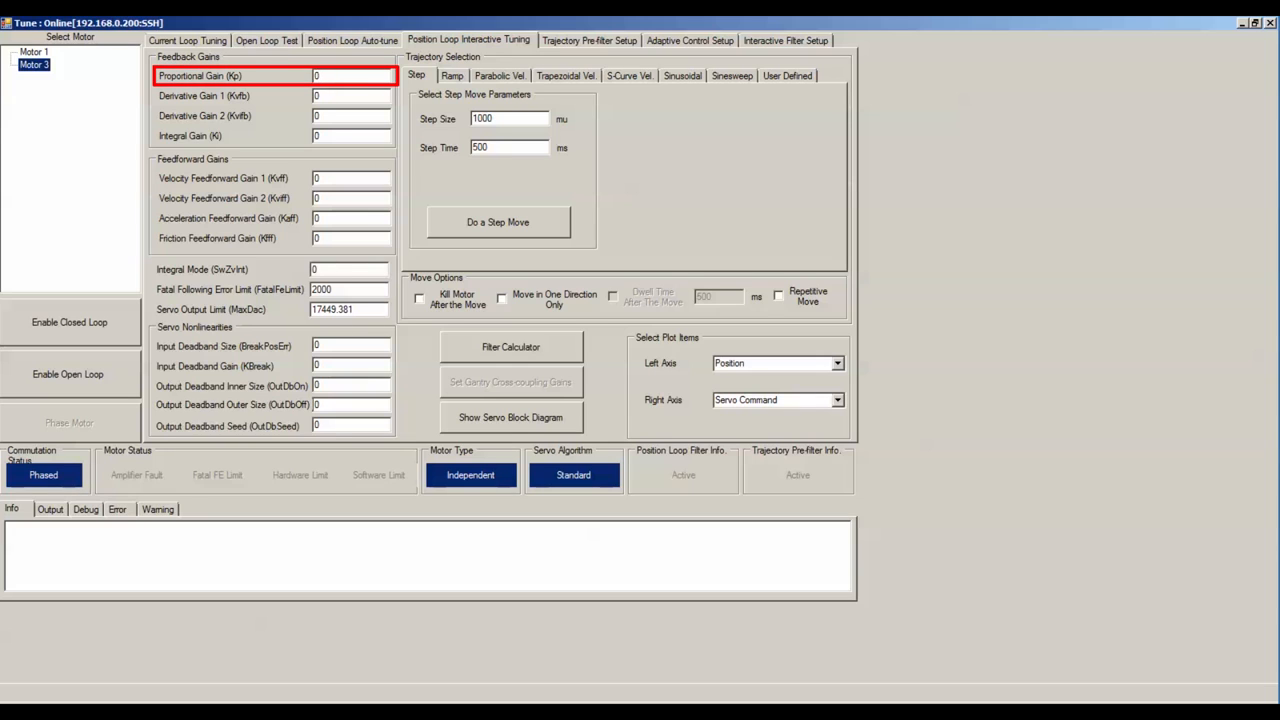
click(350, 95)
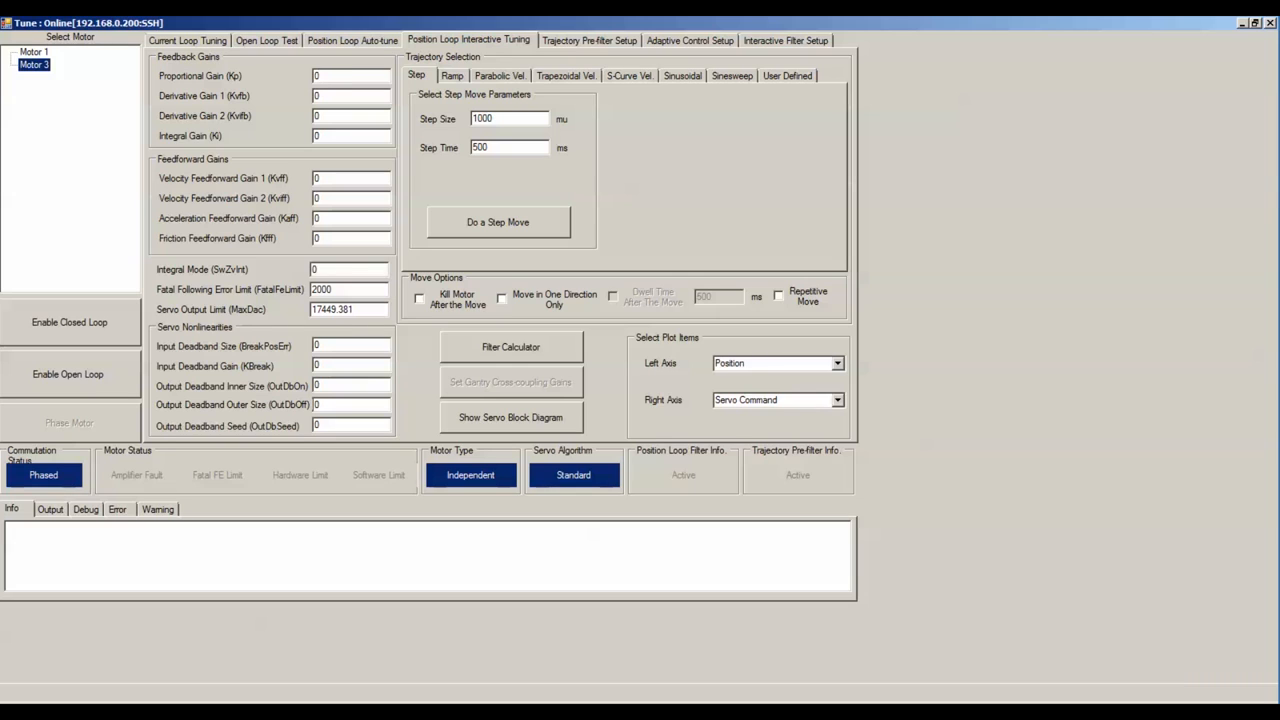
click(350, 75)
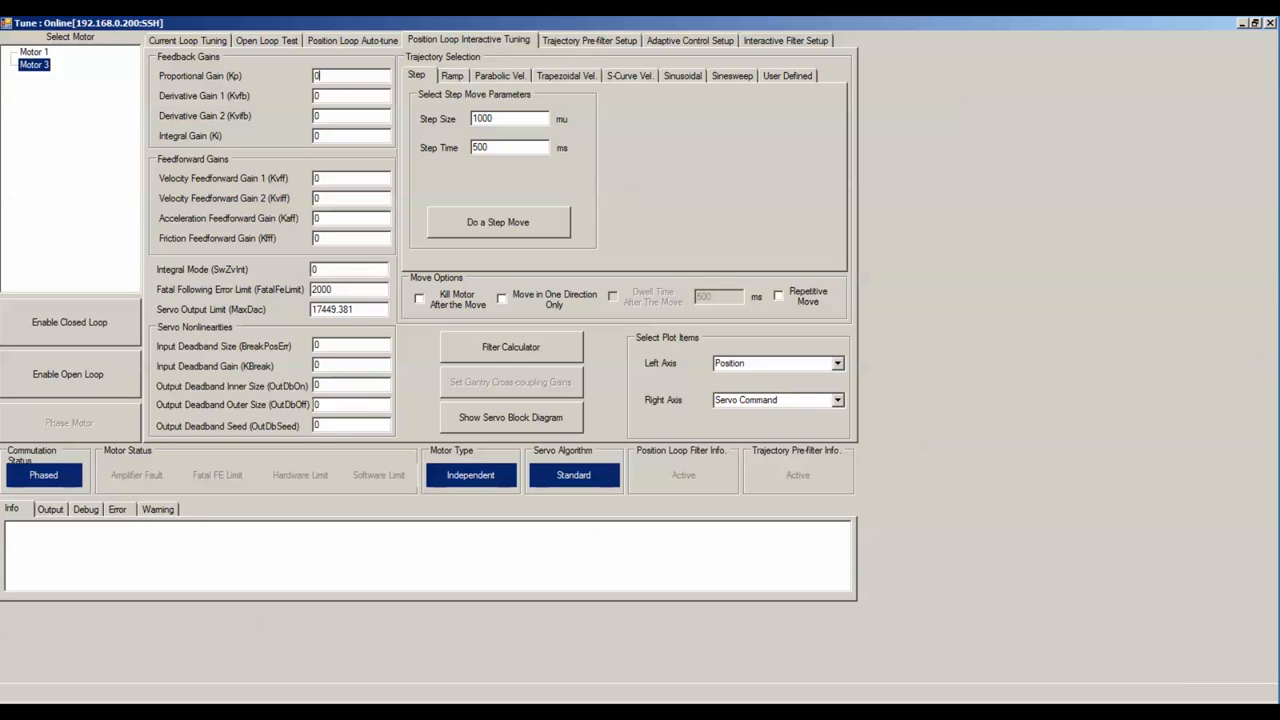
click(69, 321)
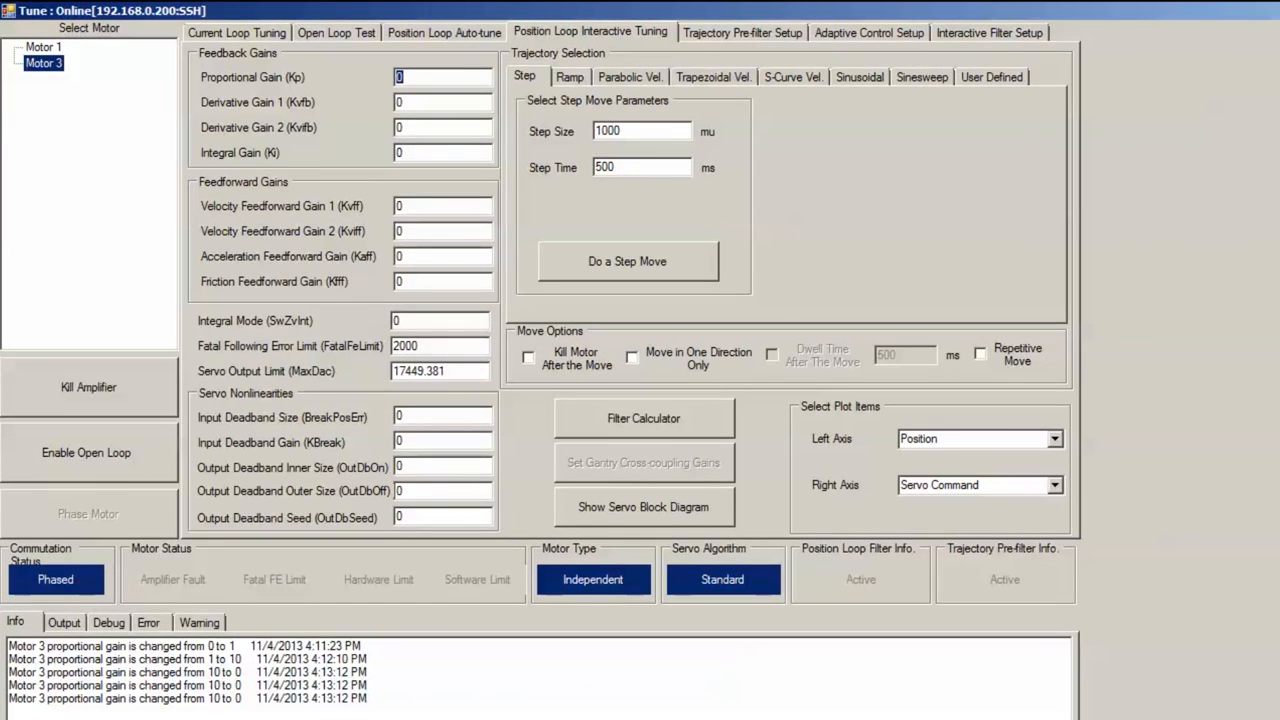
Apply Kp 2, run a 1000-unit step move showing 122.5% overshoot, and close the plot.
text(2)
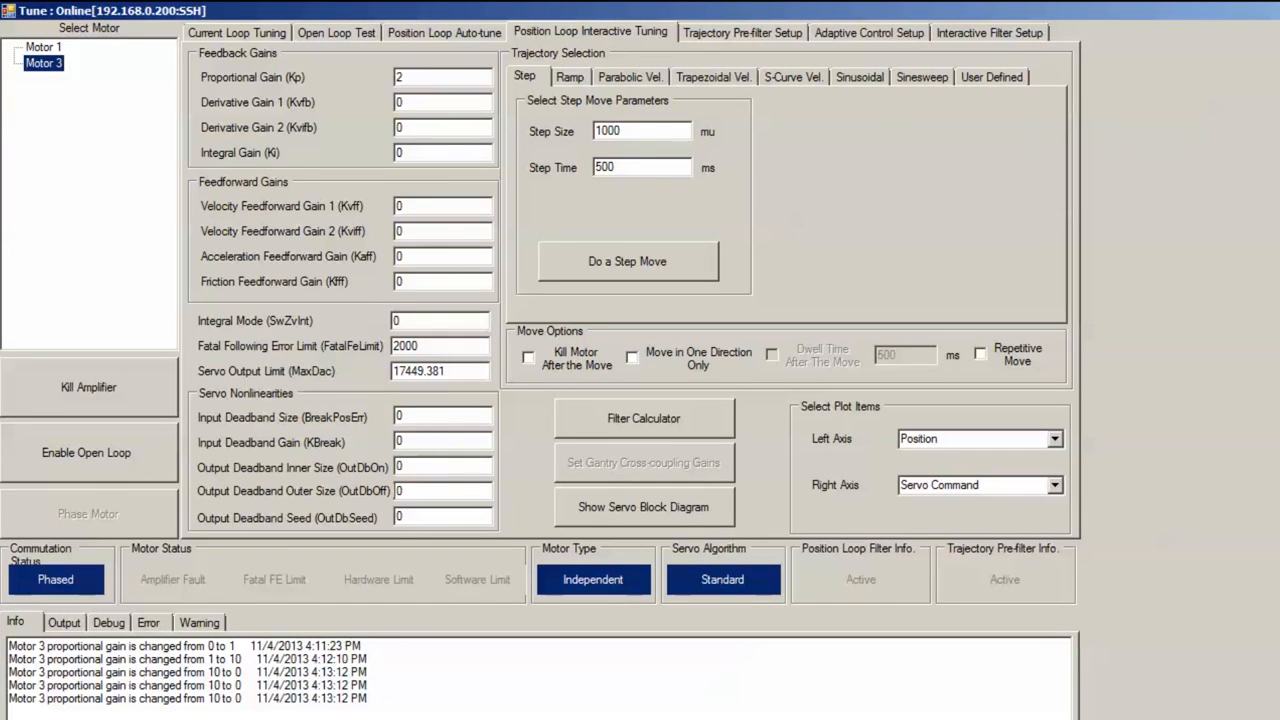
click(627, 261)
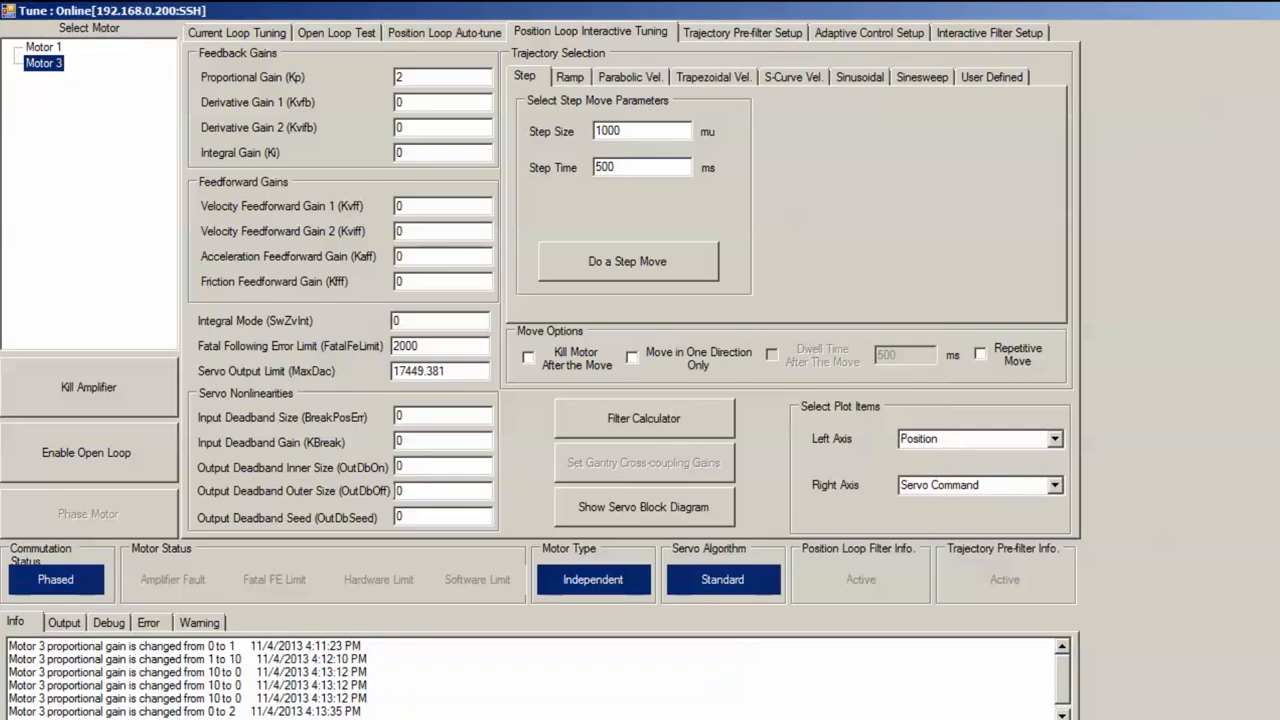
click(627, 261)
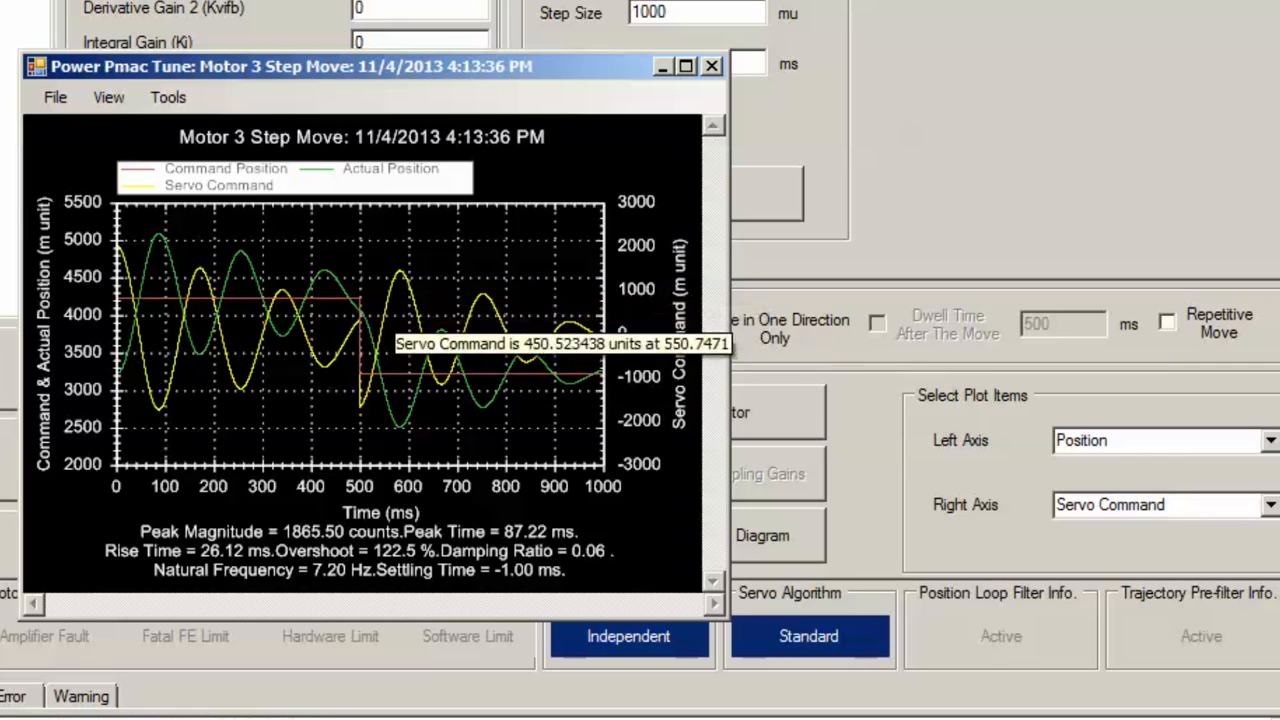
mouse_move(490, 327)
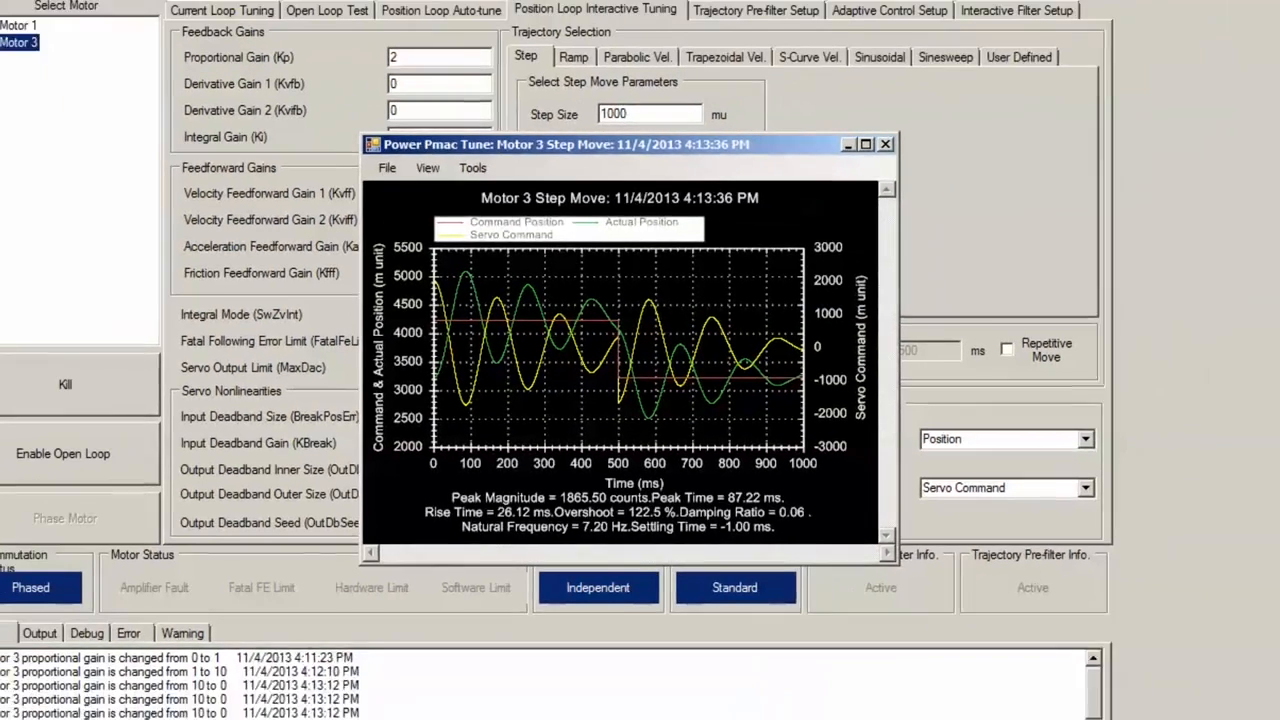
click(884, 144)
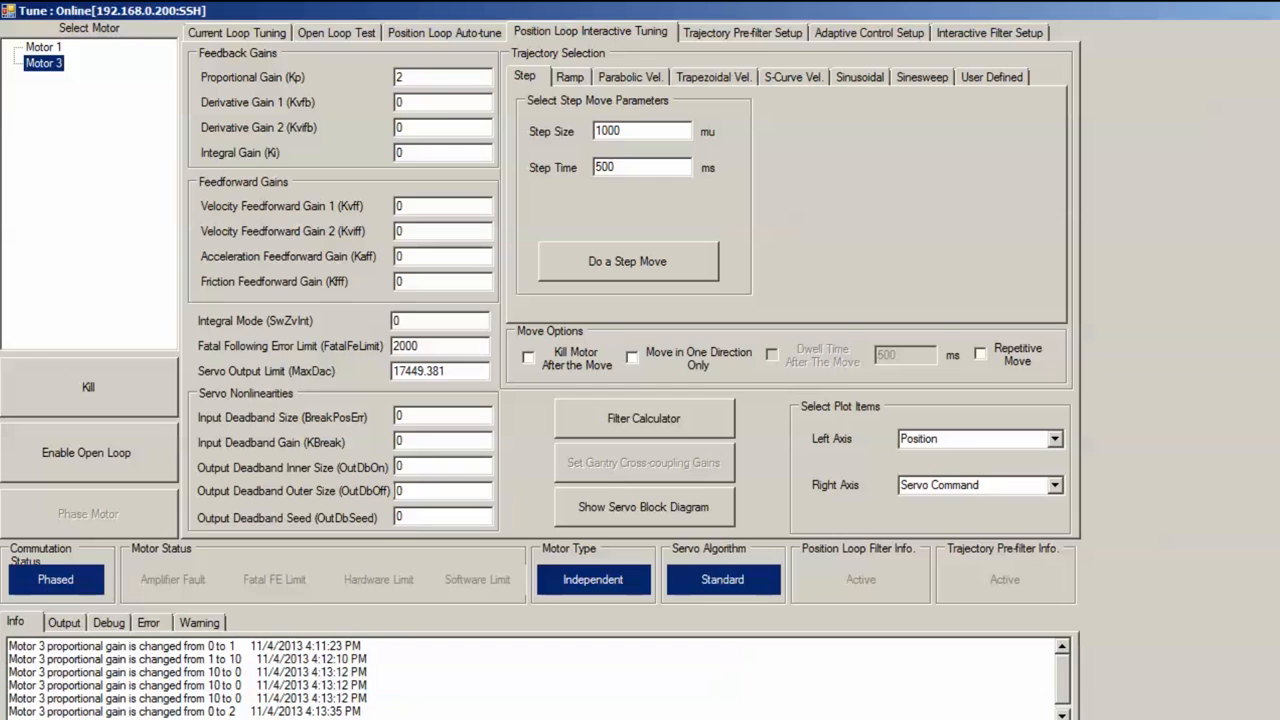
Set Kp to 10 and Kvfb to 250, then run a step move showing 21.4% overshoot.
text(10)
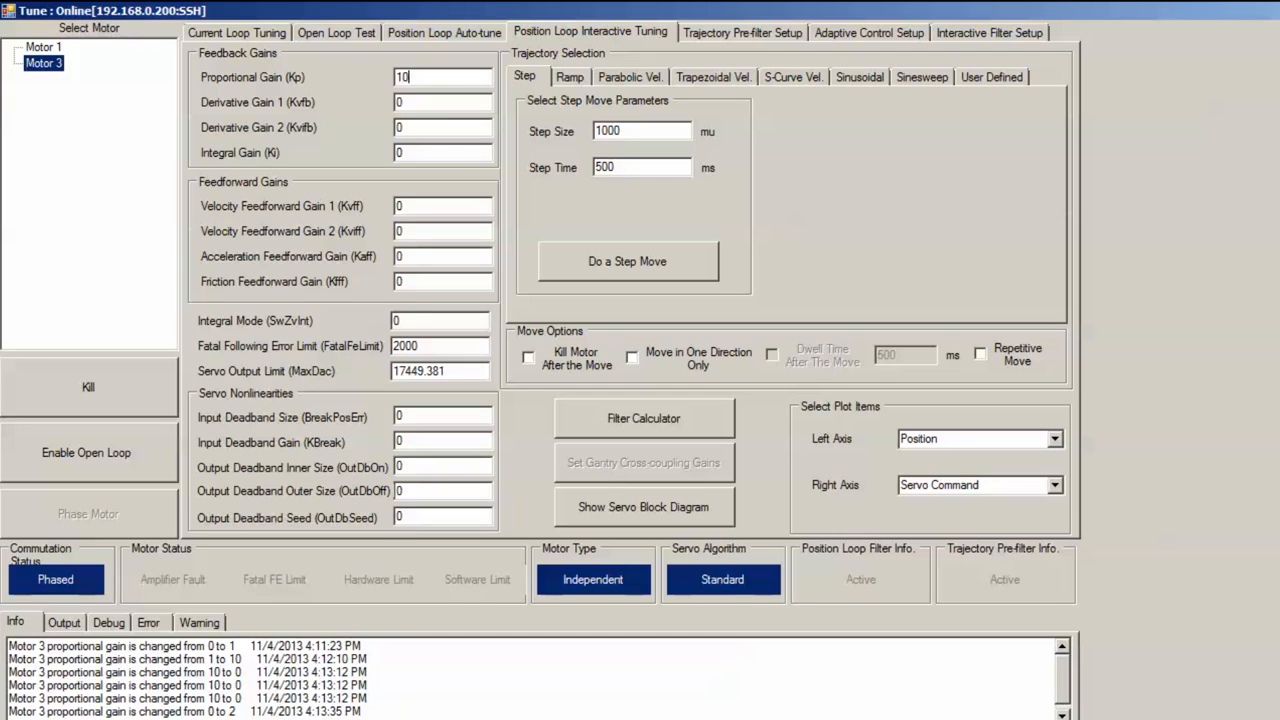
click(441, 102)
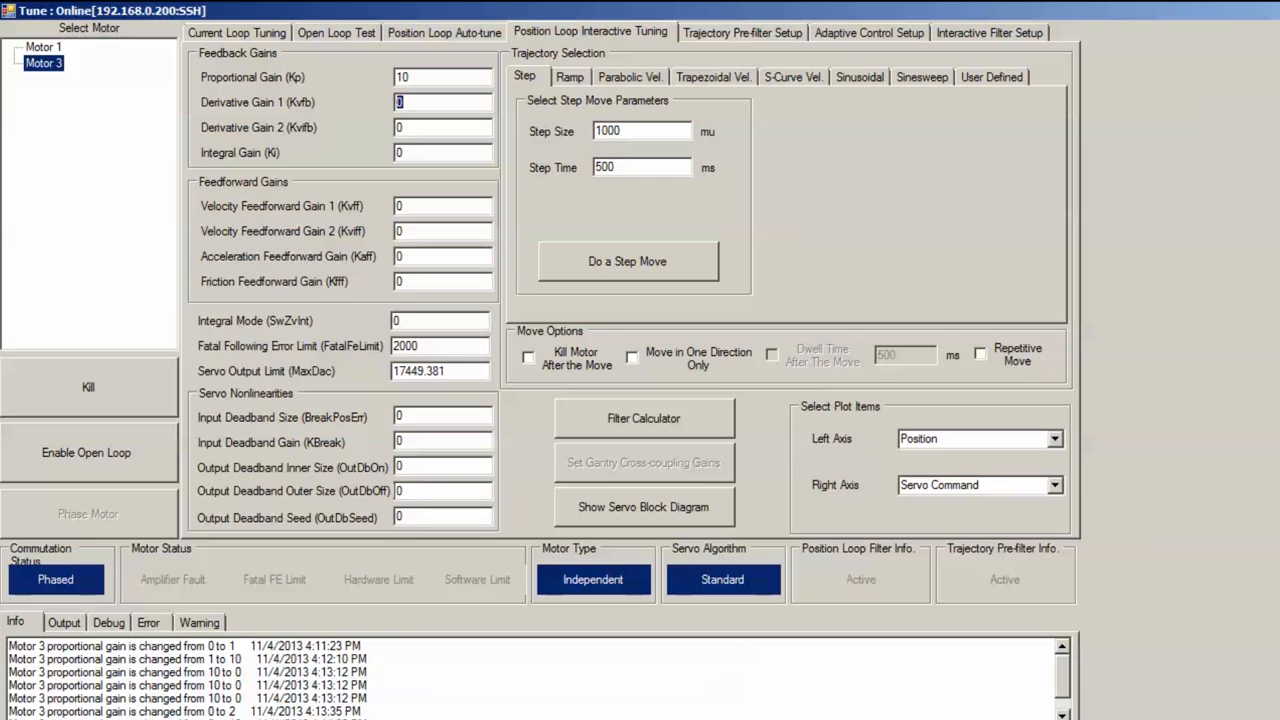
text(250)
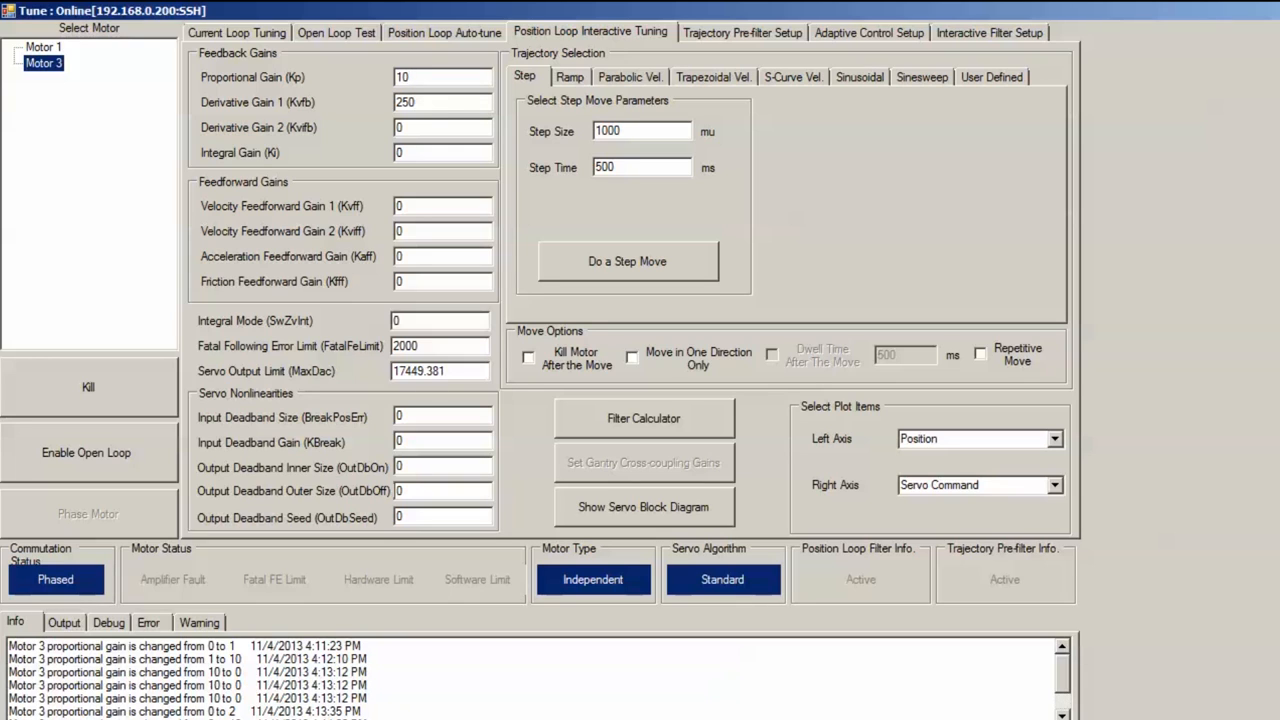
click(627, 261)
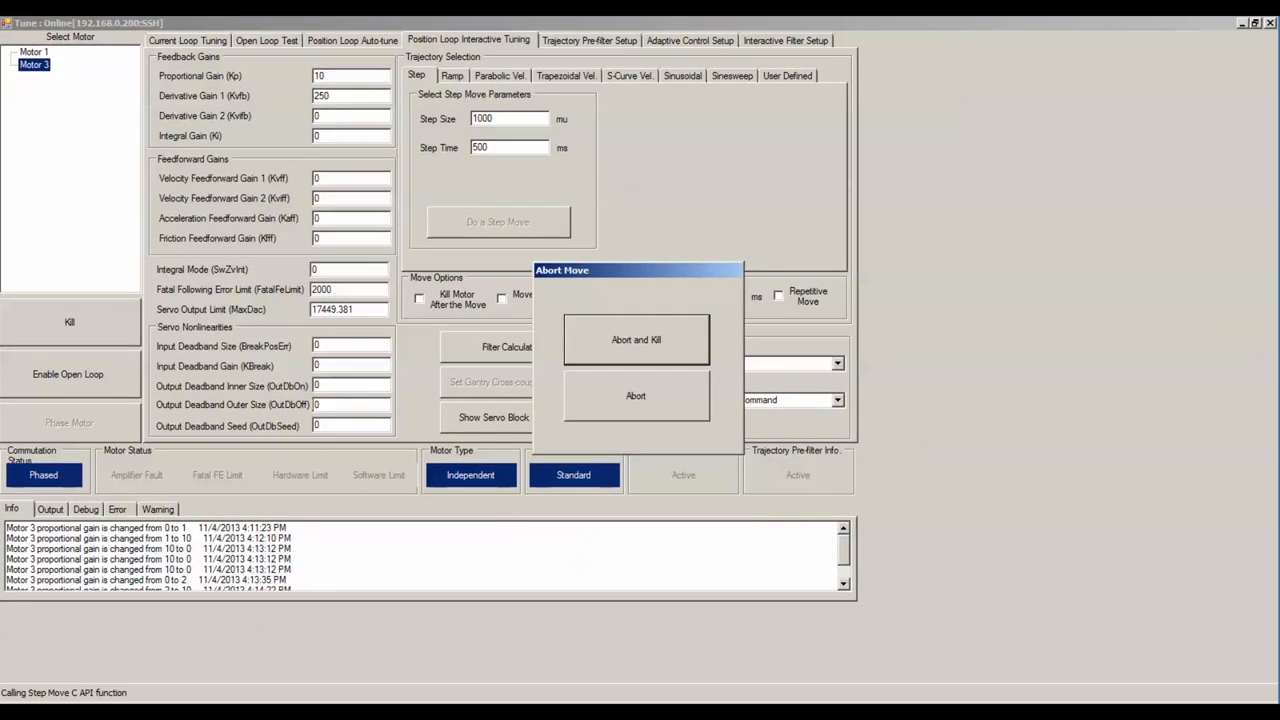
click(635, 395)
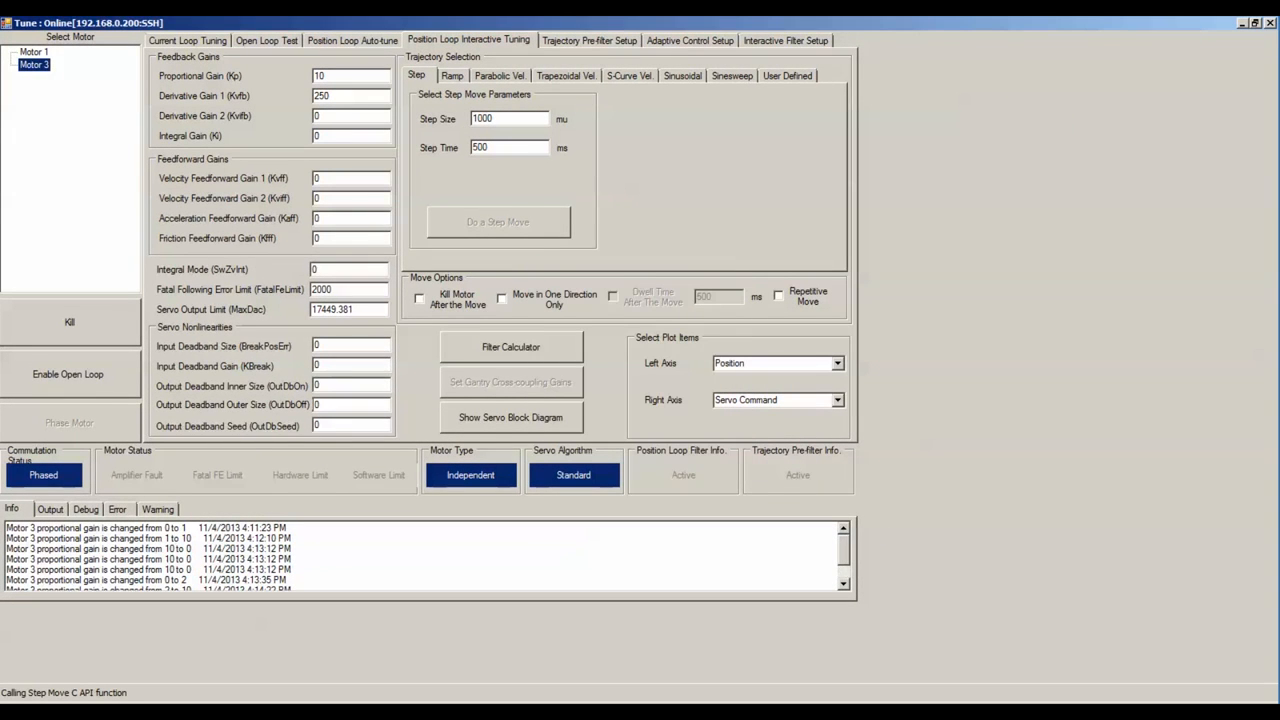
click(497, 221)
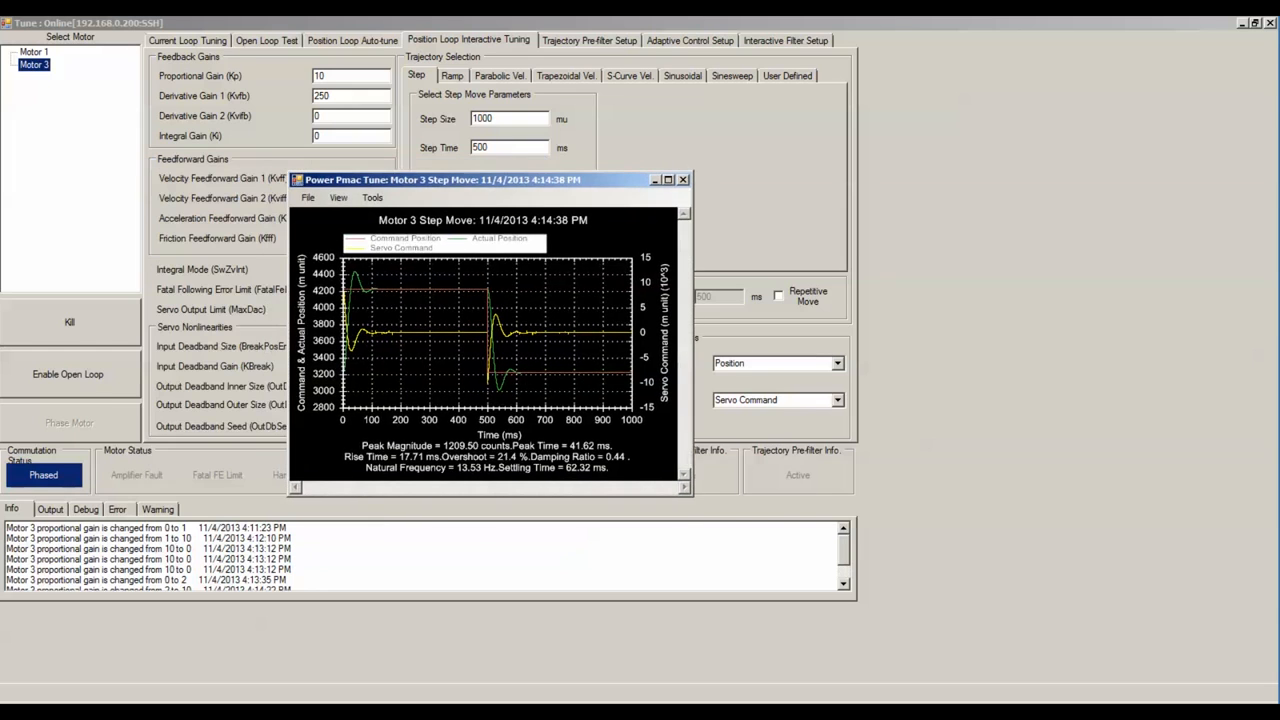
Maximize the step move plot to read the 21.4% overshoot.
click(667, 179)
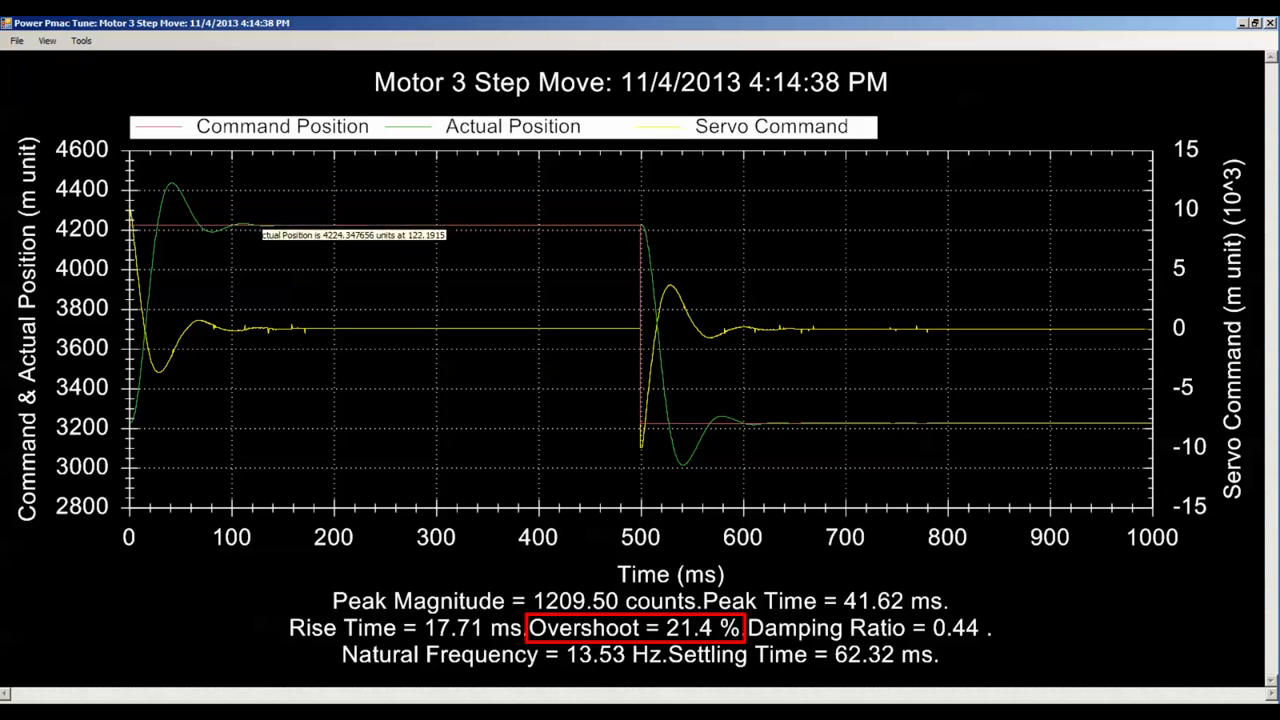
mouse_move(488, 230)
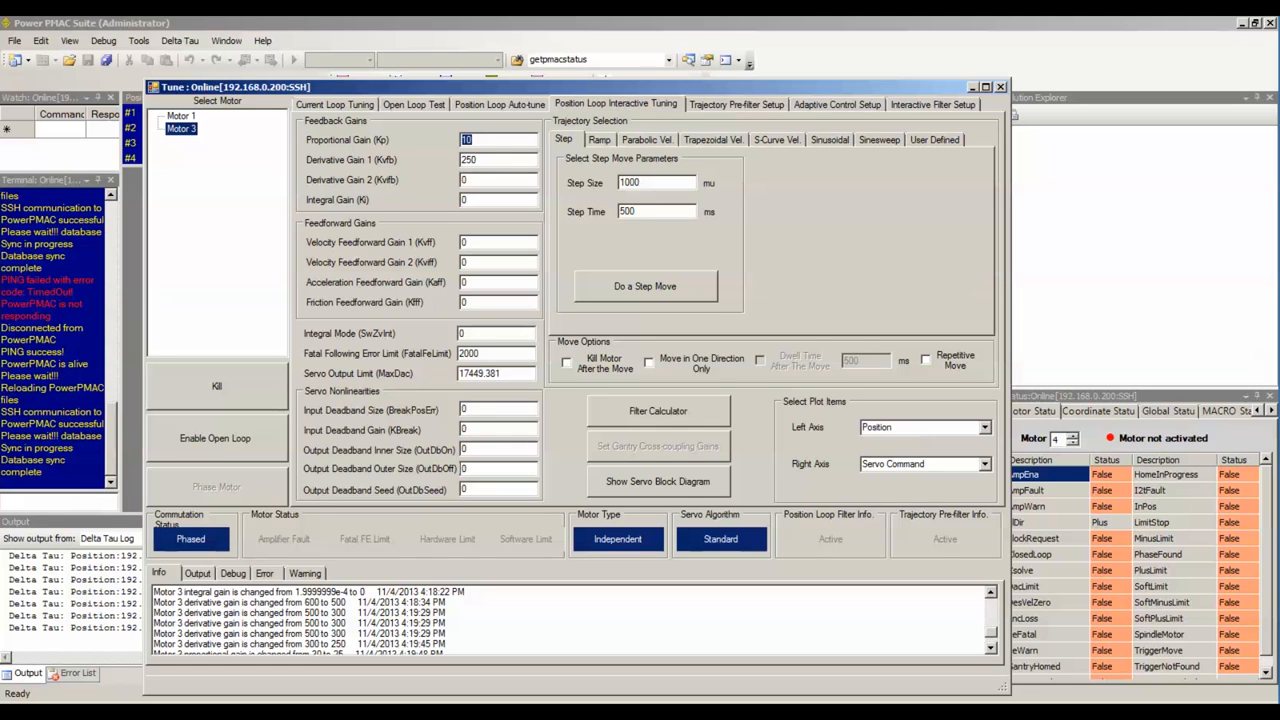
Enter Kp 25 and run a step move: 0% overshoot, damping ratio 1.00, 29.89 ms settling.
text(25)
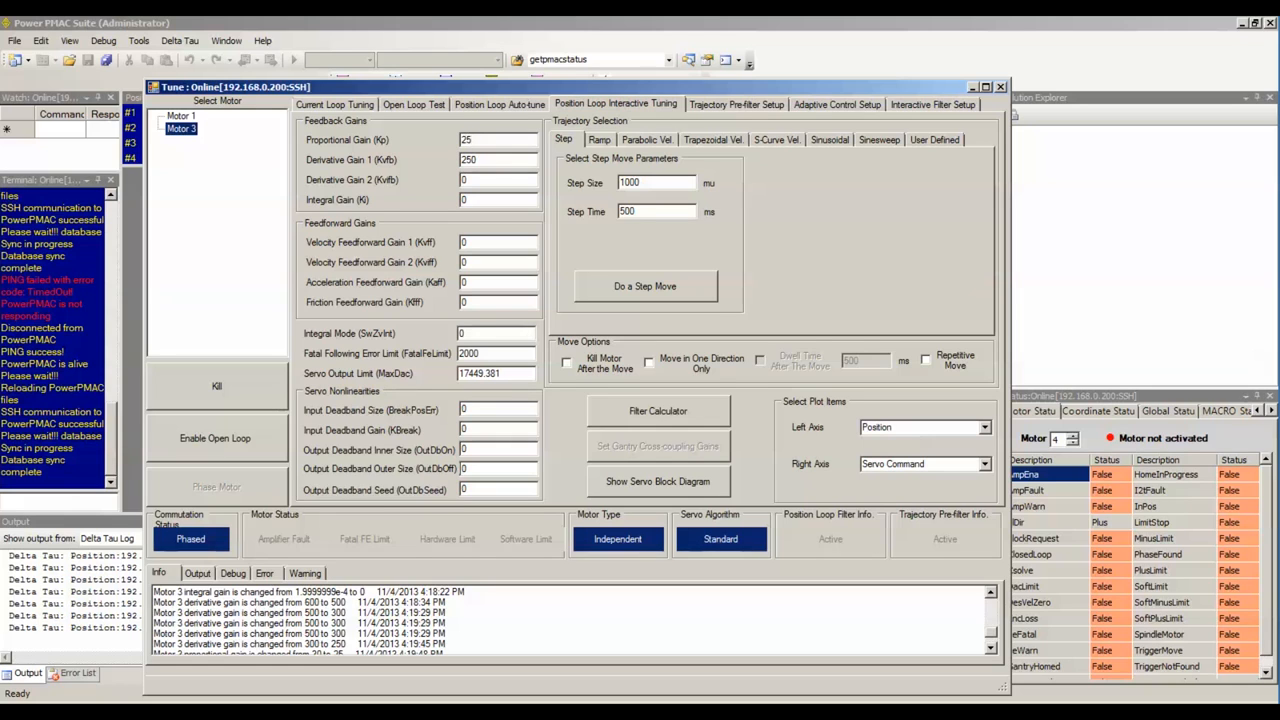
click(497, 160)
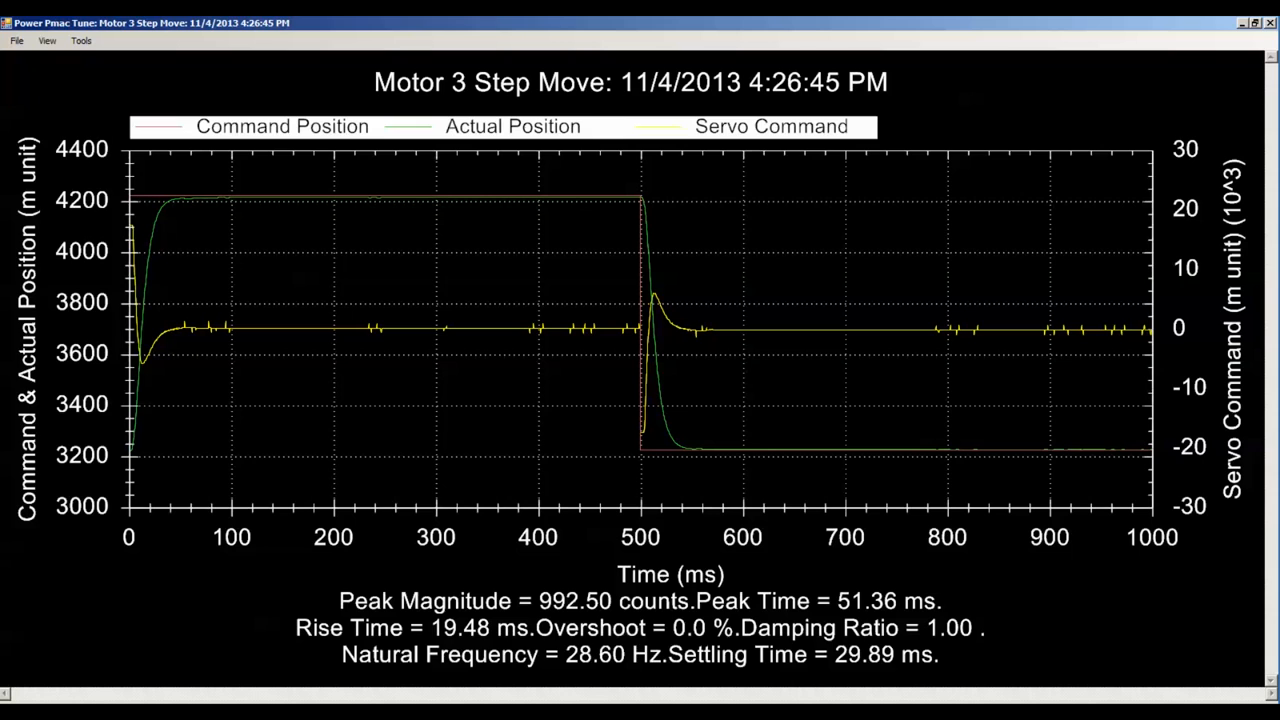
mouse_move(515, 204)
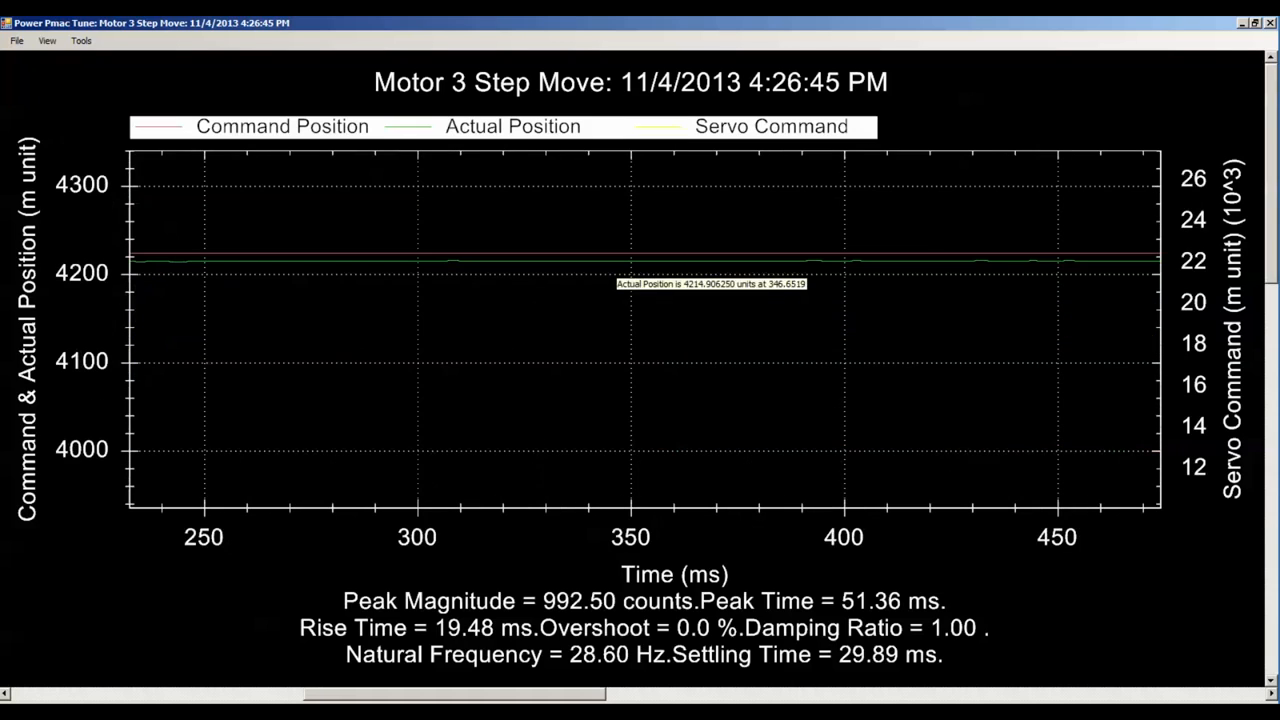
mouse_move(745, 277)
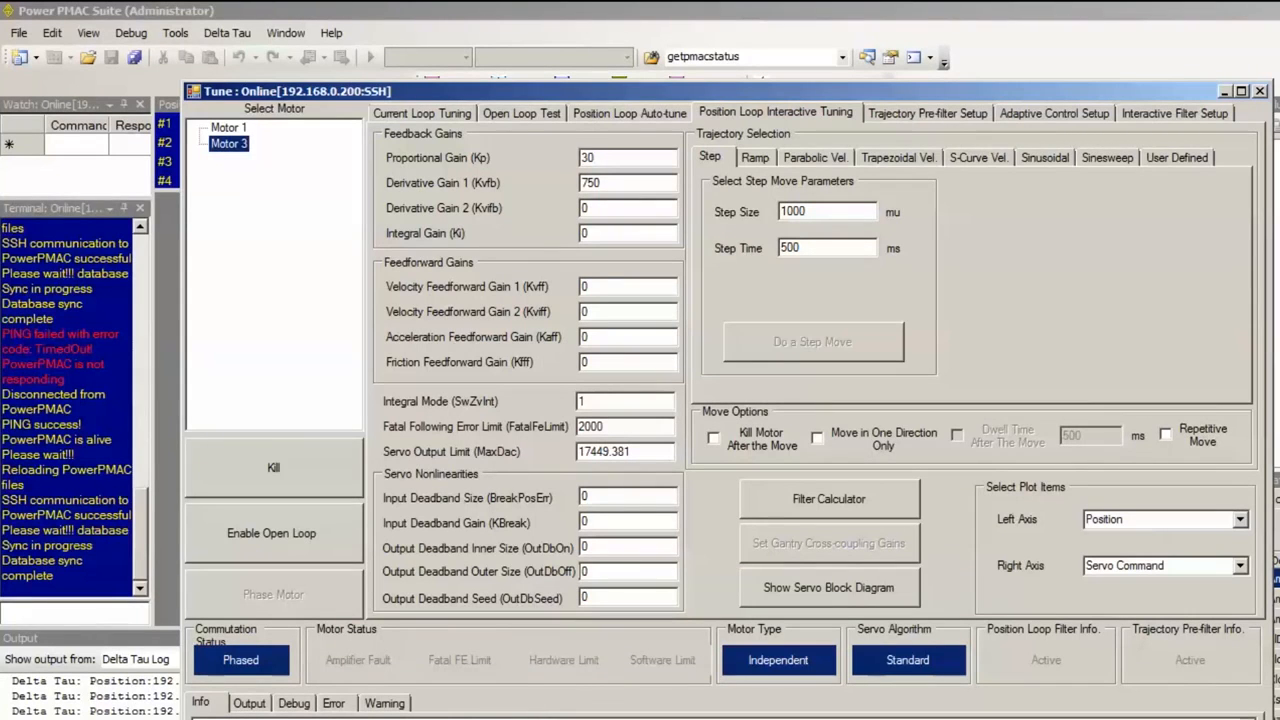
Run a step move at Kp 30, Kvfb 750, reaching 37.01 Hz with 0.4% overshoot.
click(812, 341)
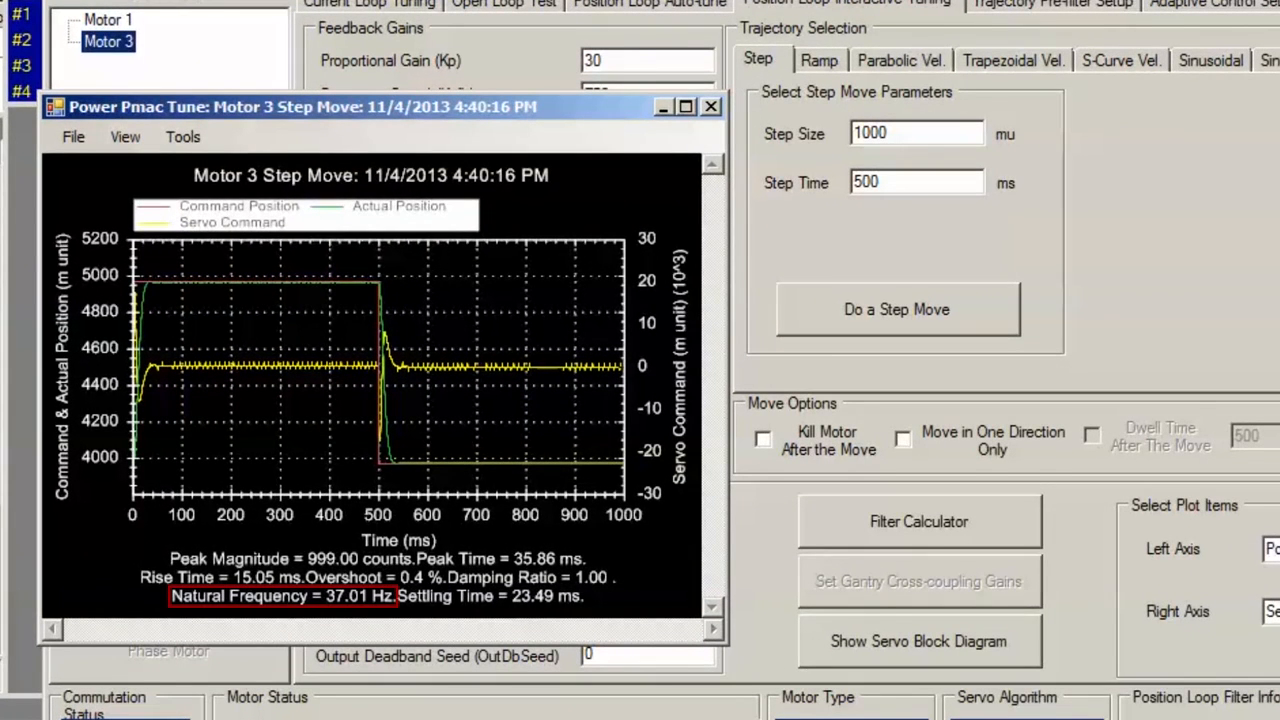
mouse_move(385, 372)
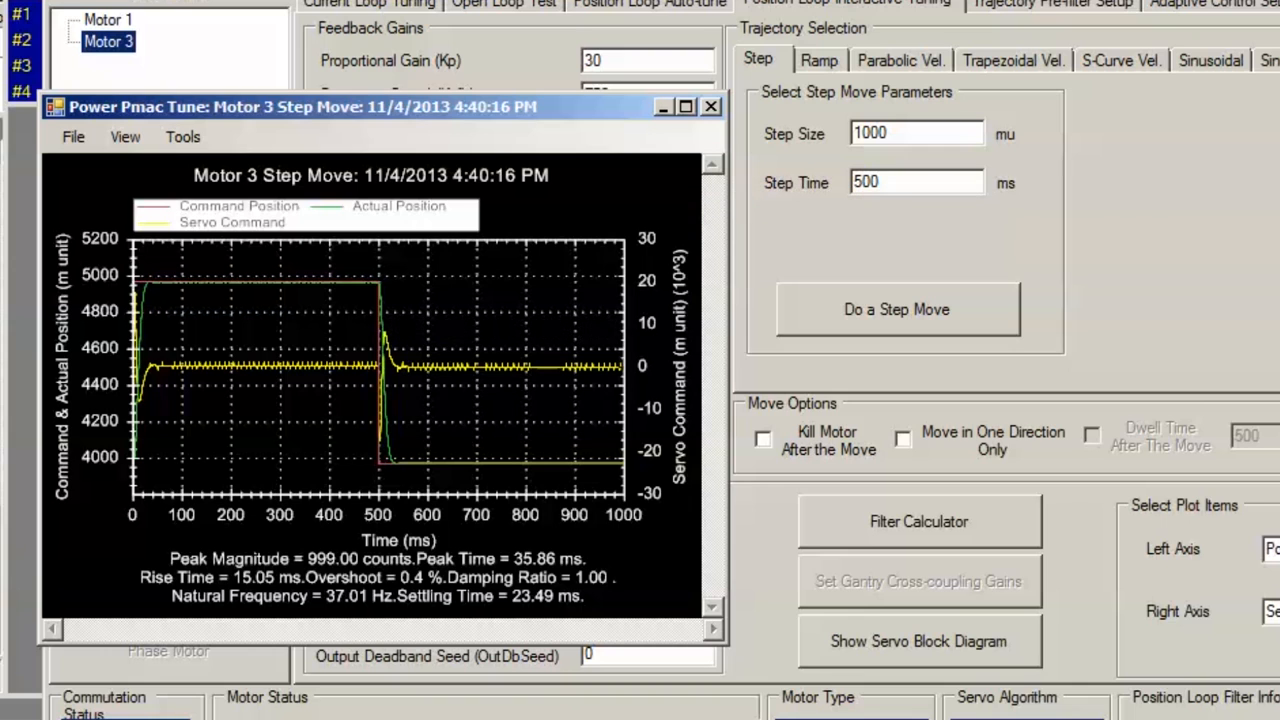
mouse_move(380, 403)
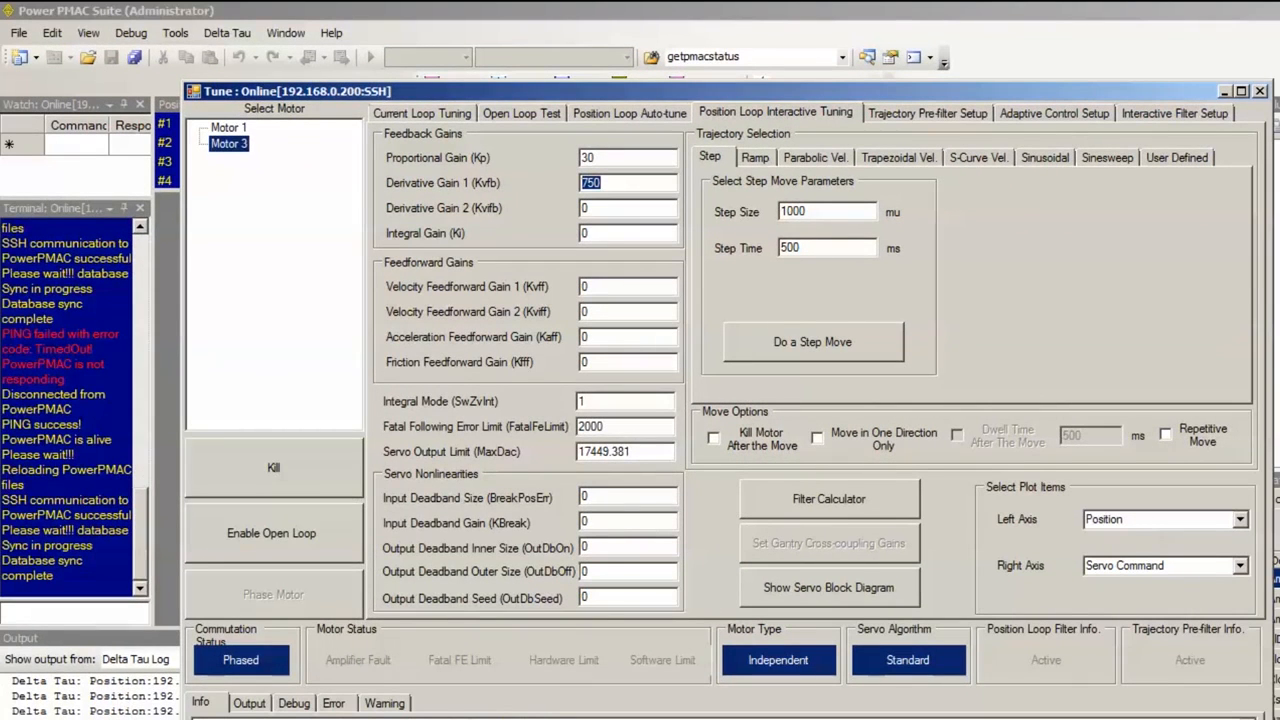
Enter Kvfb 700 and run a step move giving 1.8% overshoot and 21.53 ms settling.
text(700)
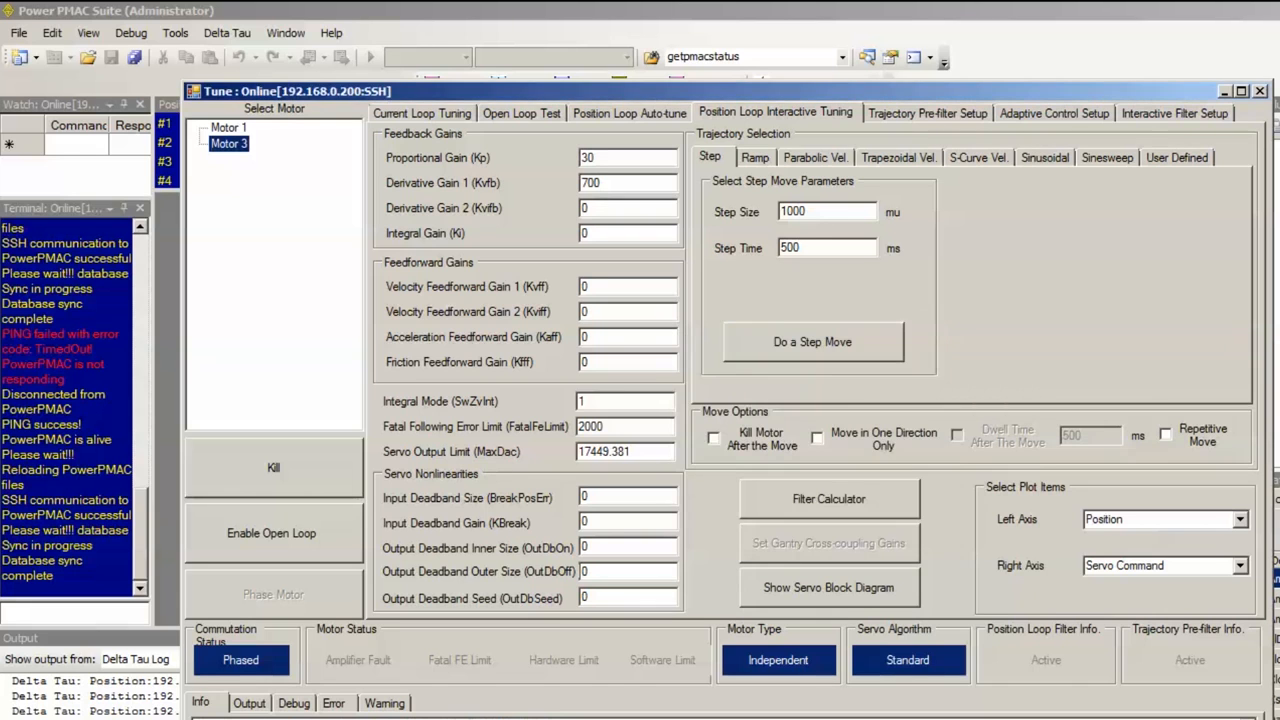
click(812, 341)
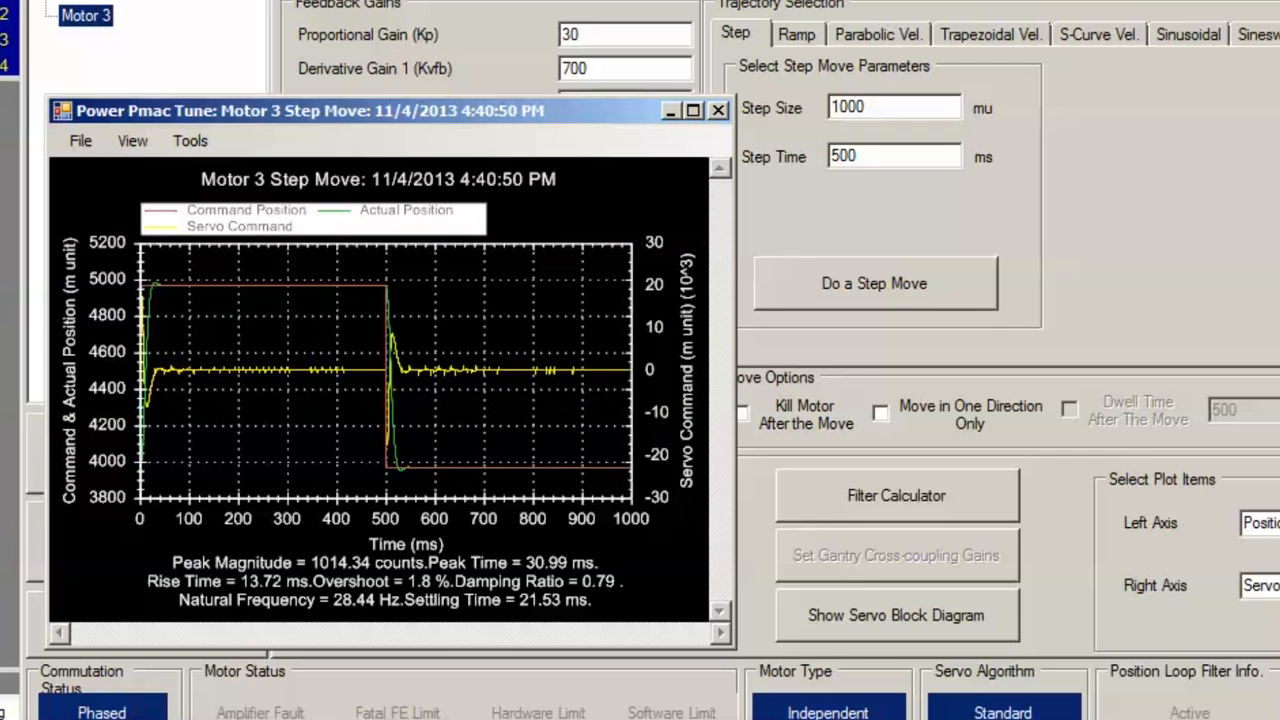
mouse_move(640, 320)
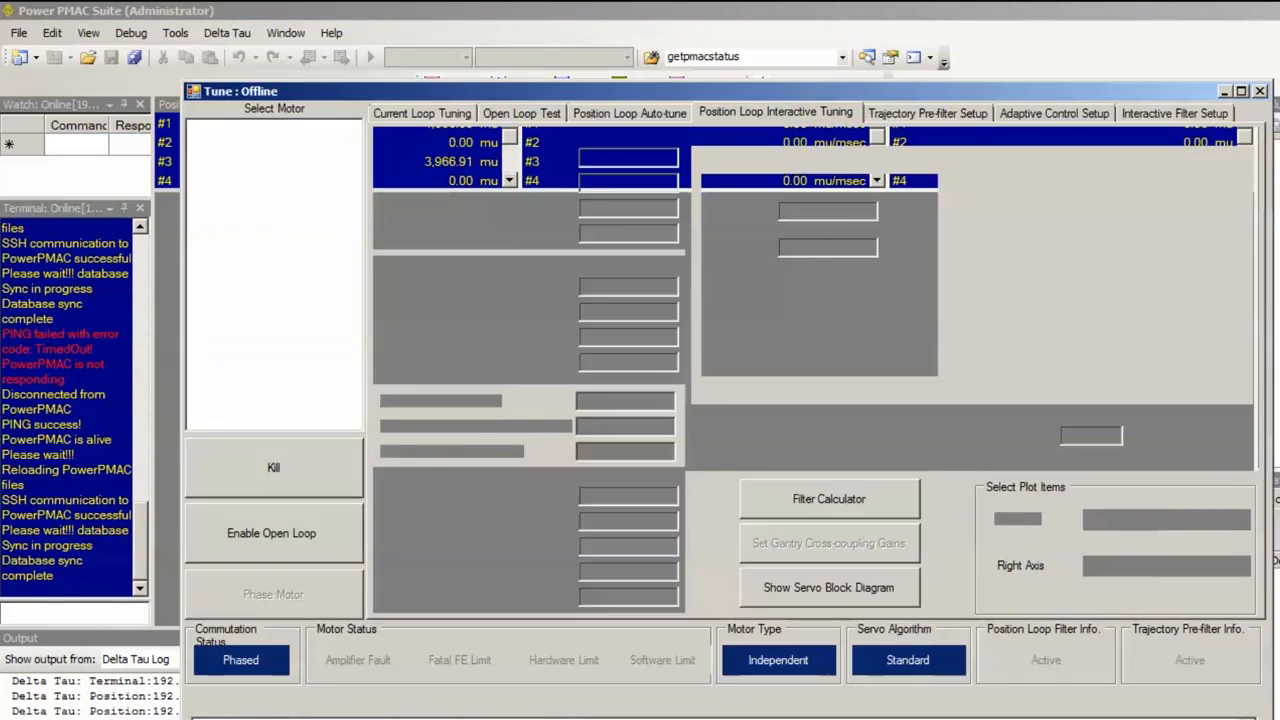
View Motor 1's gains, then reselect Motor 3 showing Kp 30 and Kvfb 700.
click(776, 112)
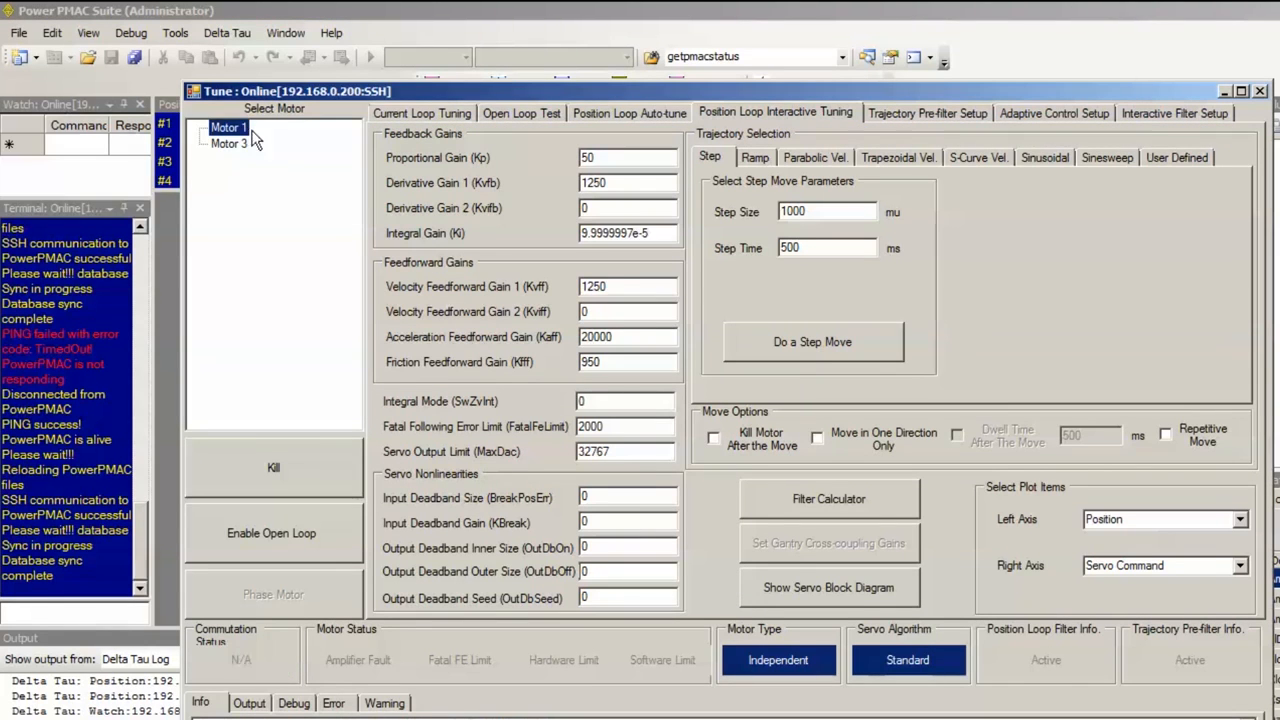
click(230, 143)
text(700)
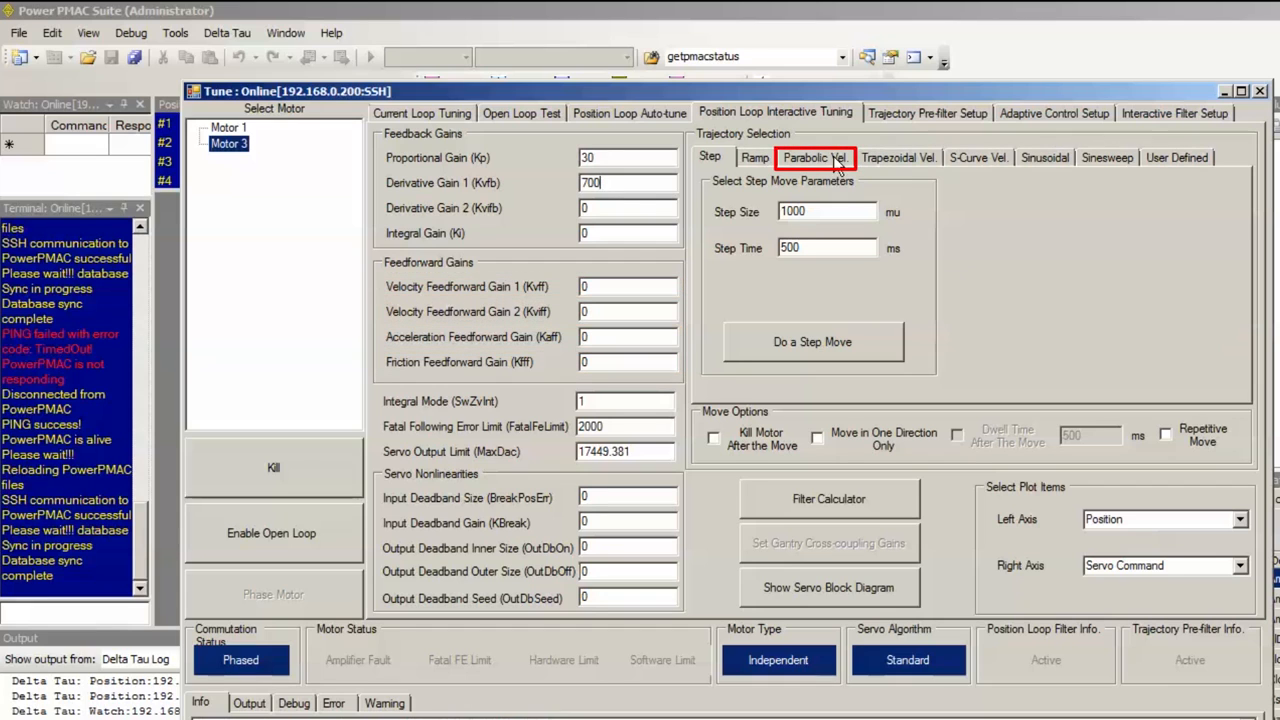
On the Parabolic Vel. tab, enter 700 as the velocity feedforward gain (Kvff).
click(814, 157)
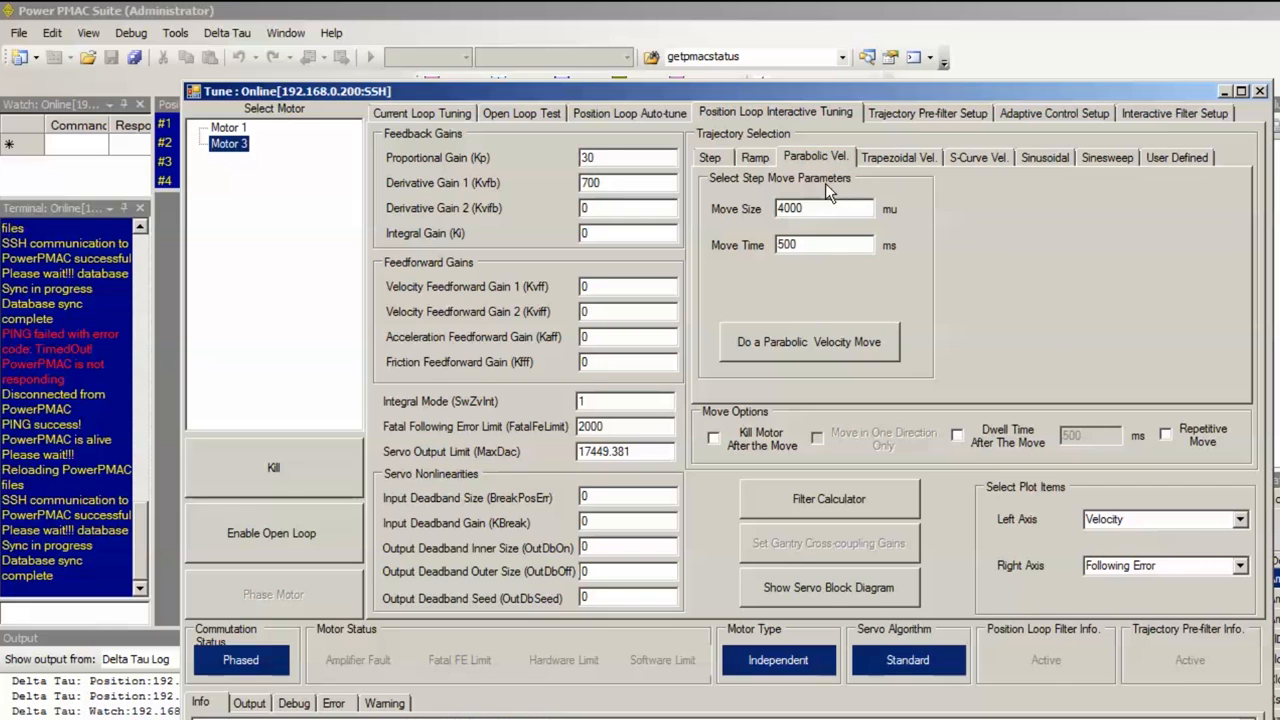
mouse_move(940, 242)
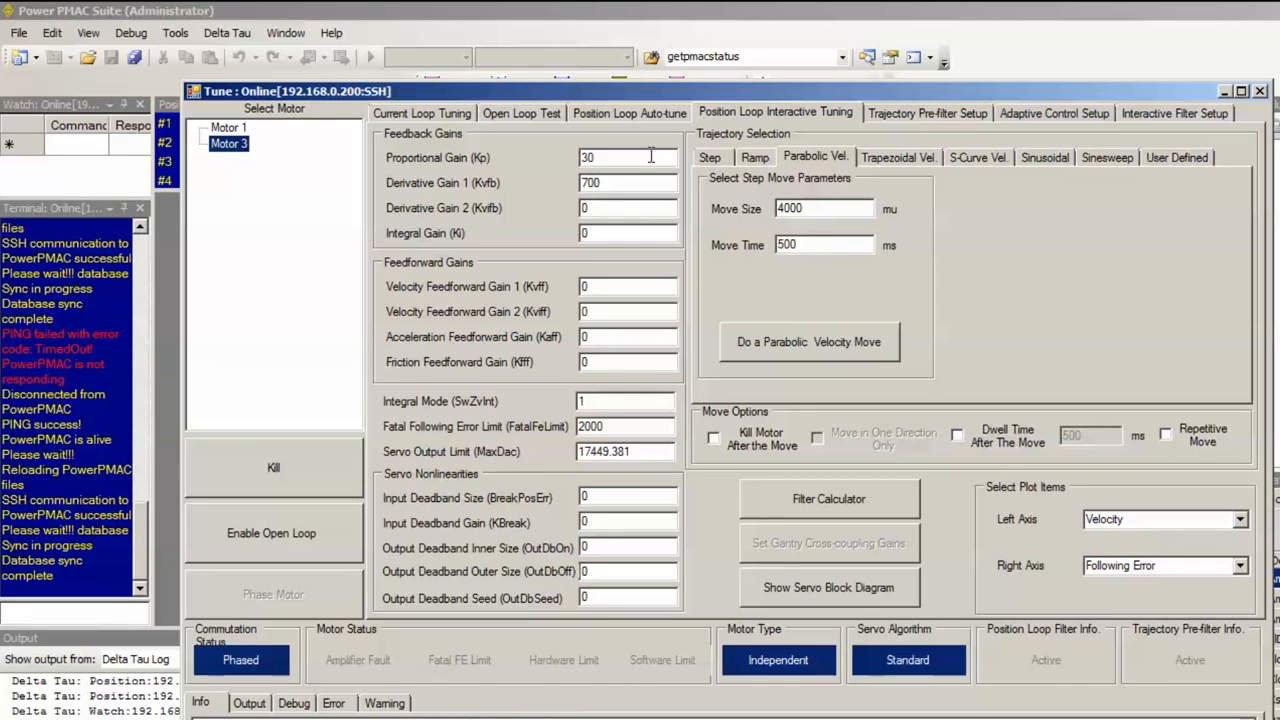
mouse_move(663, 285)
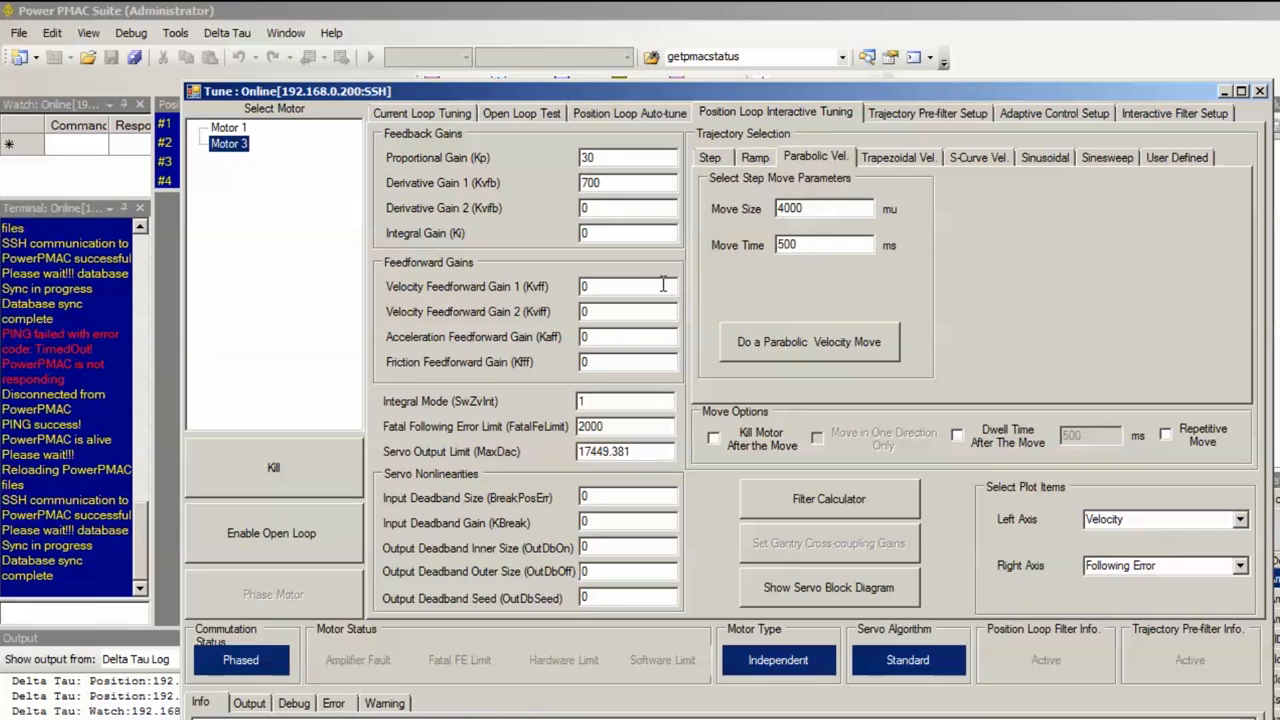
mouse_move(639, 281)
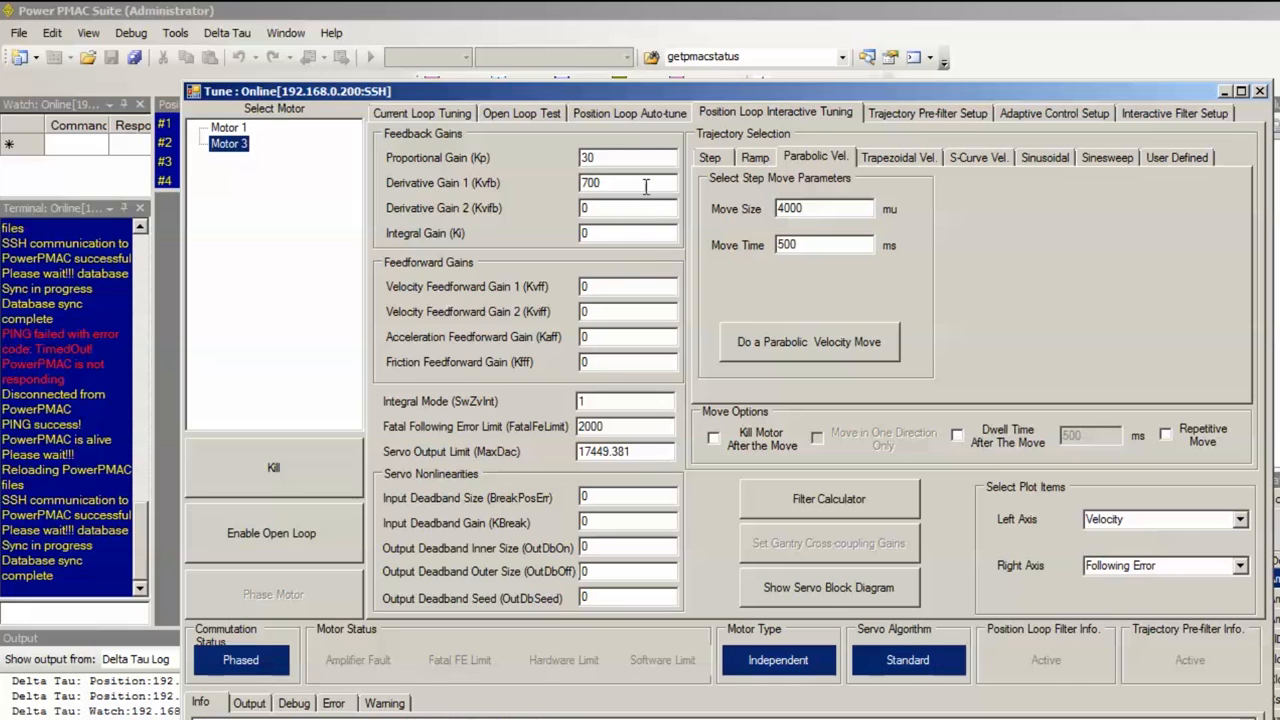
text(700)
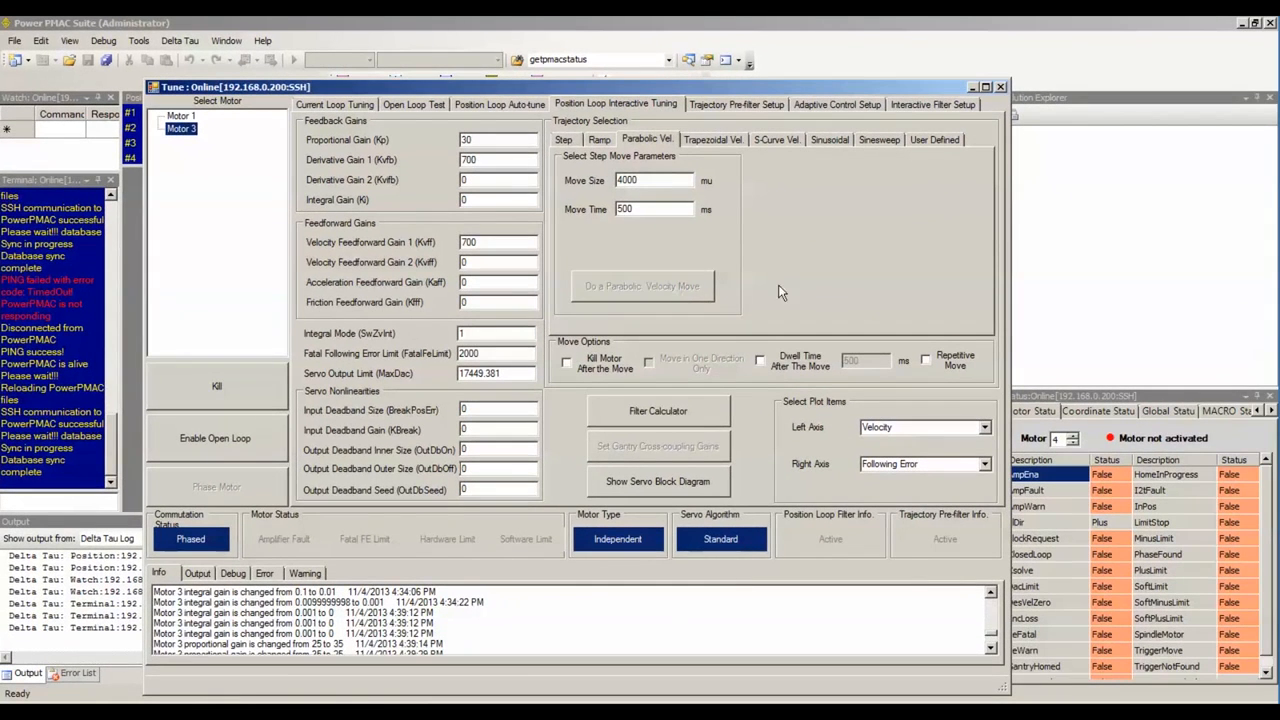
click(641, 286)
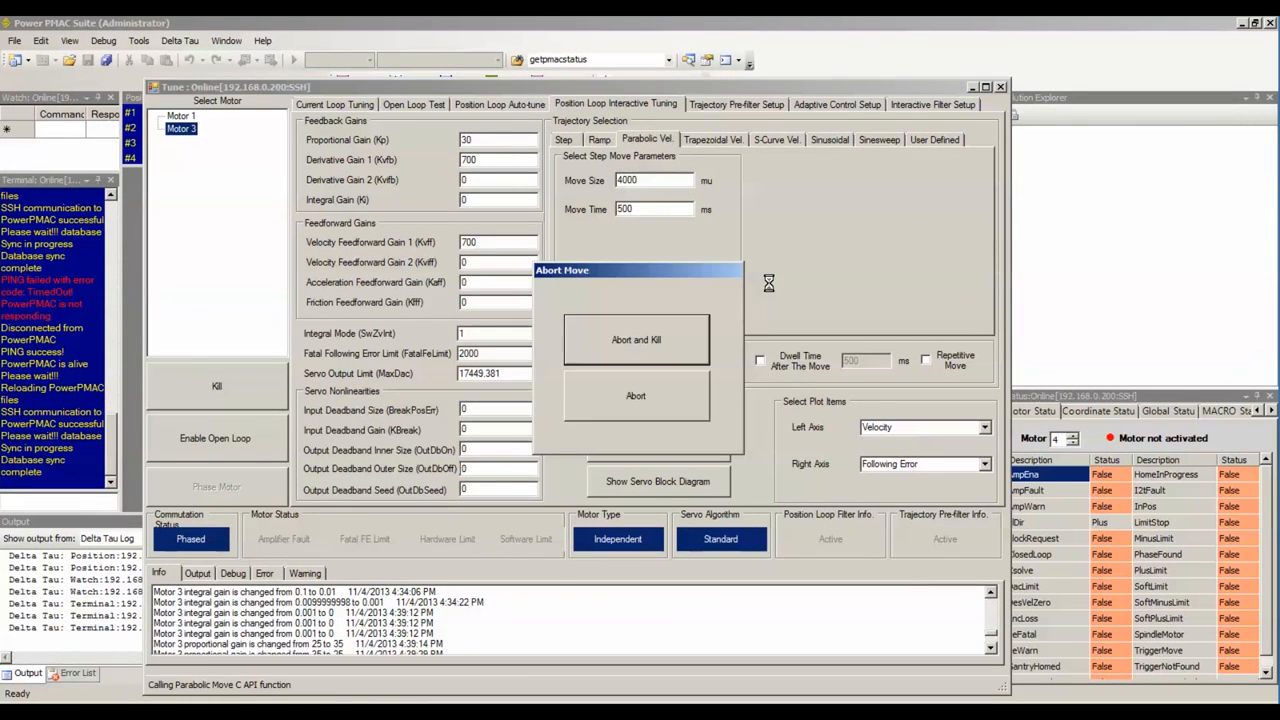
click(635, 395)
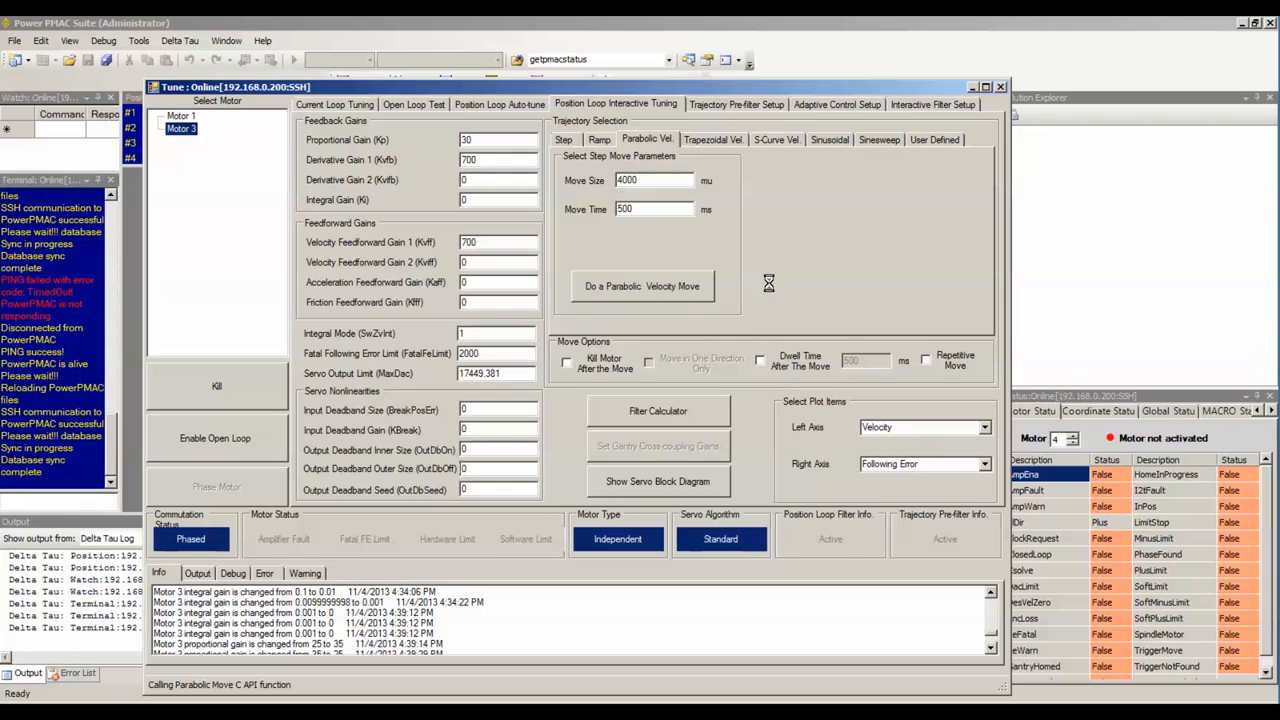
click(641, 286)
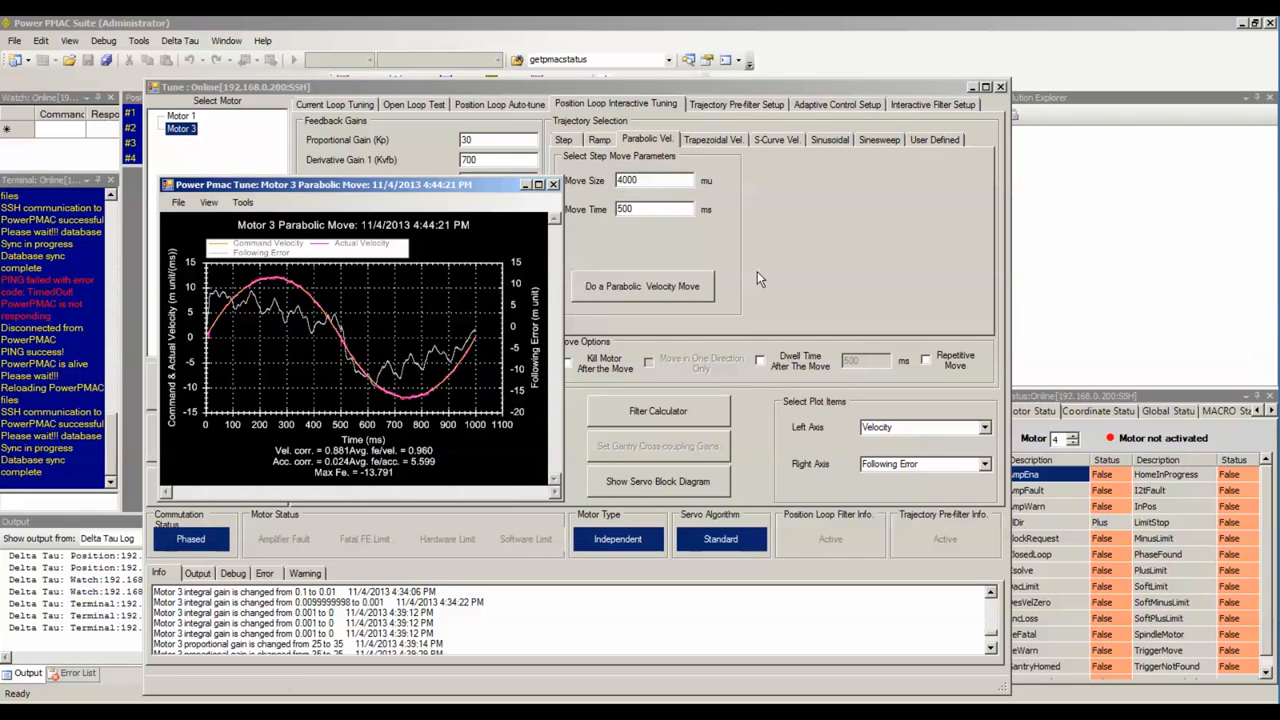
mouse_move(1053, 355)
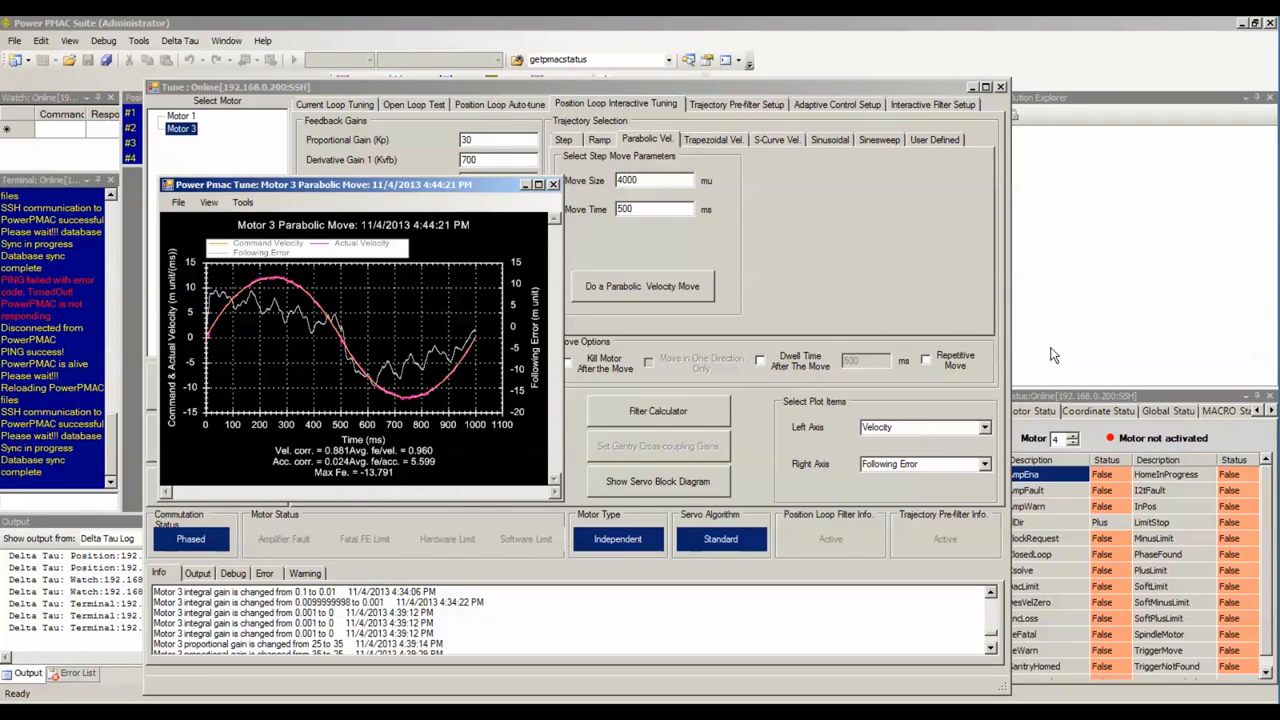
mouse_move(845, 260)
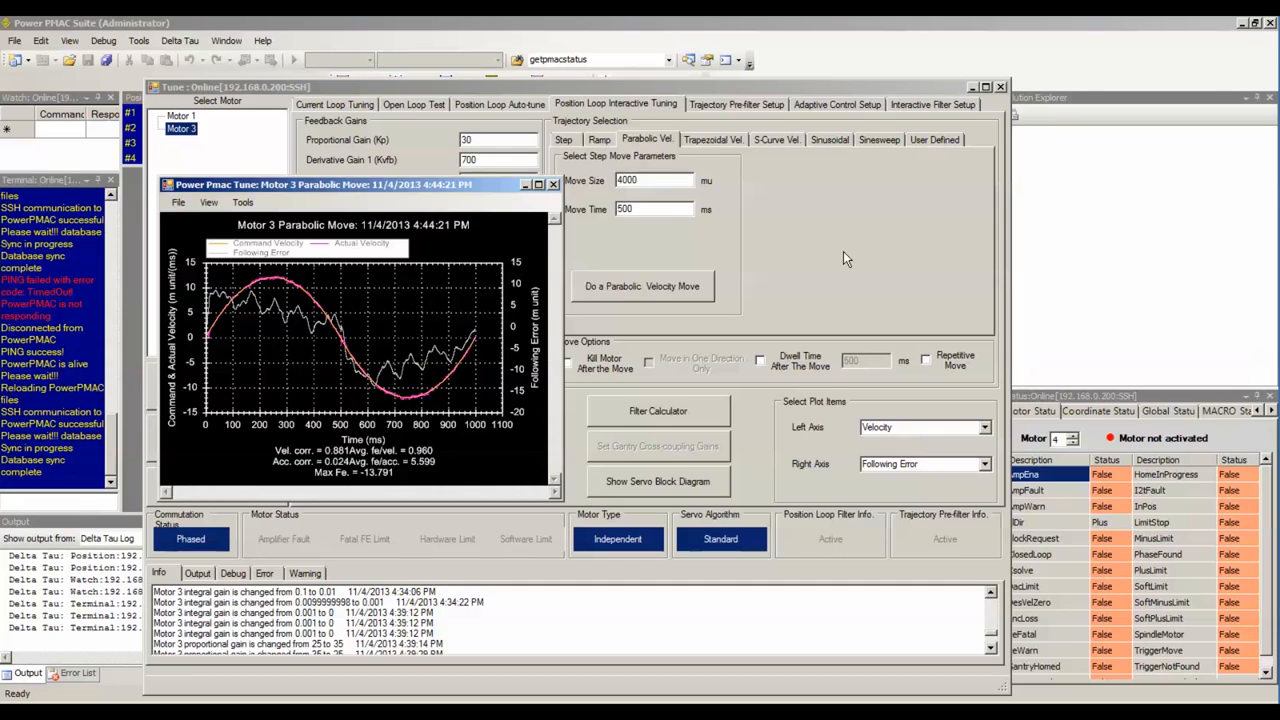
mouse_move(518, 211)
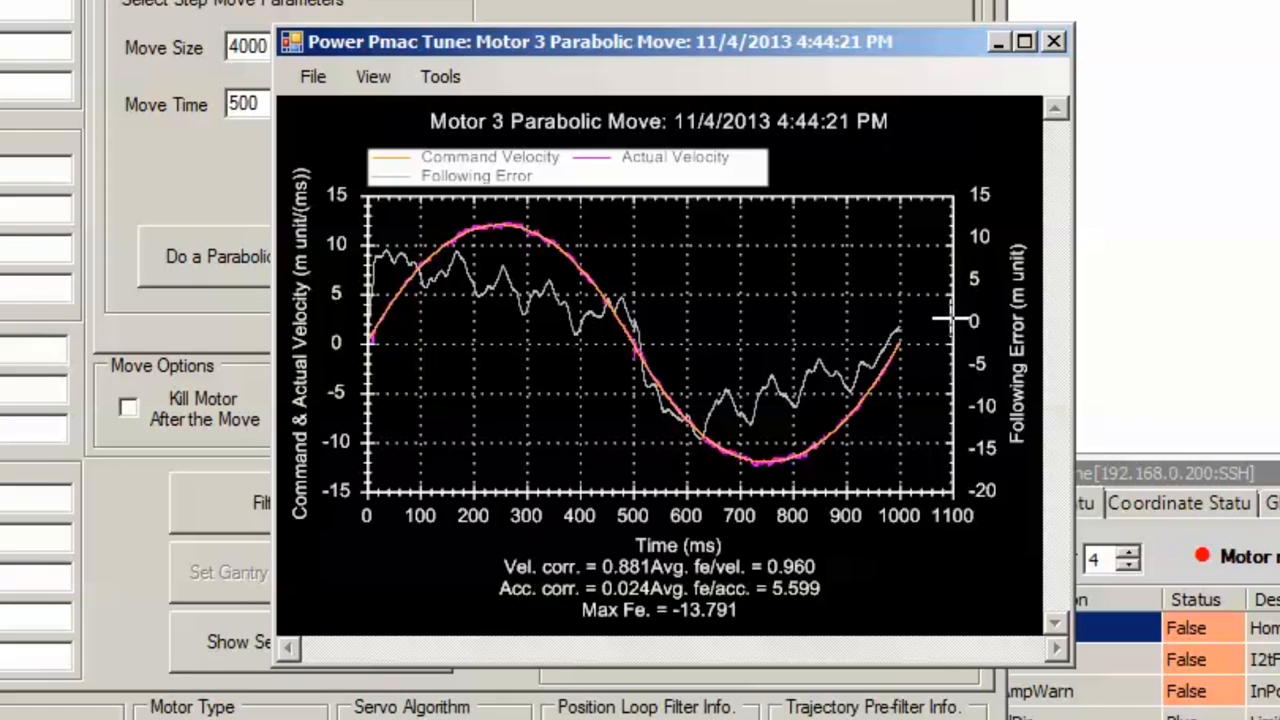
mouse_move(365, 250)
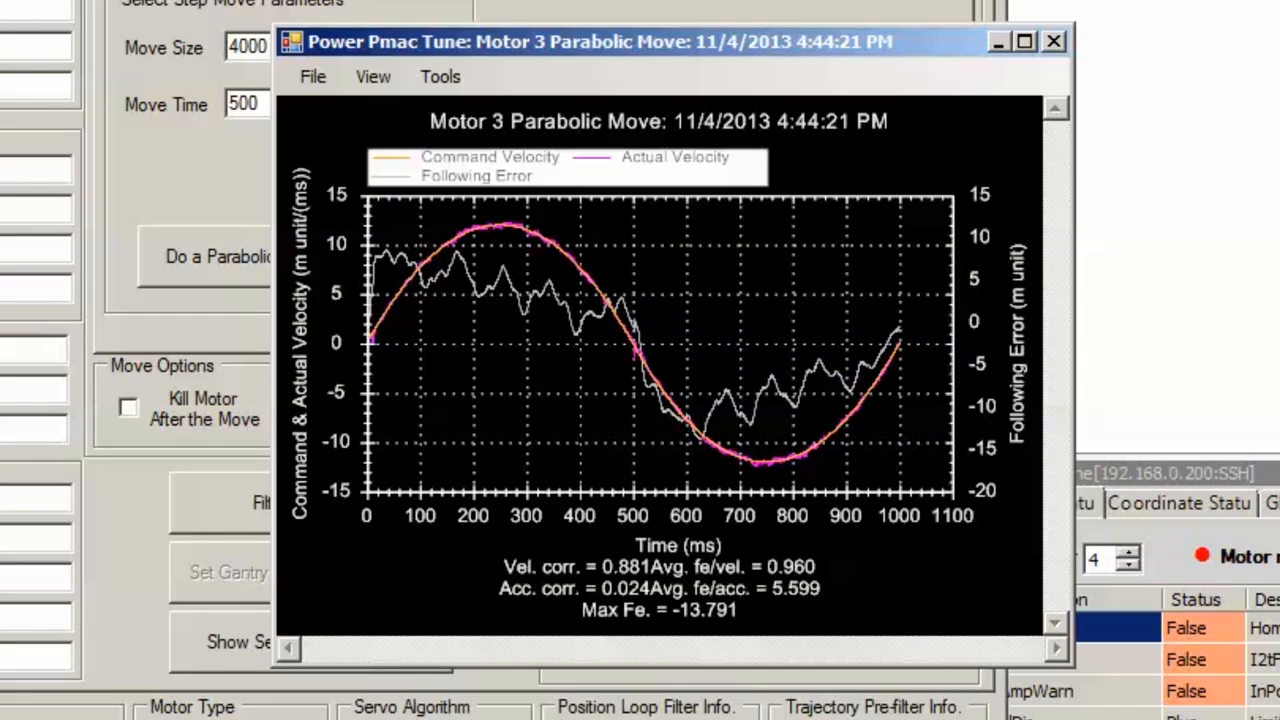
mouse_move(490, 180)
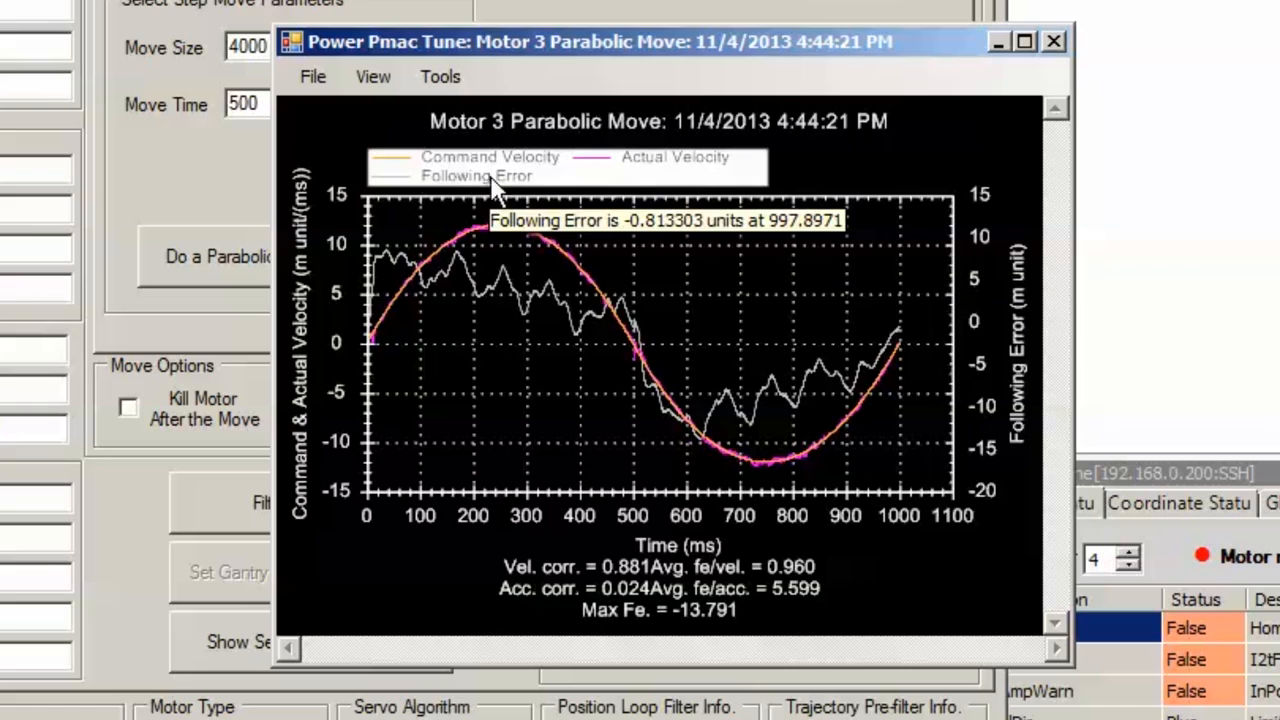
mouse_move(565, 170)
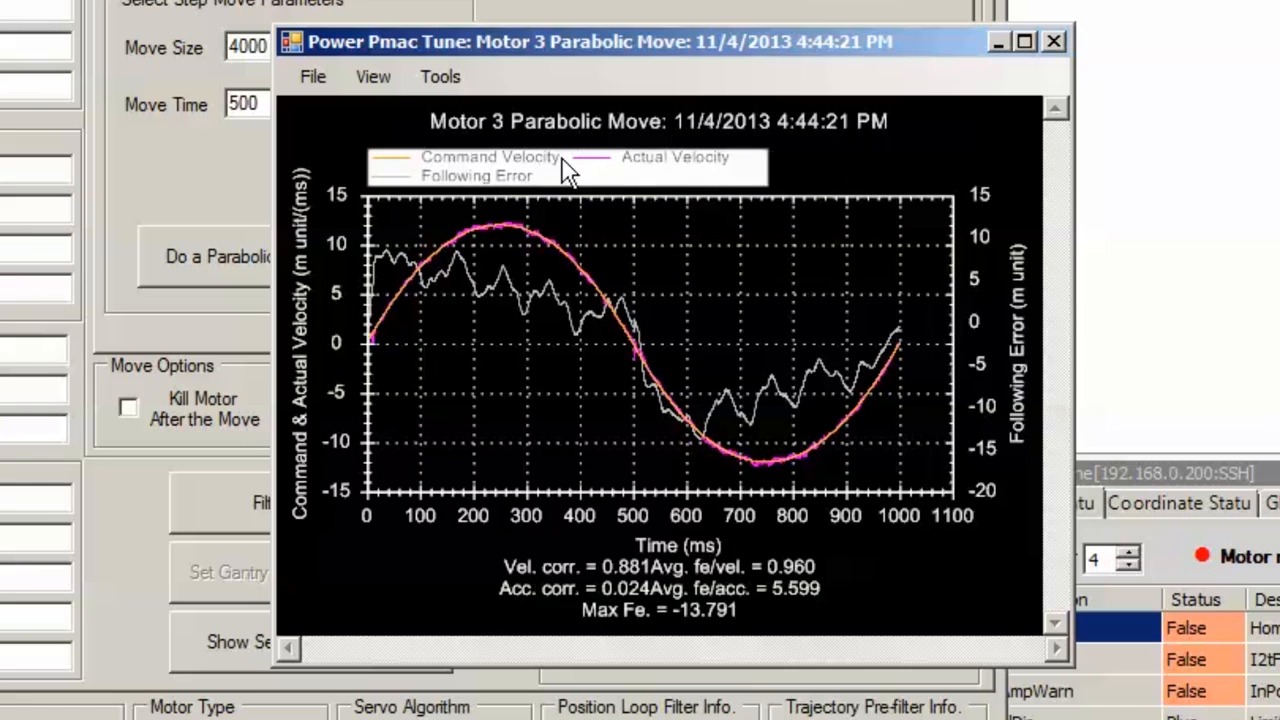
mouse_move(543, 210)
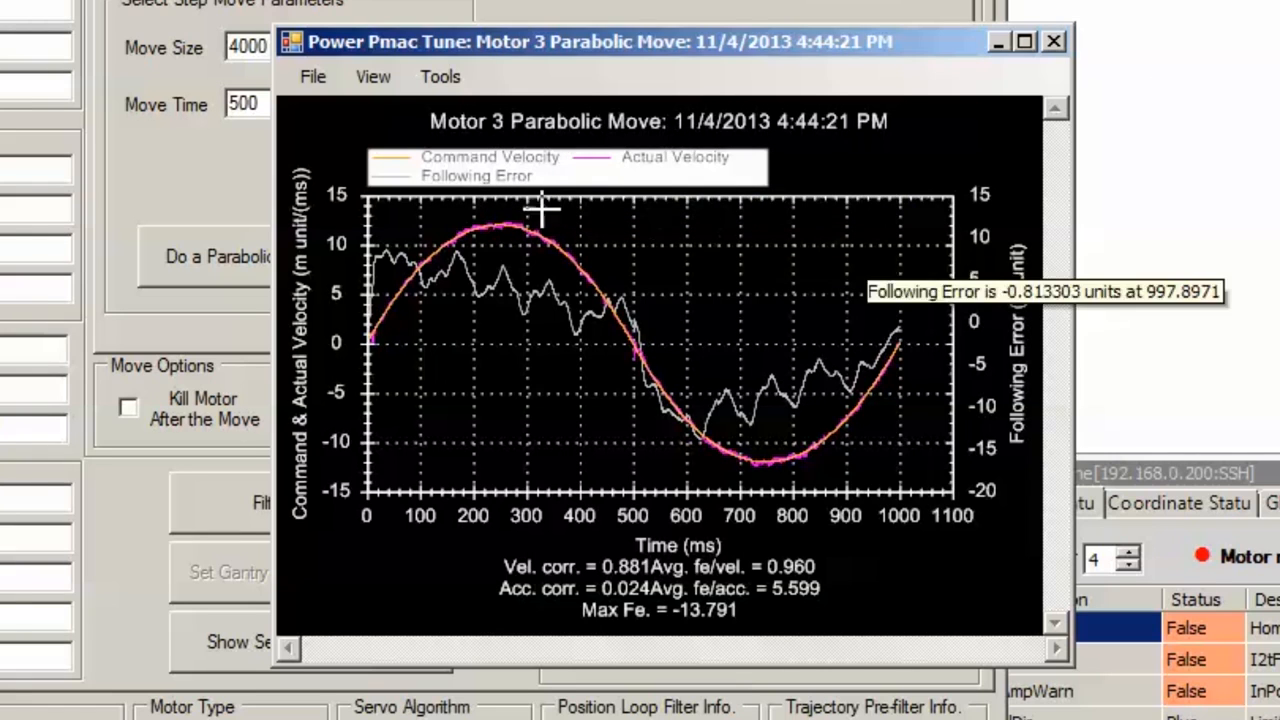
mouse_move(630, 330)
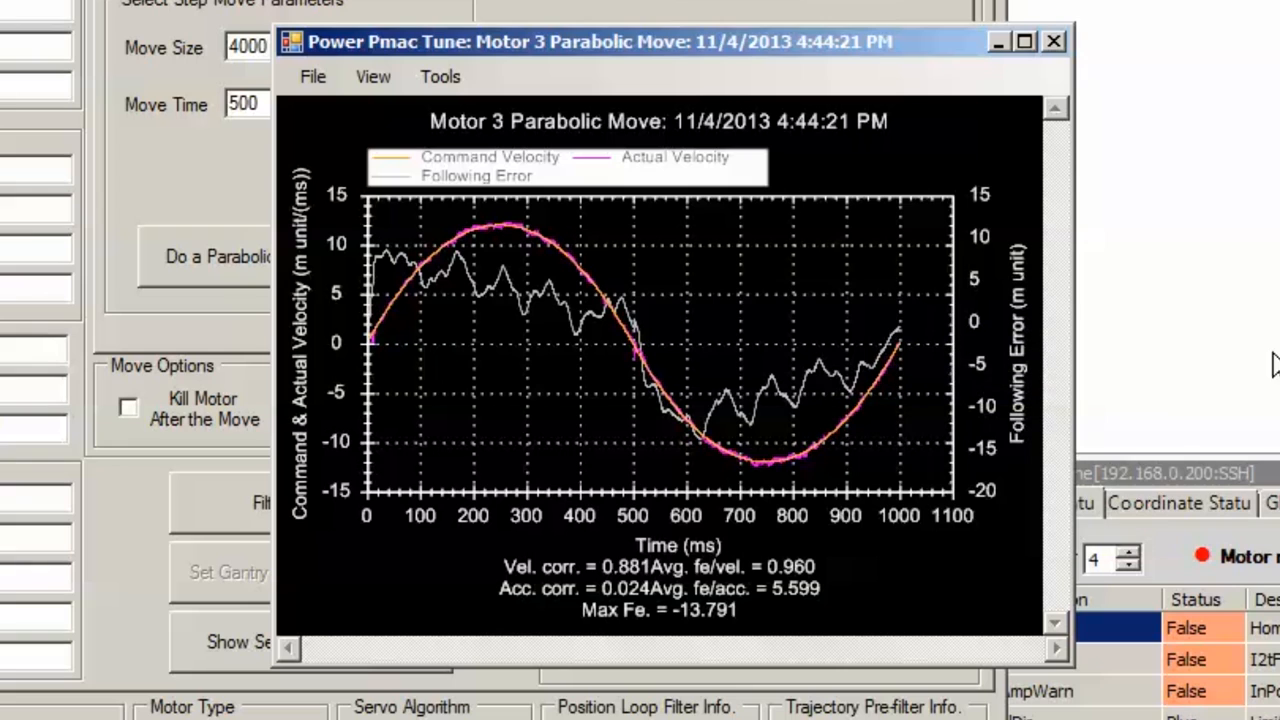
mouse_move(630, 318)
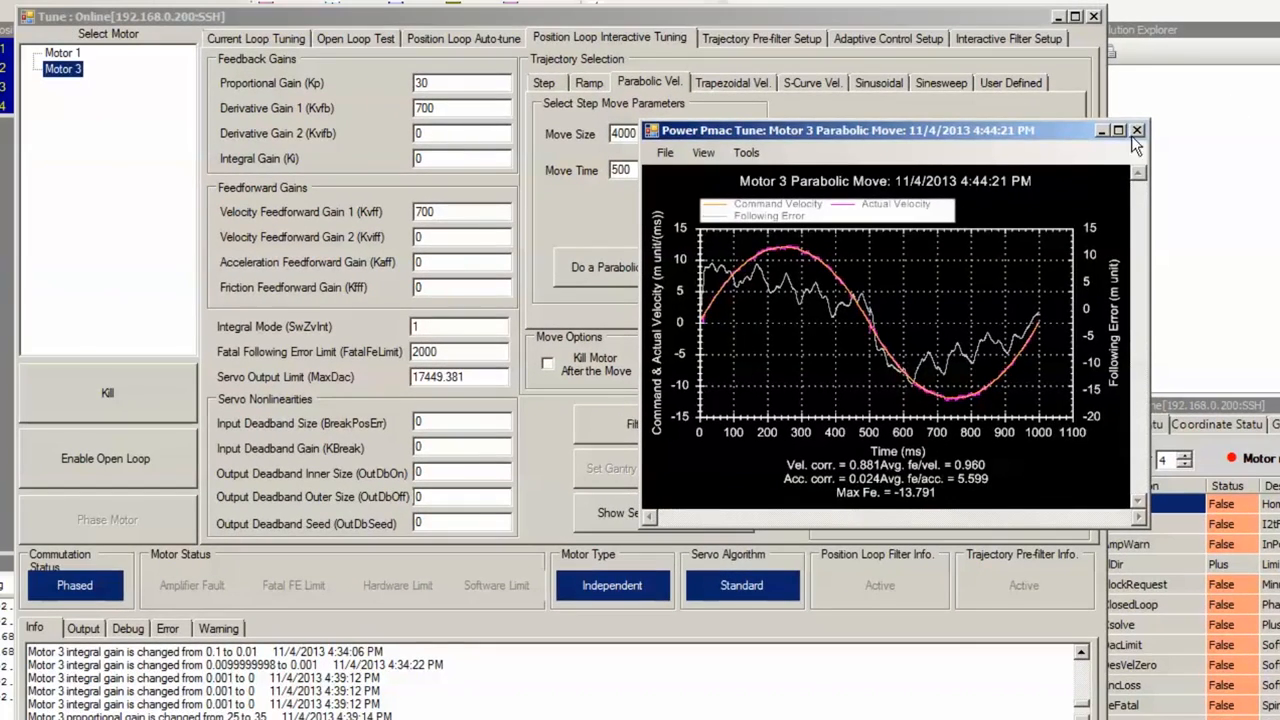
Close the old plot, set Kaff to 10000 and rerun the parabolic move.
click(1137, 130)
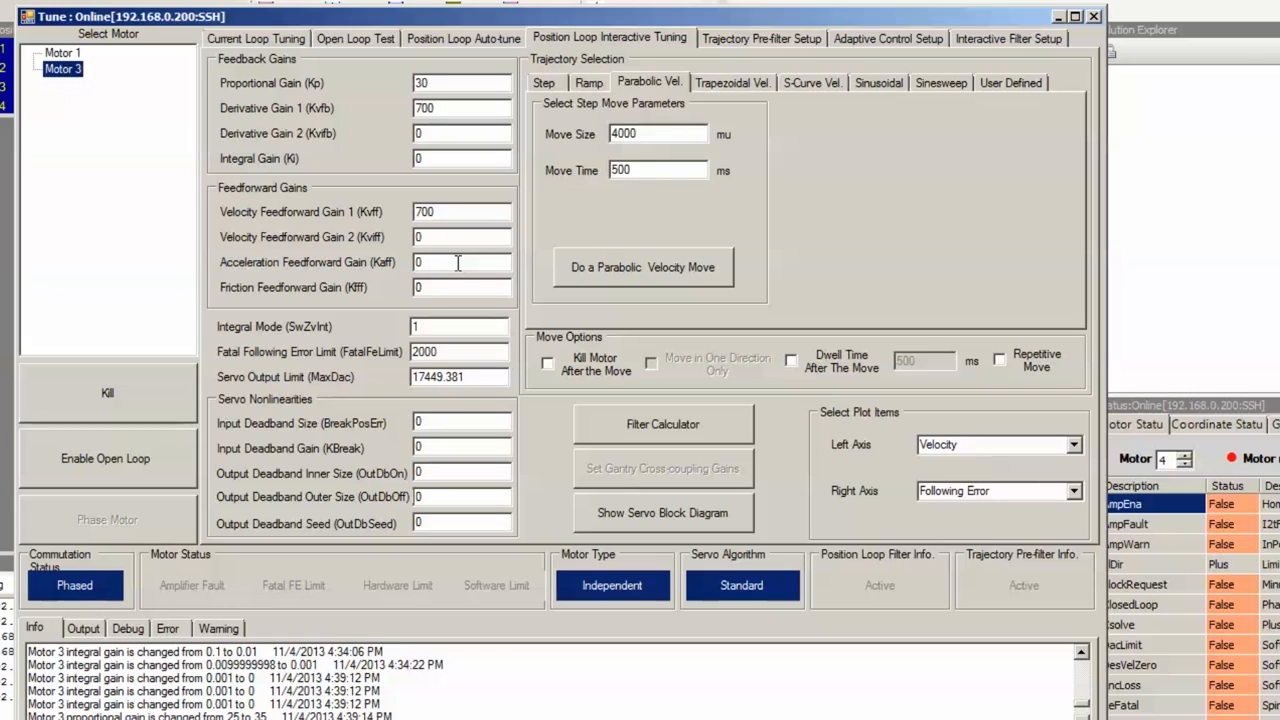
click(460, 262)
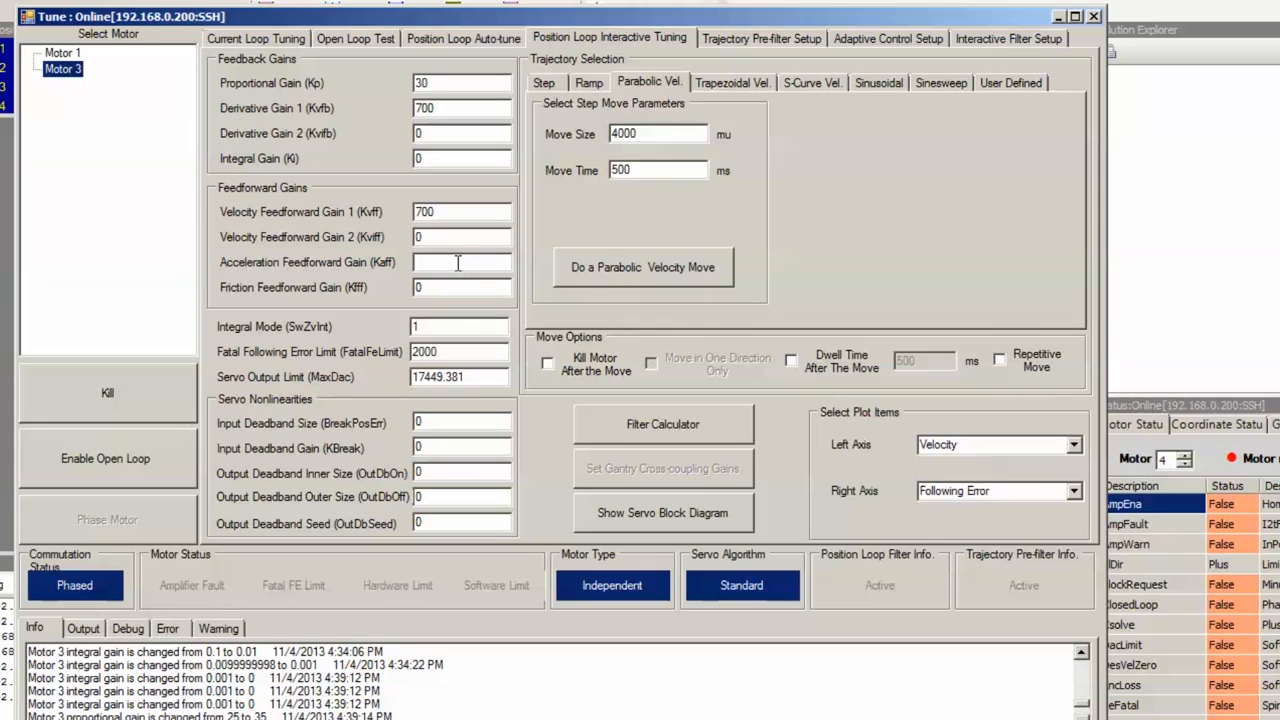
text(10000)
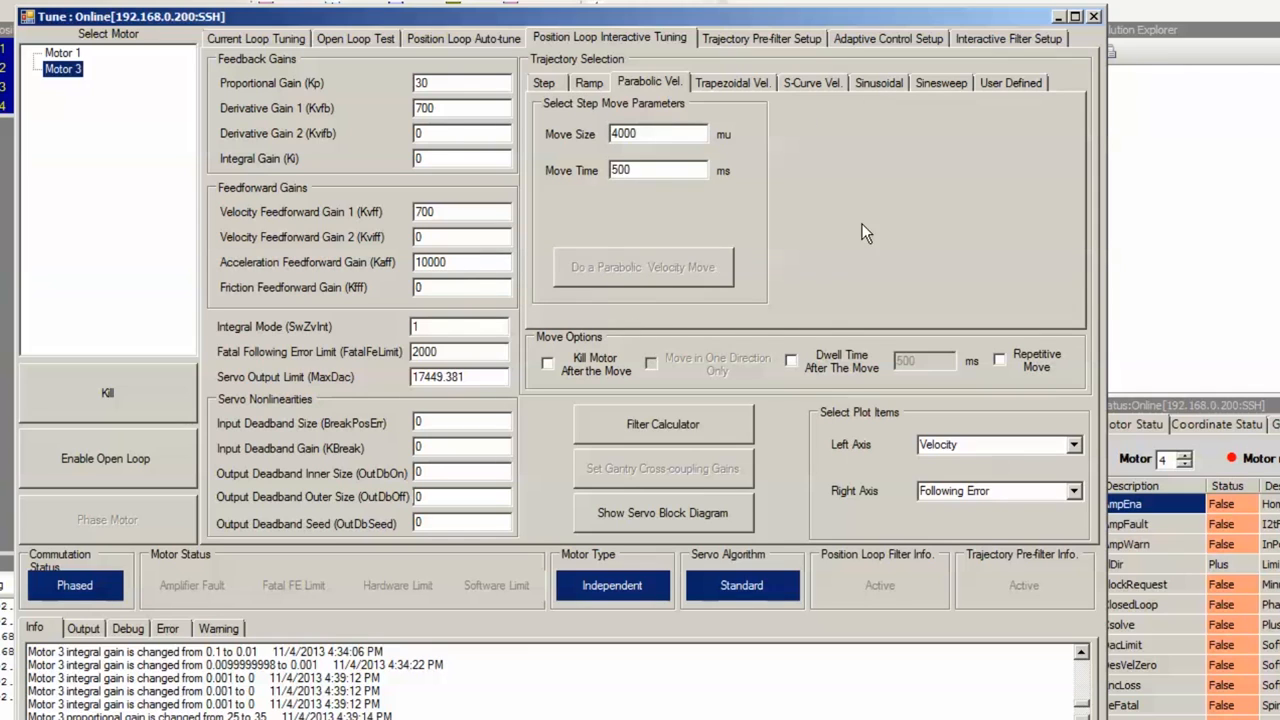
click(642, 267)
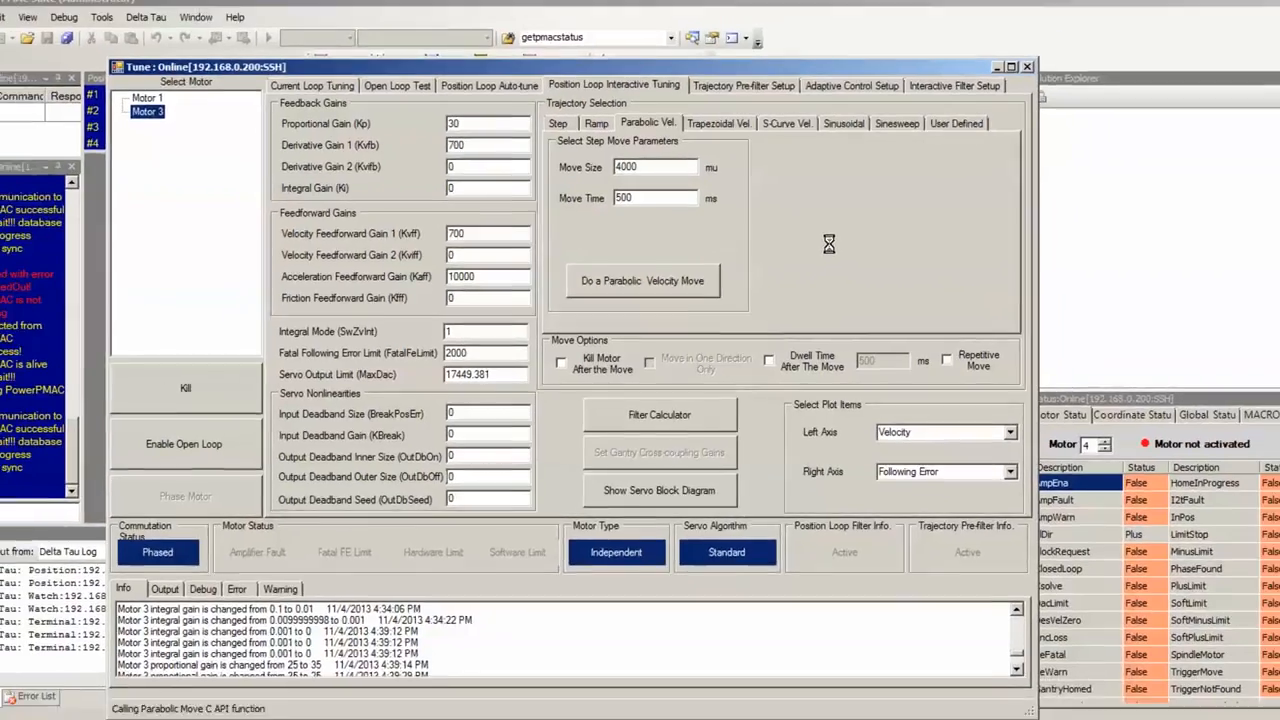
click(643, 280)
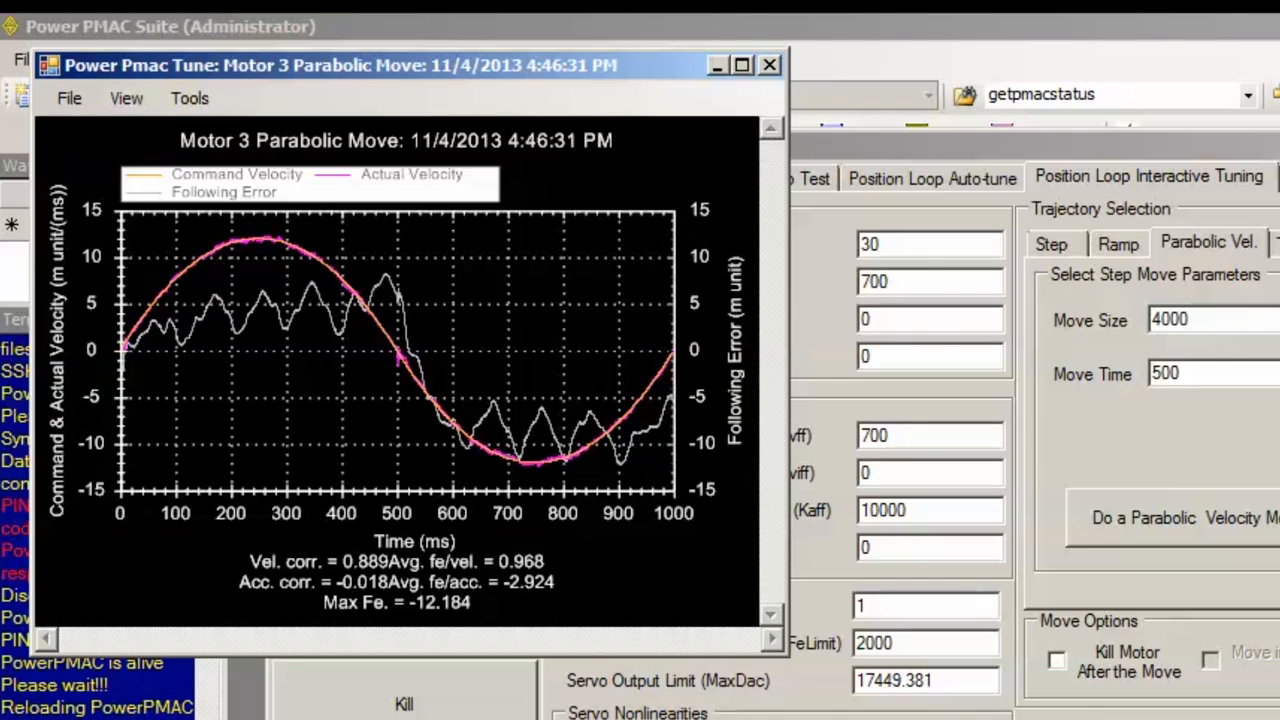
mouse_move(822, 78)
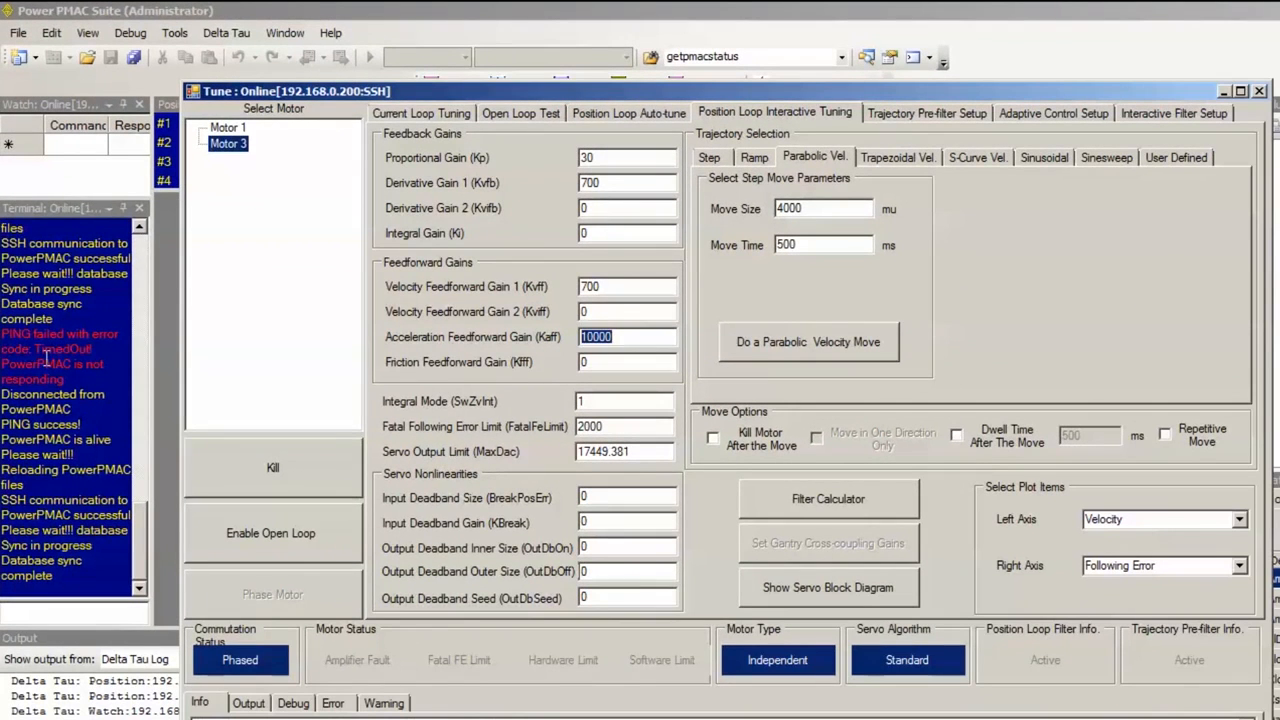
Replace the Kaff value with 8000, leaving friction feedforward at 0.
text(8000)
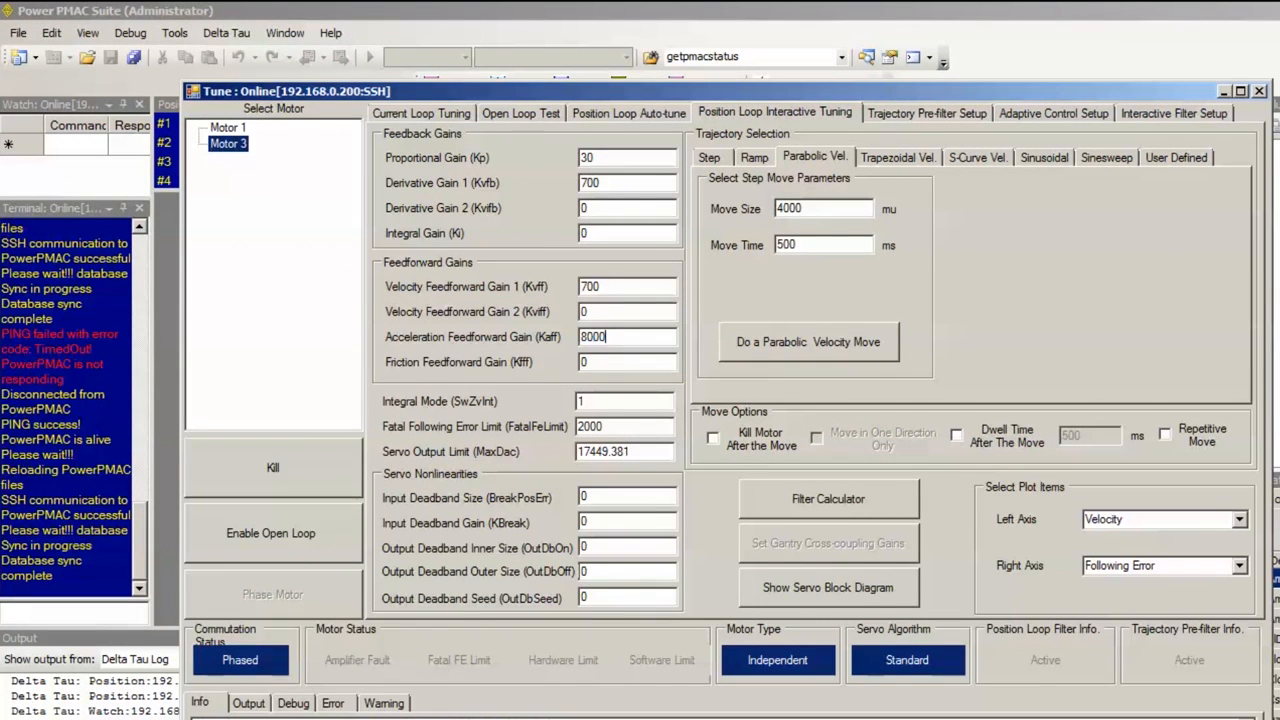
click(808, 341)
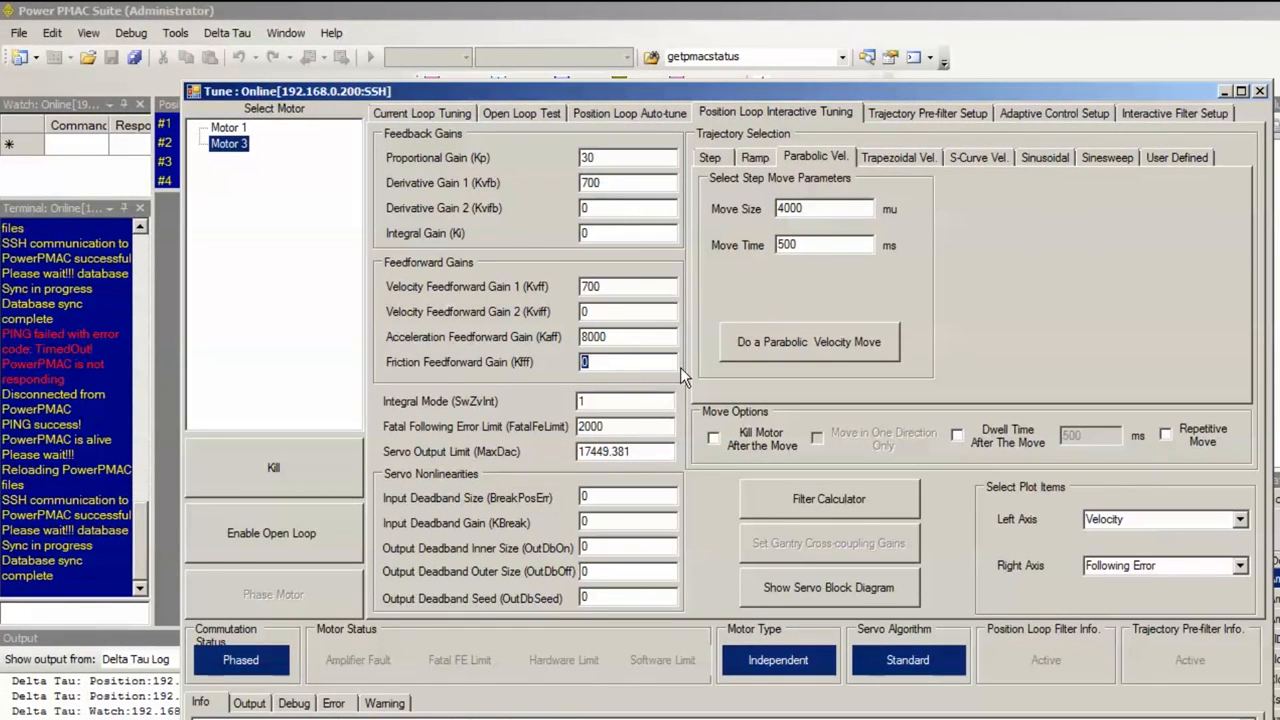
Enter Kfff 100, run the parabolic move, and close the resulting plot.
text(100)
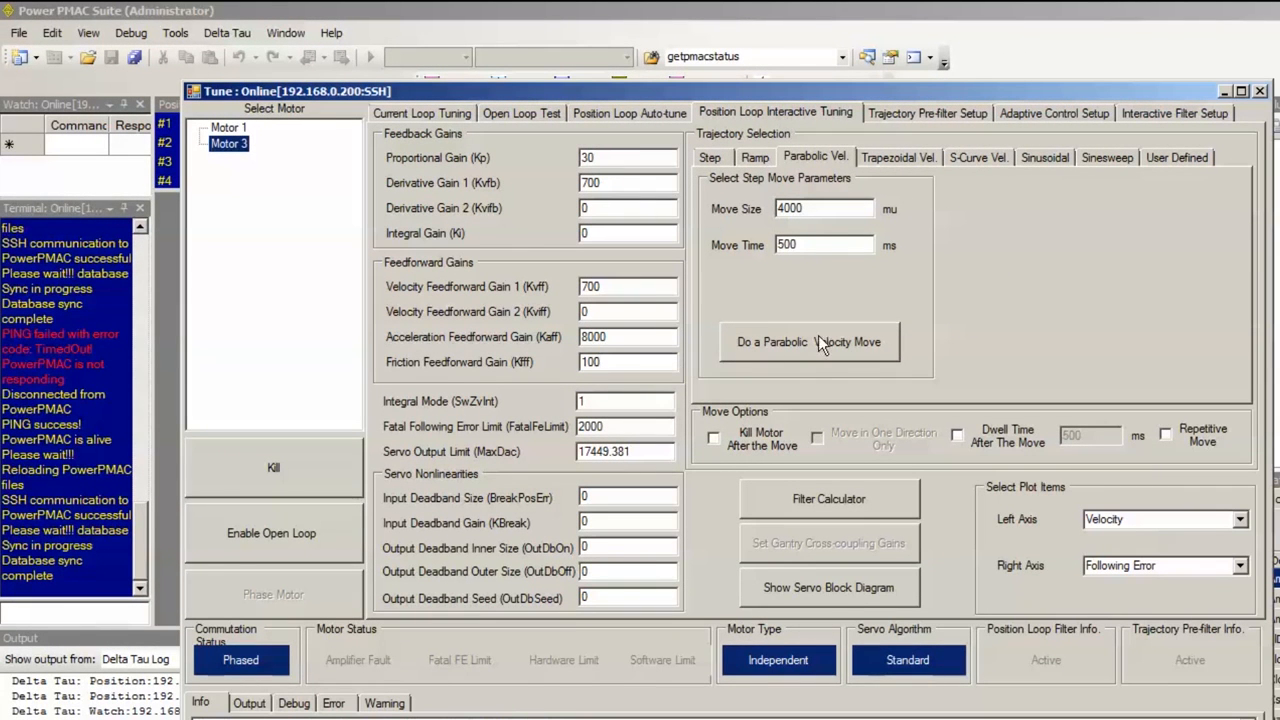
click(808, 341)
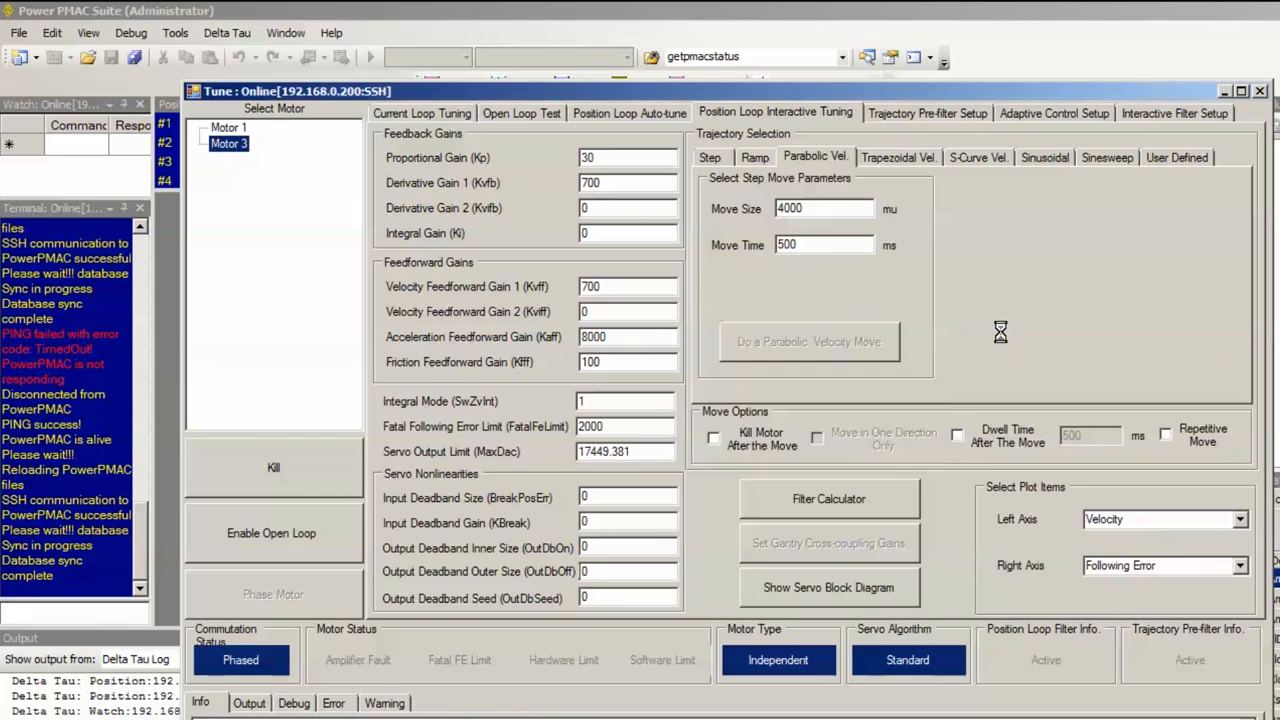
click(808, 341)
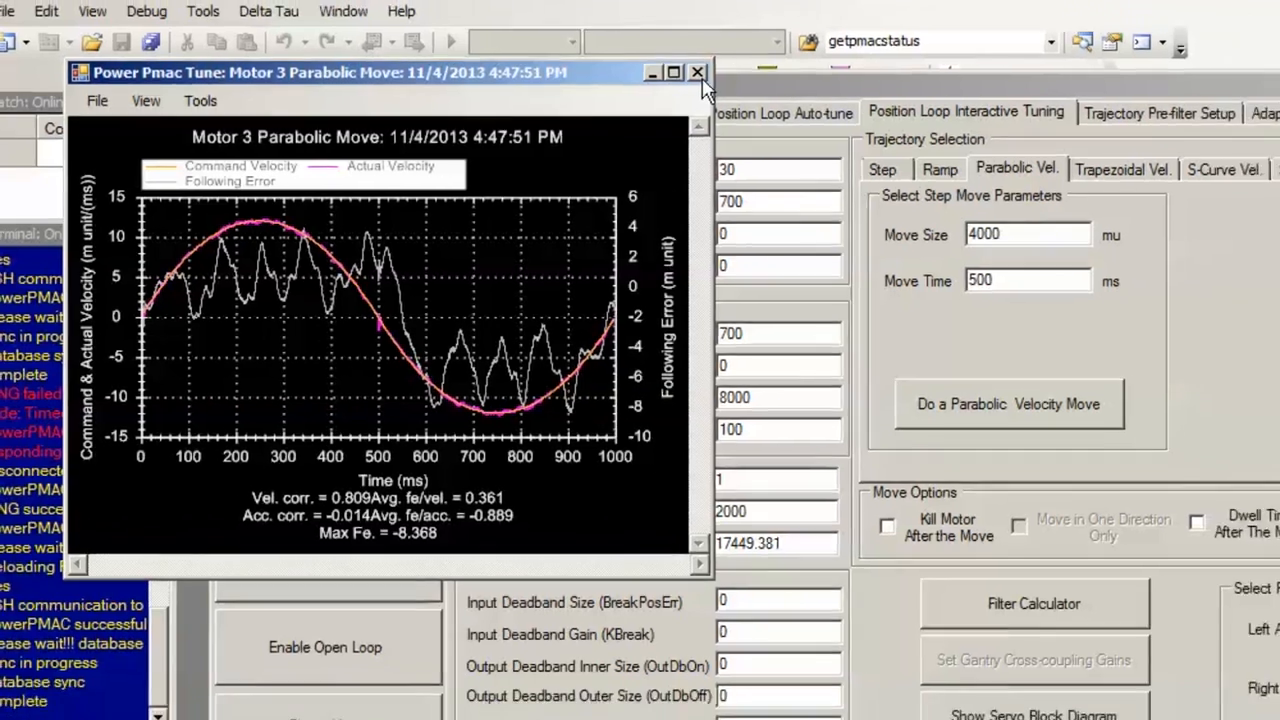
click(697, 72)
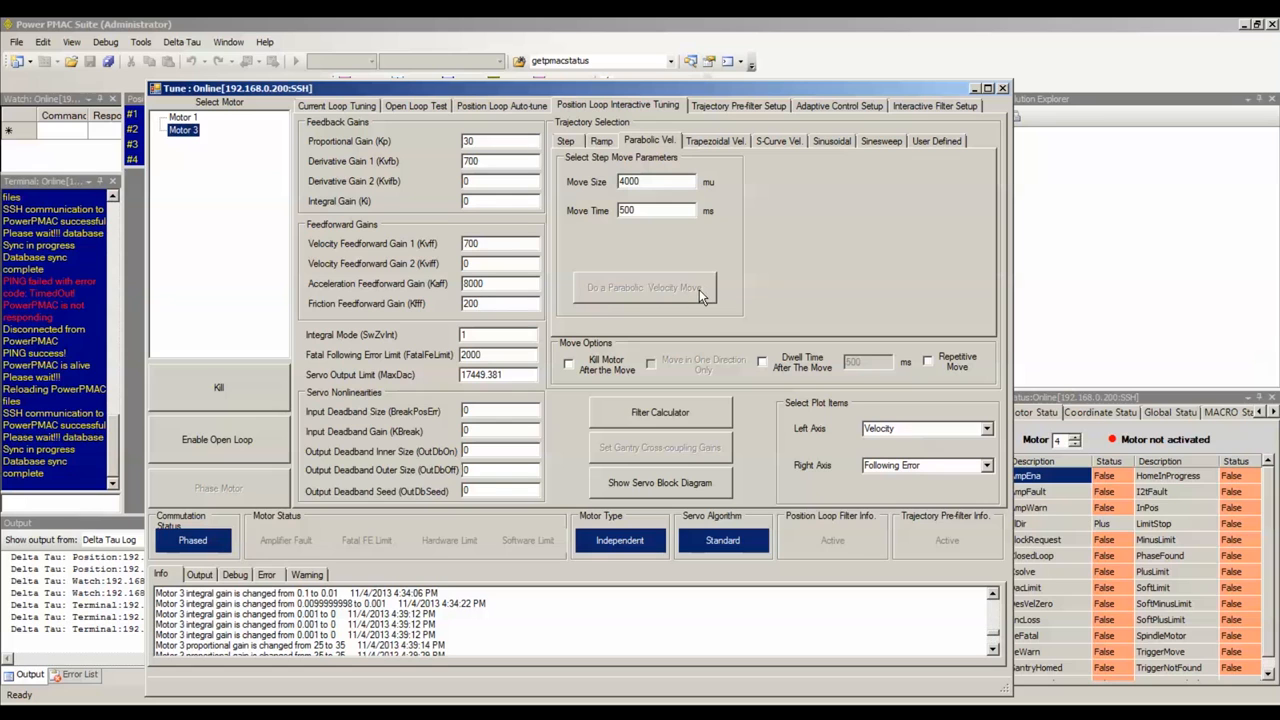
Rerun the parabolic velocity move with Kfff at 200 to plot following error.
click(643, 287)
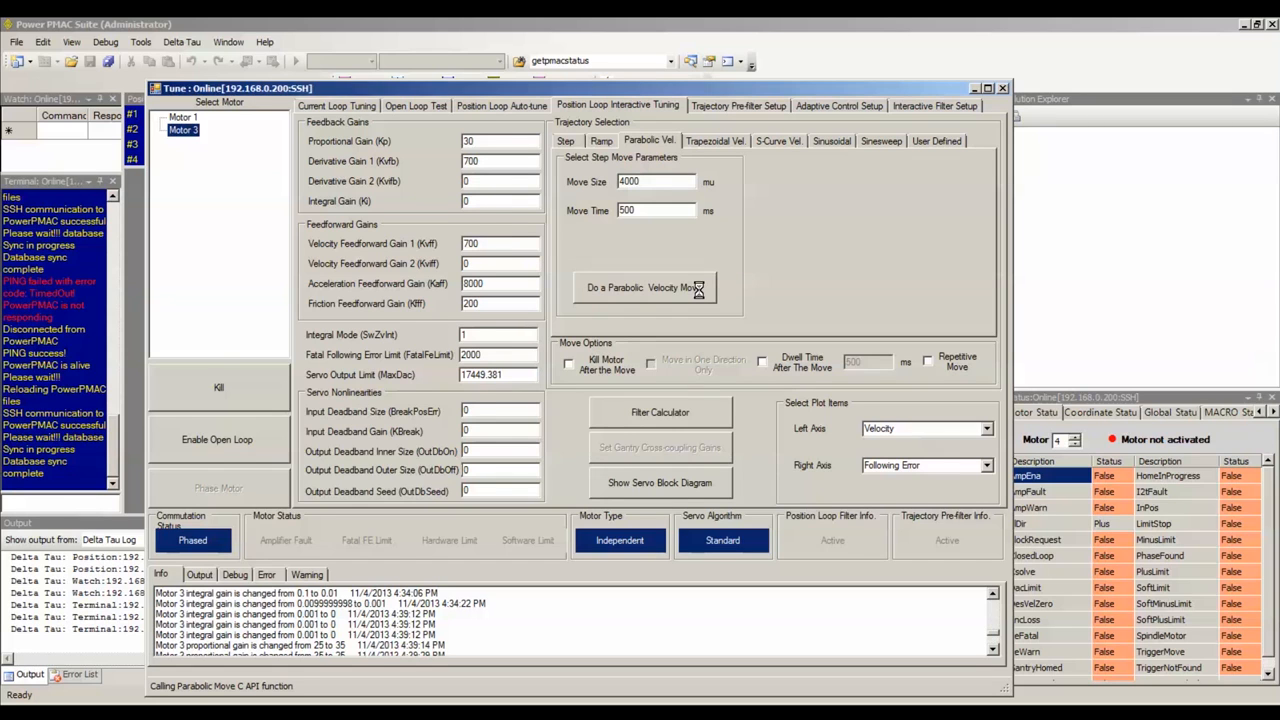
click(643, 288)
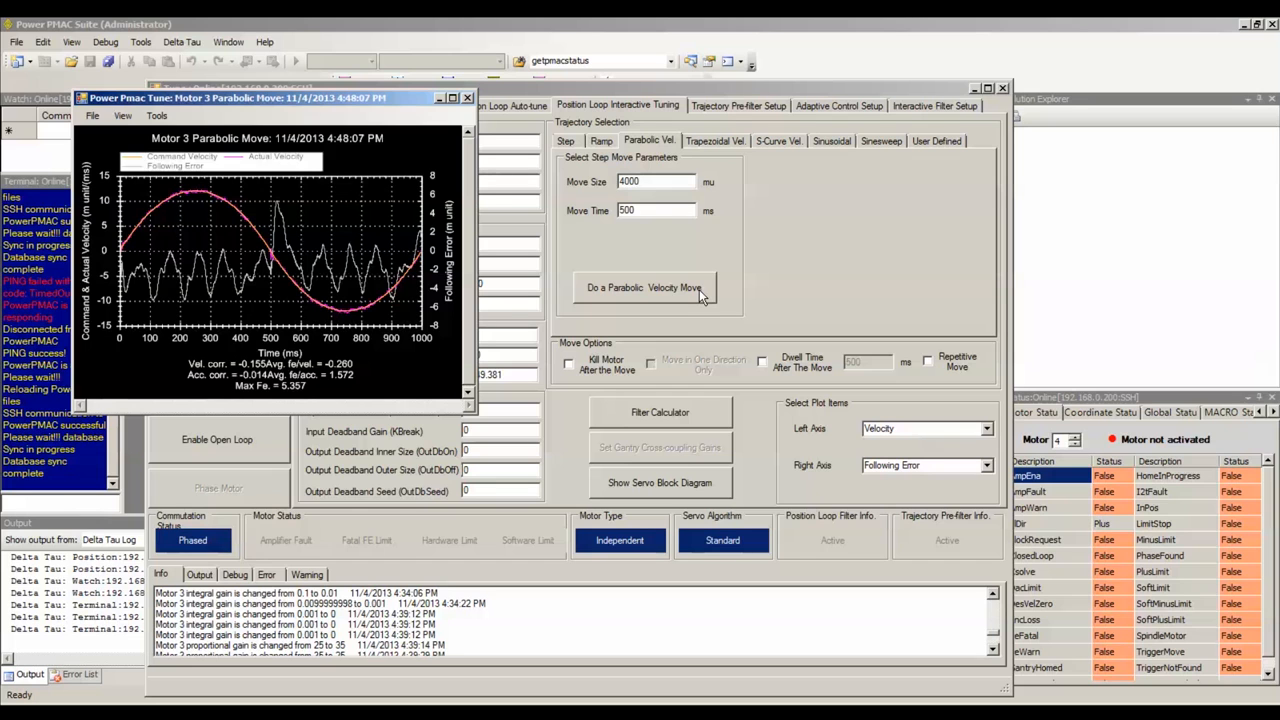
mouse_move(798, 350)
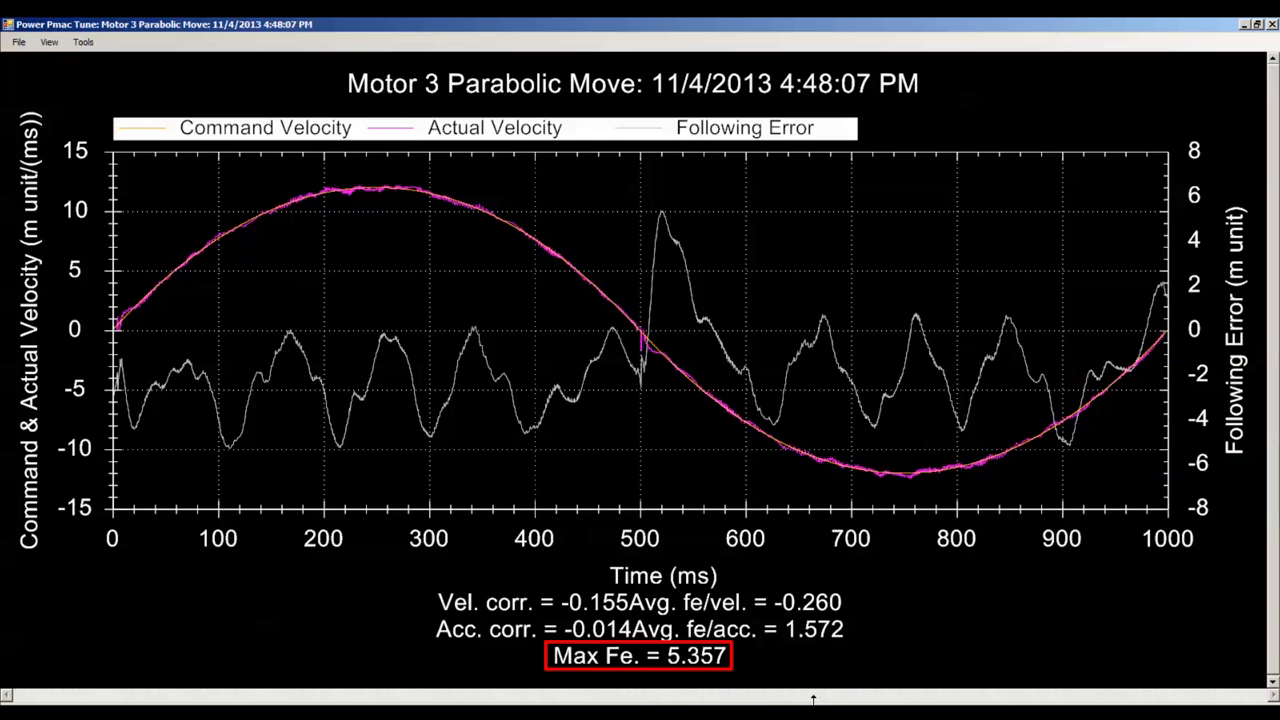
mouse_move(896, 673)
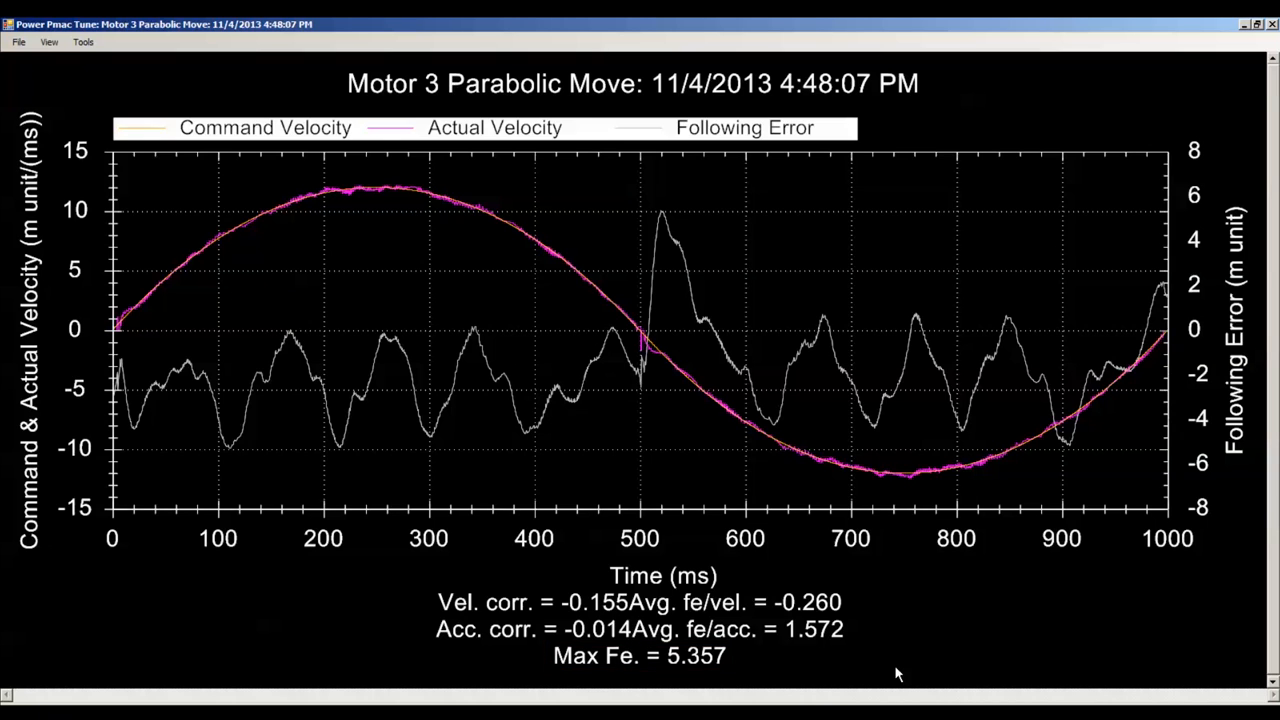
mouse_move(1105, 670)
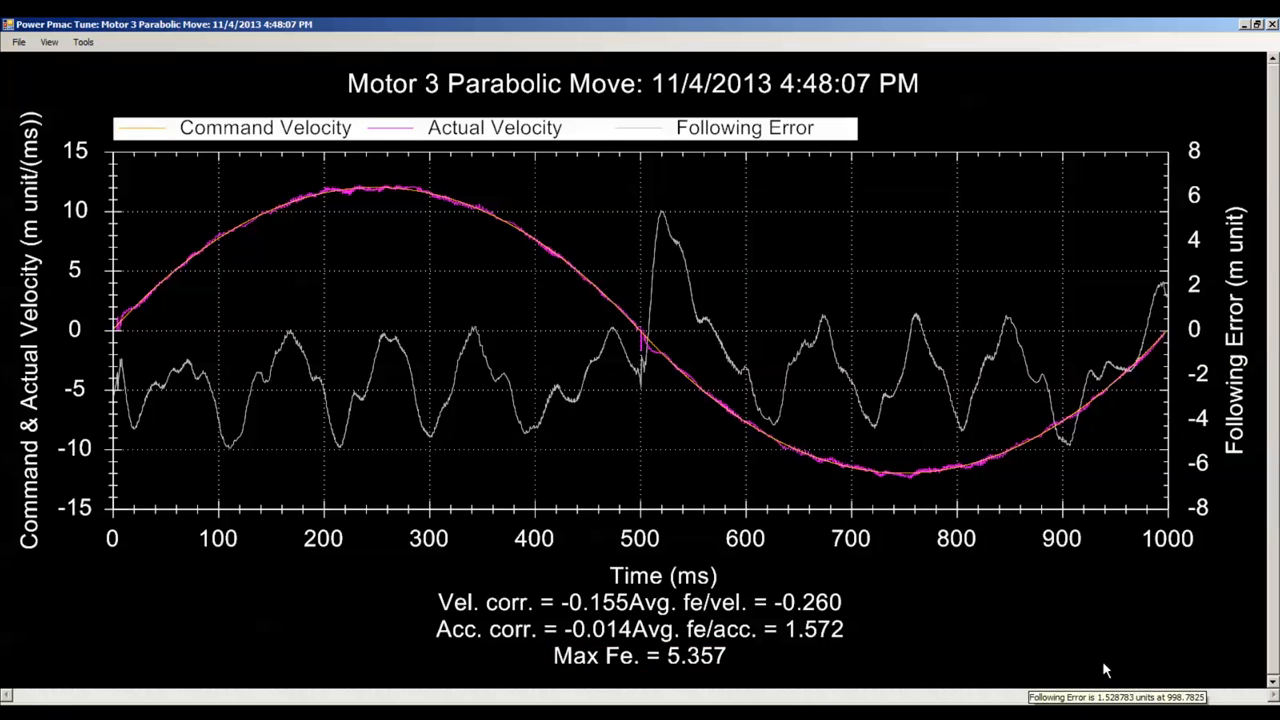
mouse_move(982, 405)
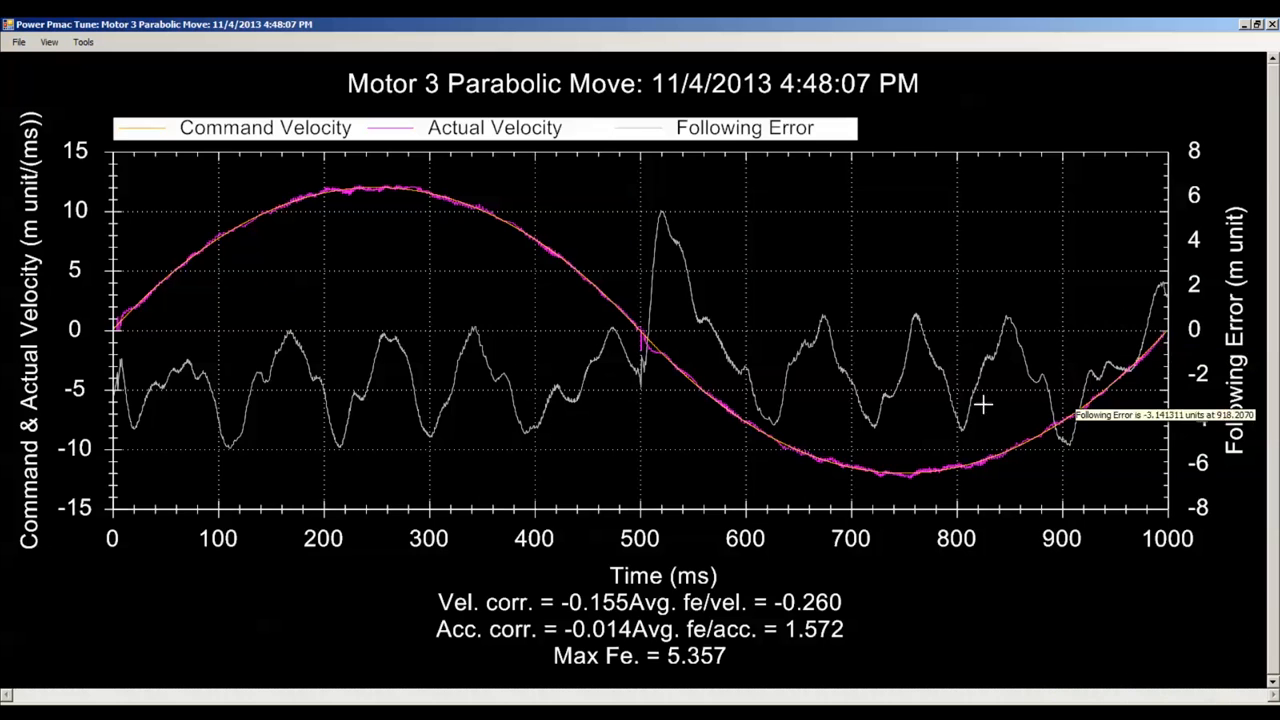
mouse_move(1148, 367)
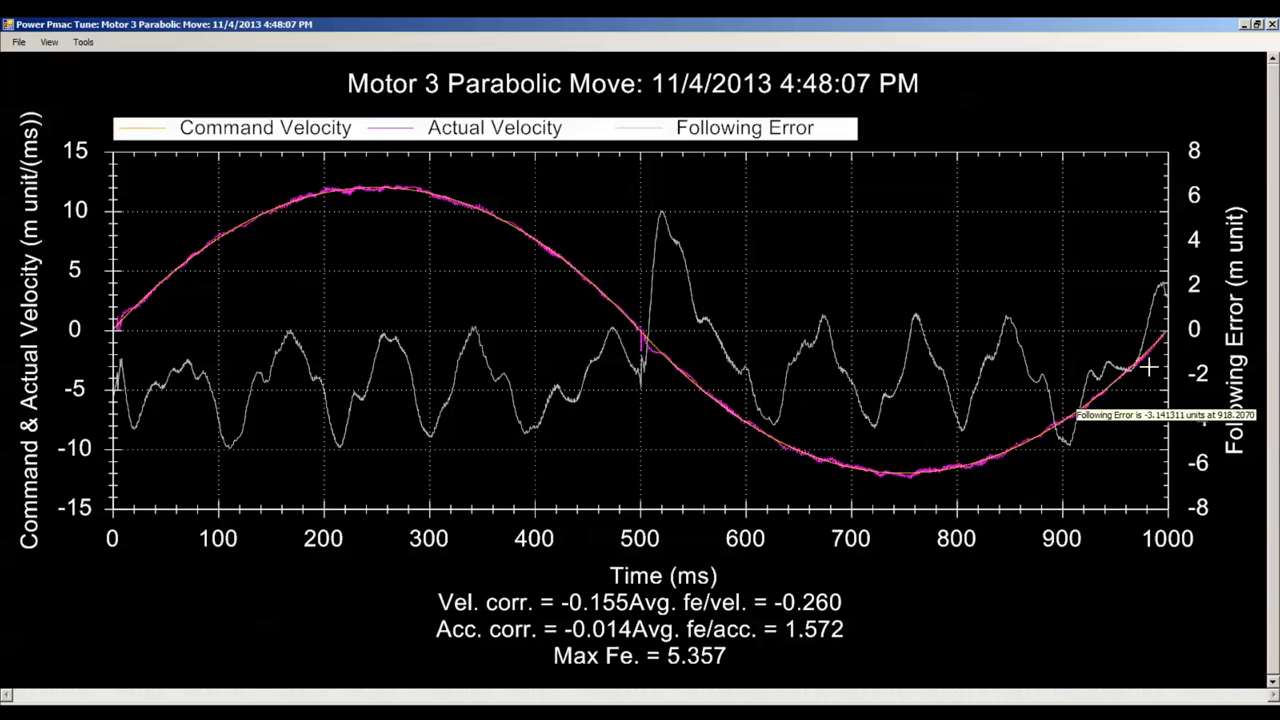
mouse_move(1100, 677)
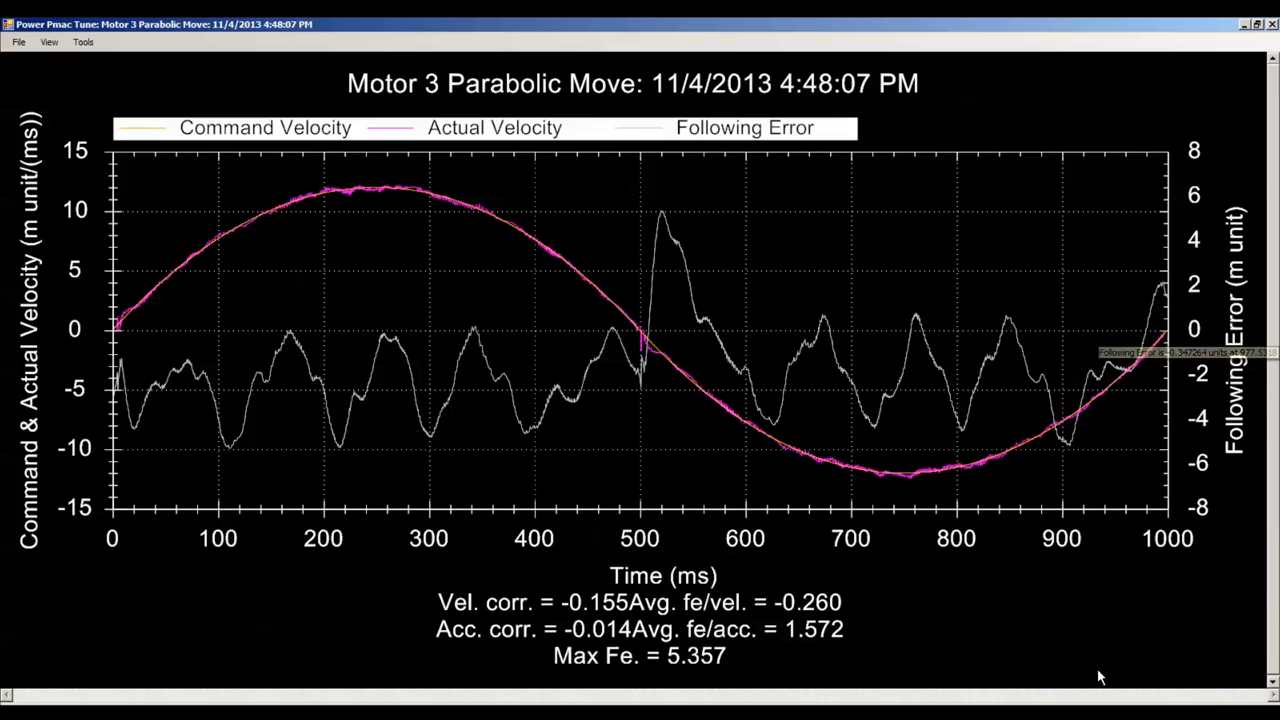
mouse_move(1085, 665)
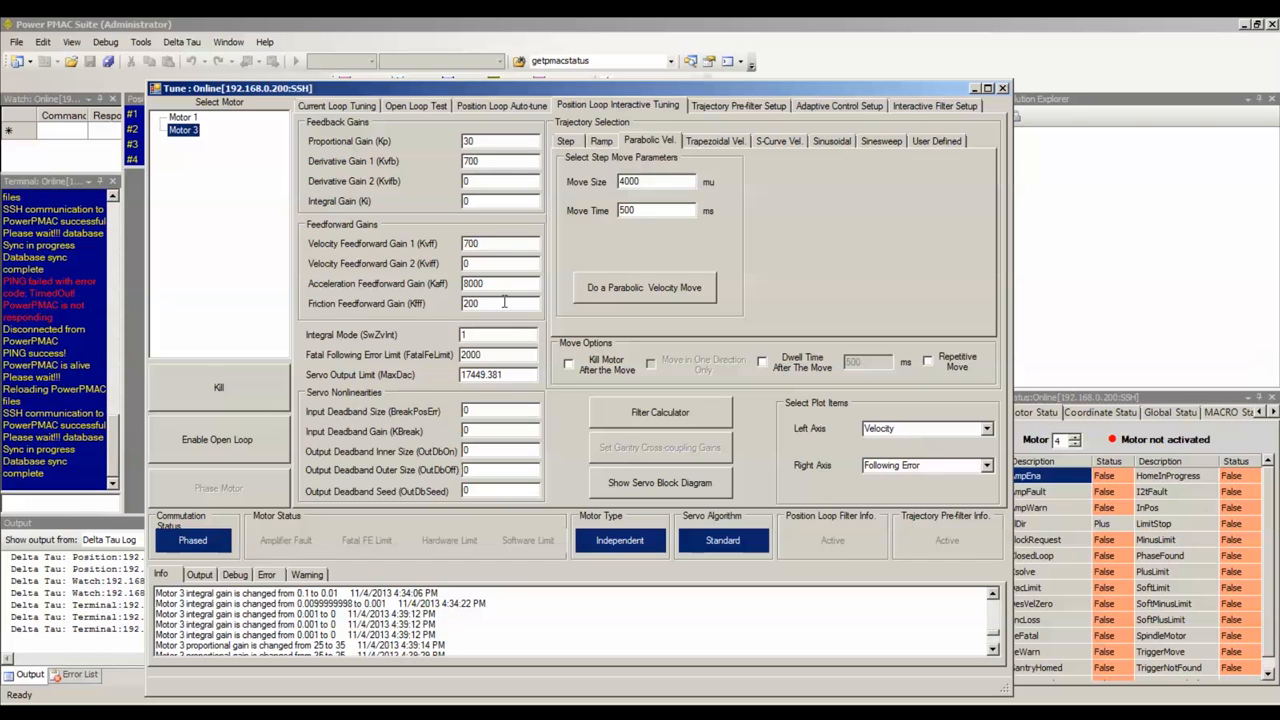
mouse_move(367, 167)
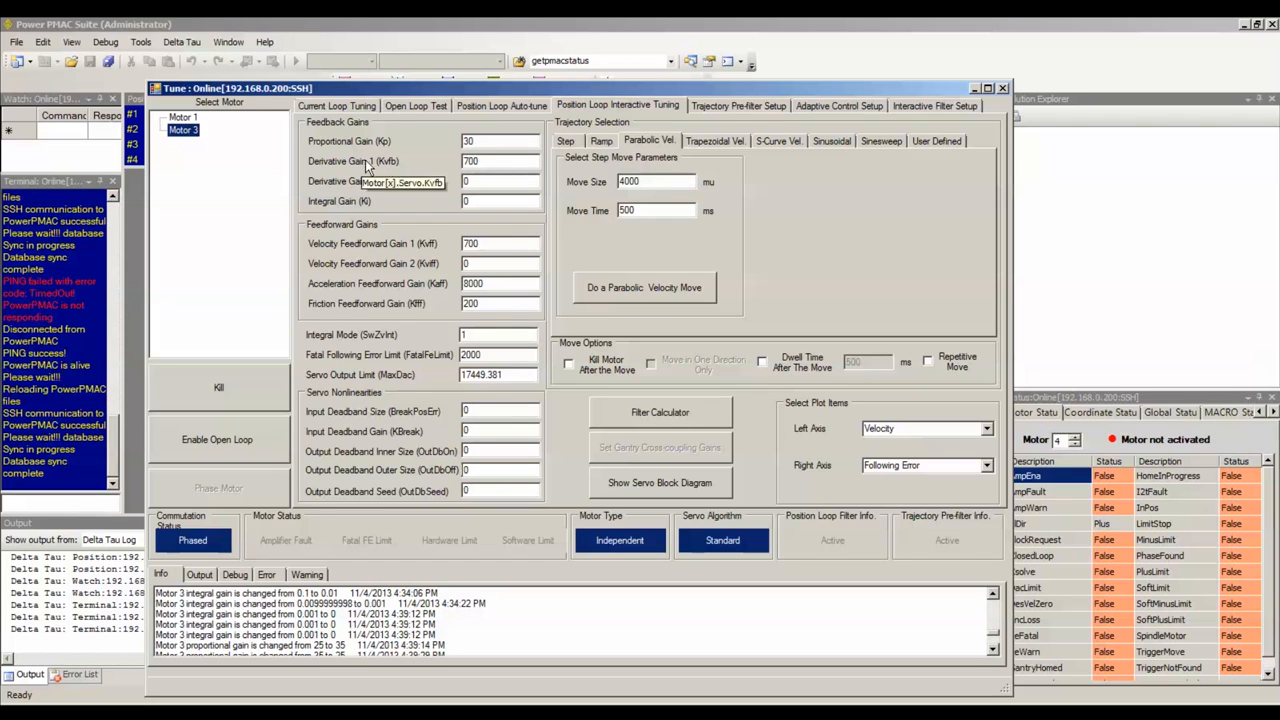
mouse_move(425, 247)
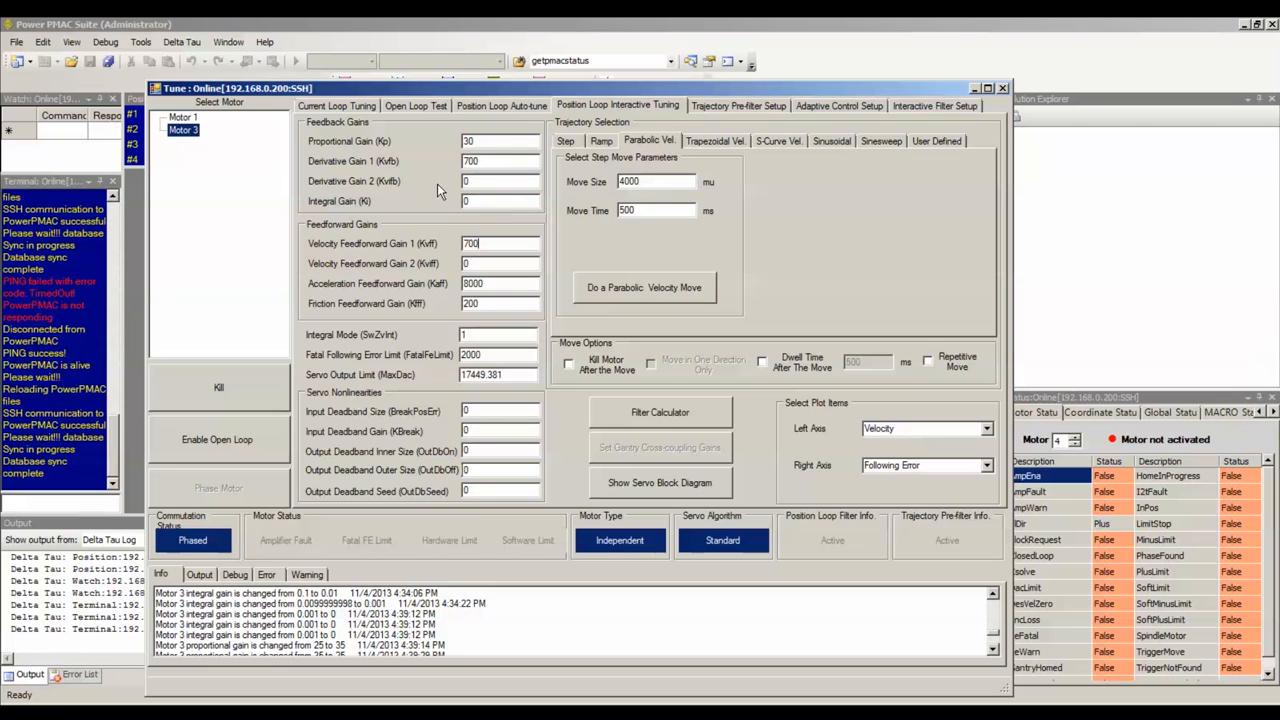
mouse_move(437, 251)
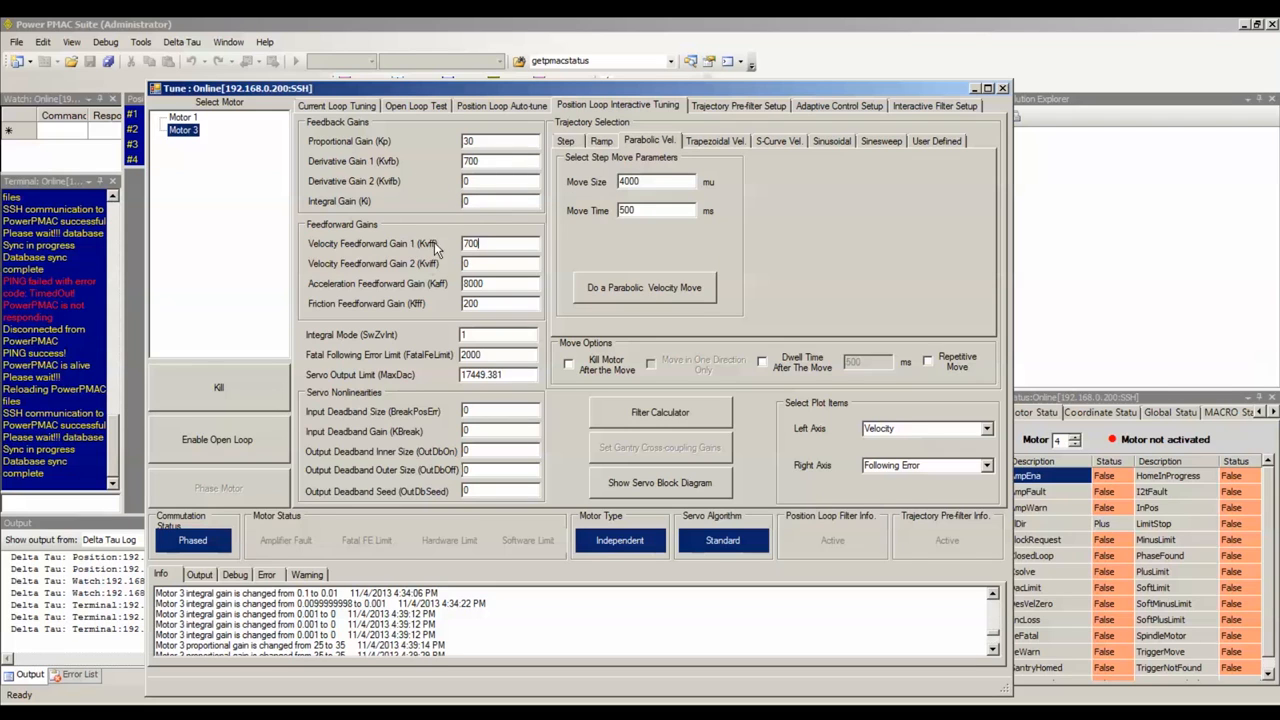